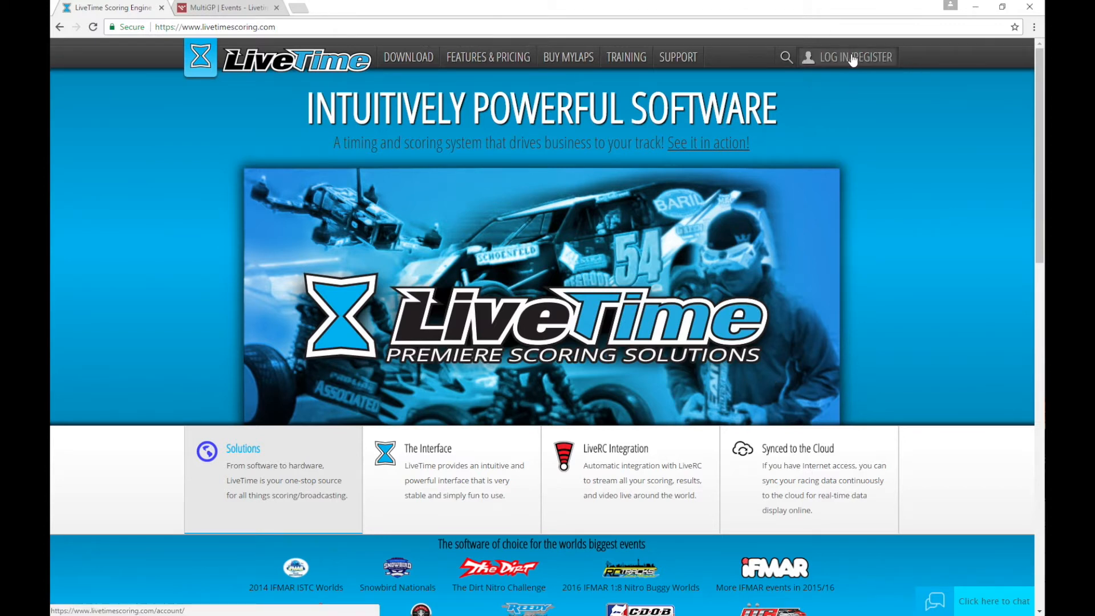
# Step: Start creating a new LiveTime account with FPV (Drone Racing) as the account type
pyautogui.click(854, 57)
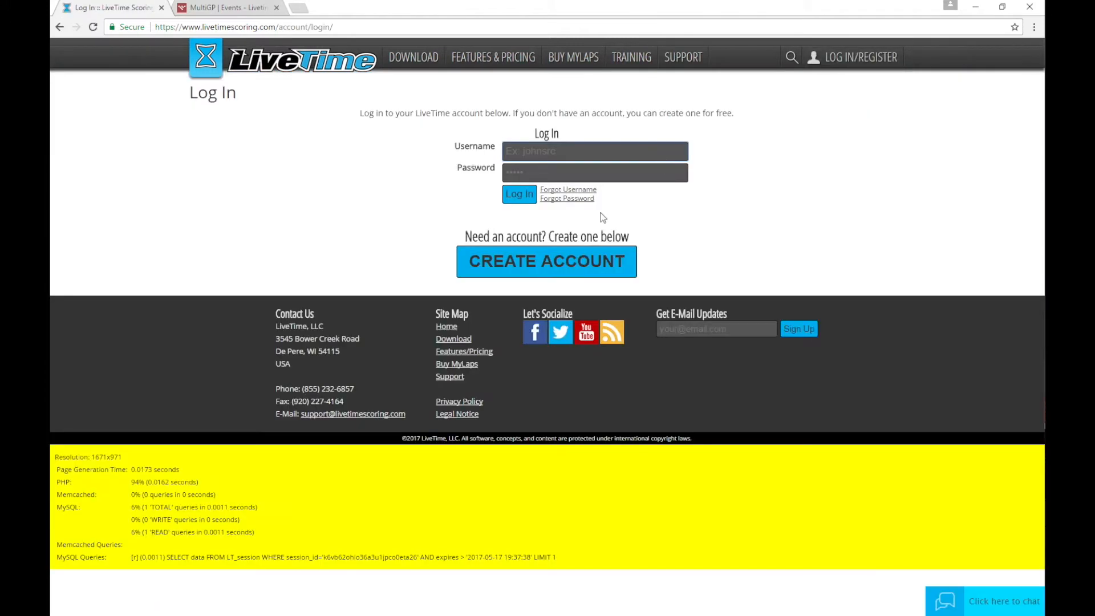
pyautogui.click(546, 262)
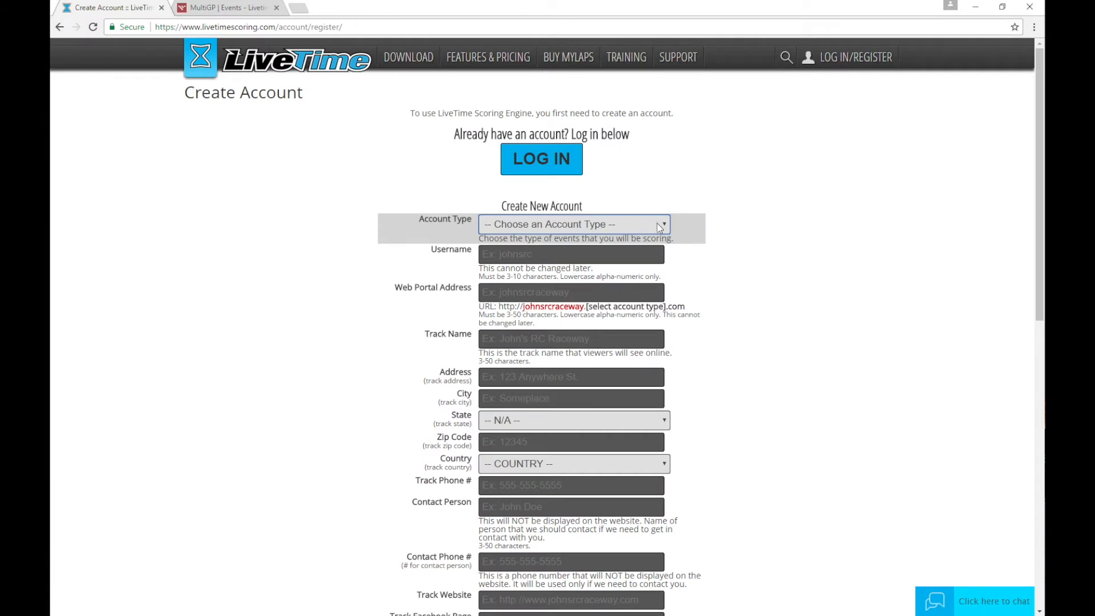
pyautogui.click(573, 225)
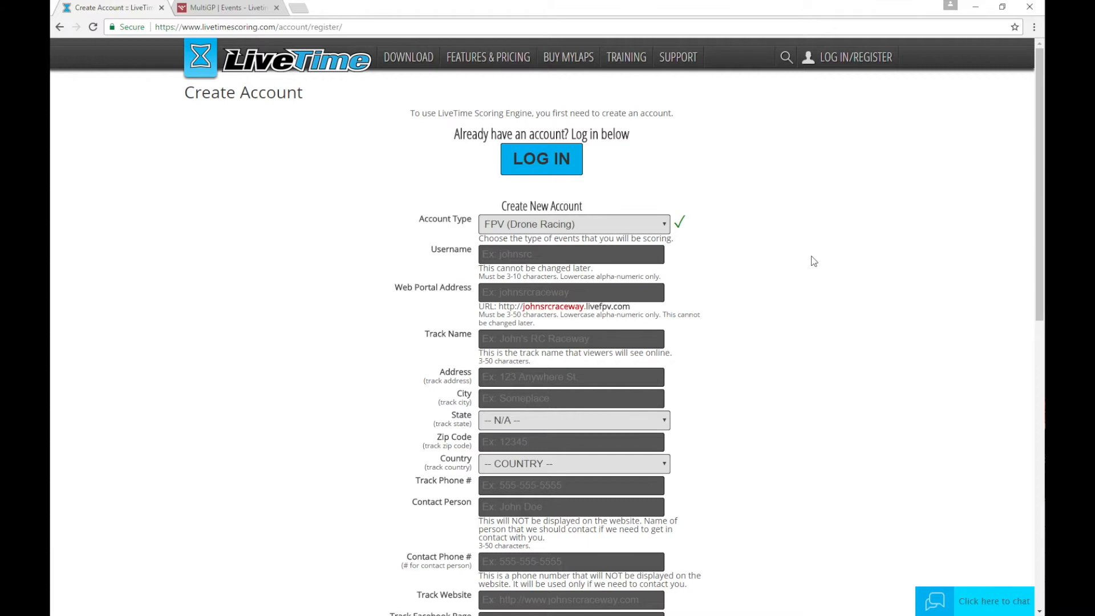
# Step: Select the Web Portal Address field and review the rest of the Create Account form
pyautogui.click(570, 292)
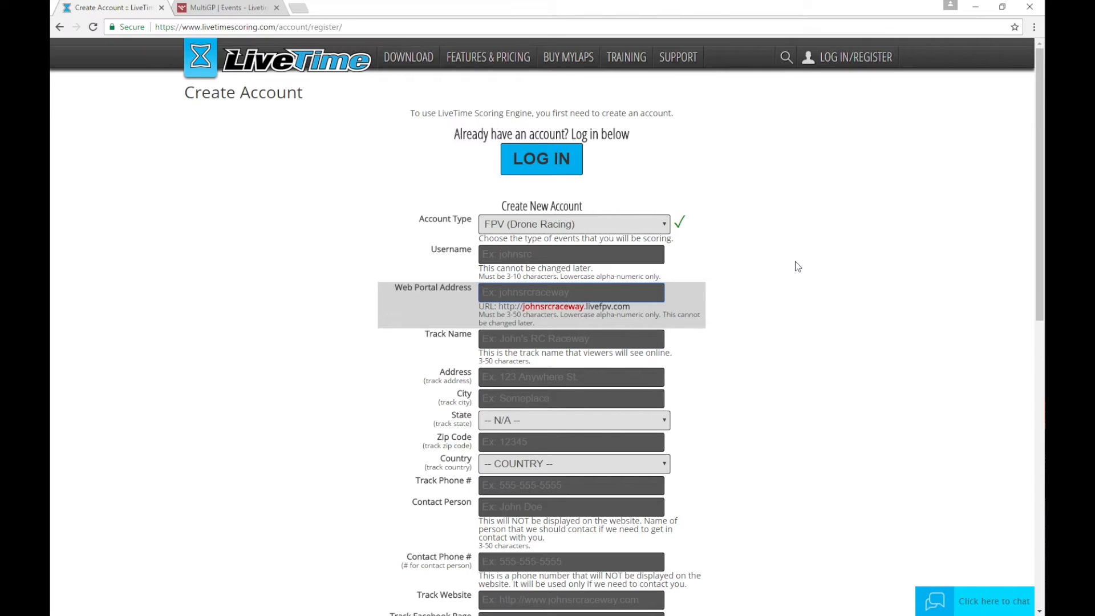
pyautogui.moveTo(675, 282)
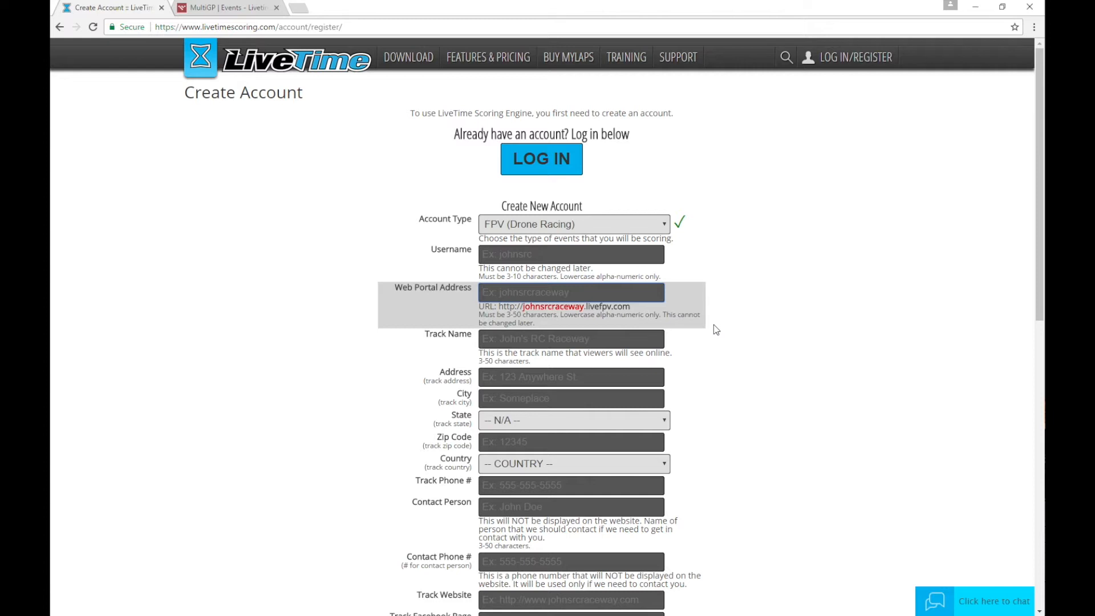
pyautogui.click(570, 292)
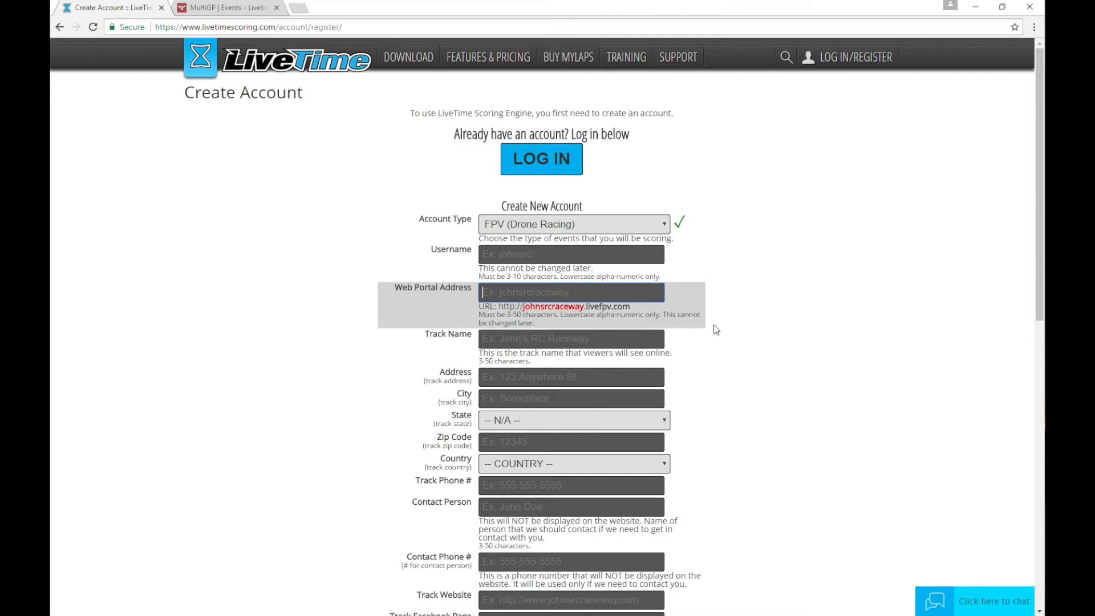
pyautogui.scroll(-3)
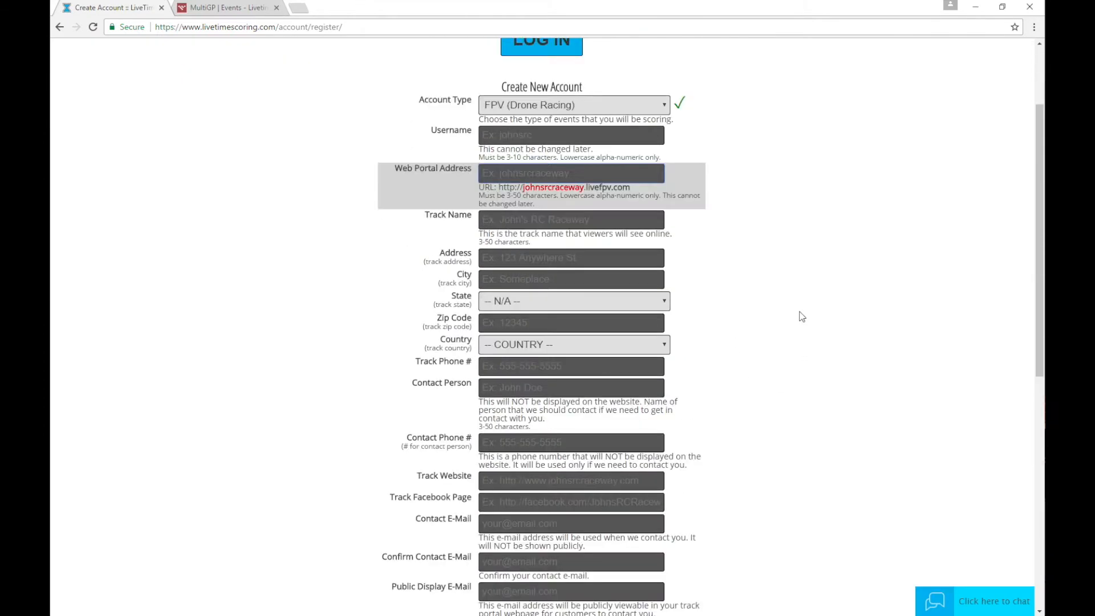
pyautogui.scroll(3)
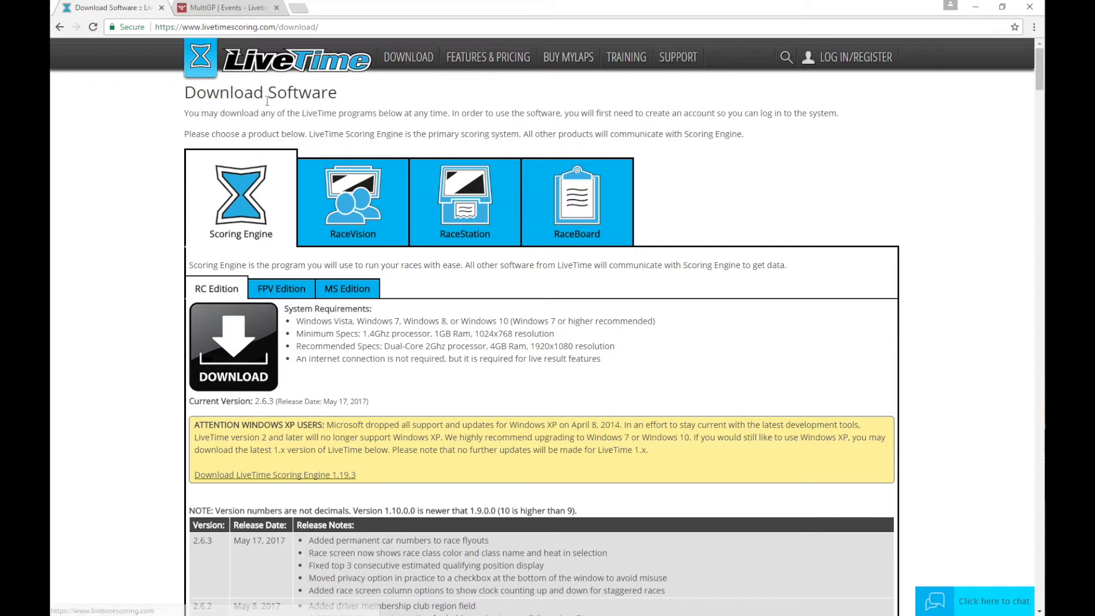
pyautogui.moveTo(179, 214)
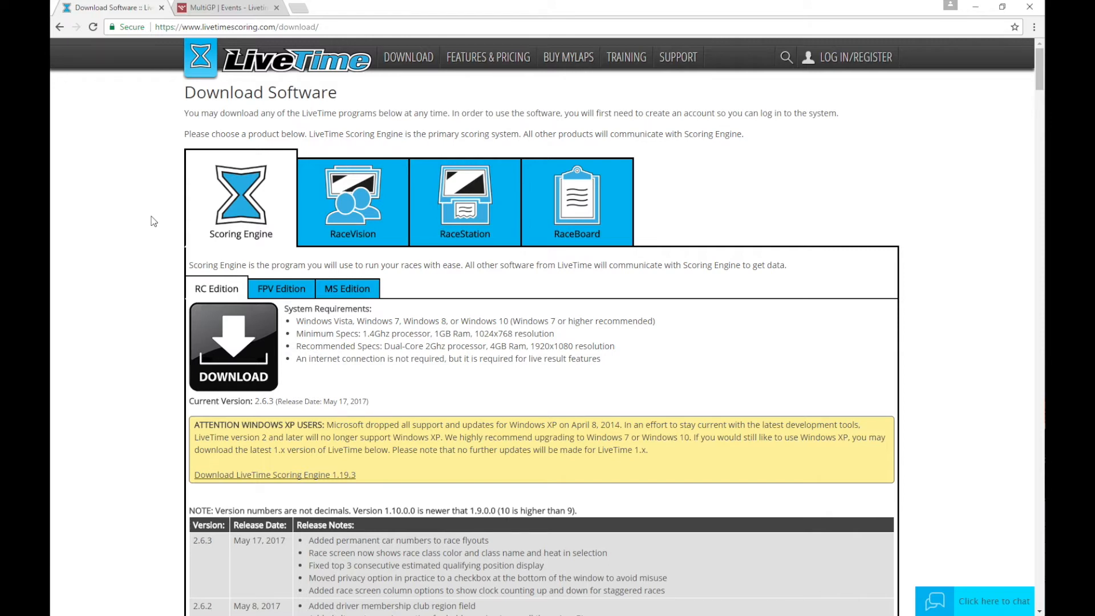
# Step: Show the Scoring Engine FPV Edition download with its 2.6.3 release notes
pyautogui.click(281, 289)
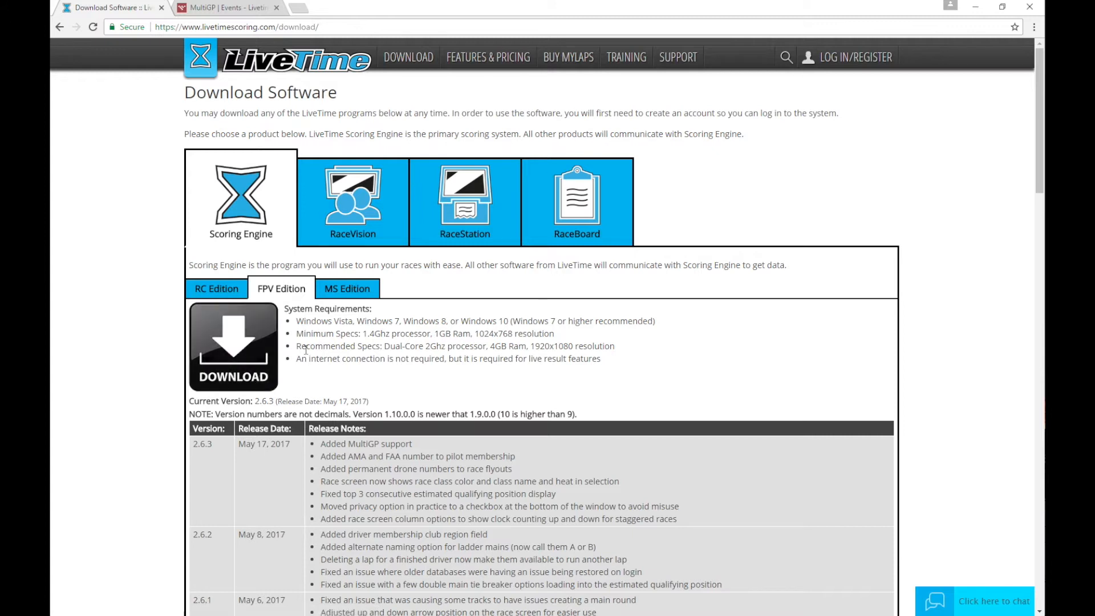
pyautogui.moveTo(152, 165)
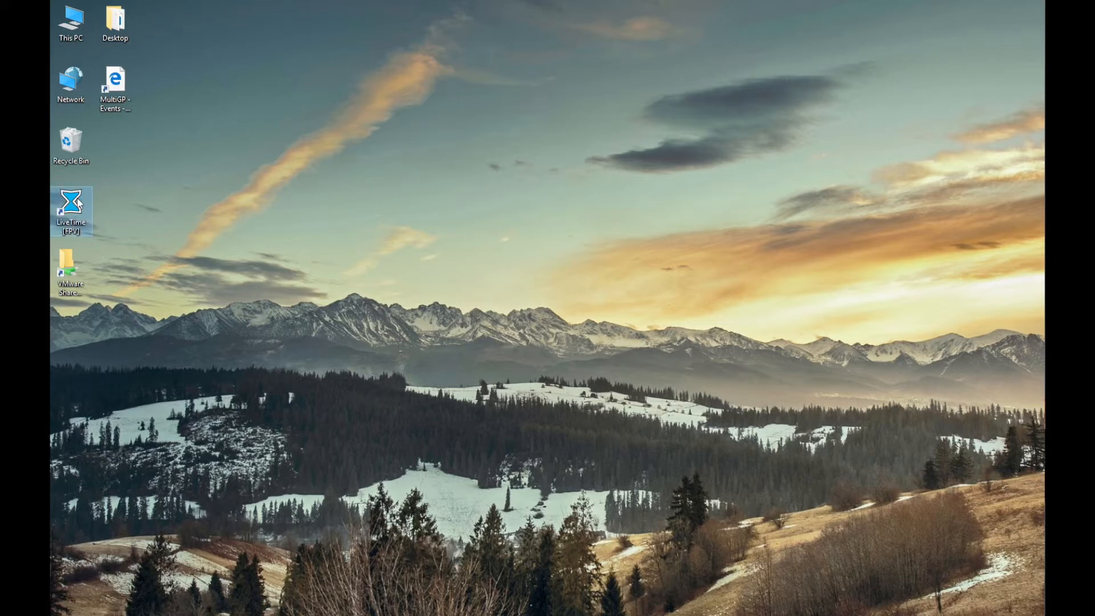
# Step: Launch LiveTime [FPV] and log in to the LRC Test 3 account
pyautogui.doubleClick(71, 205)
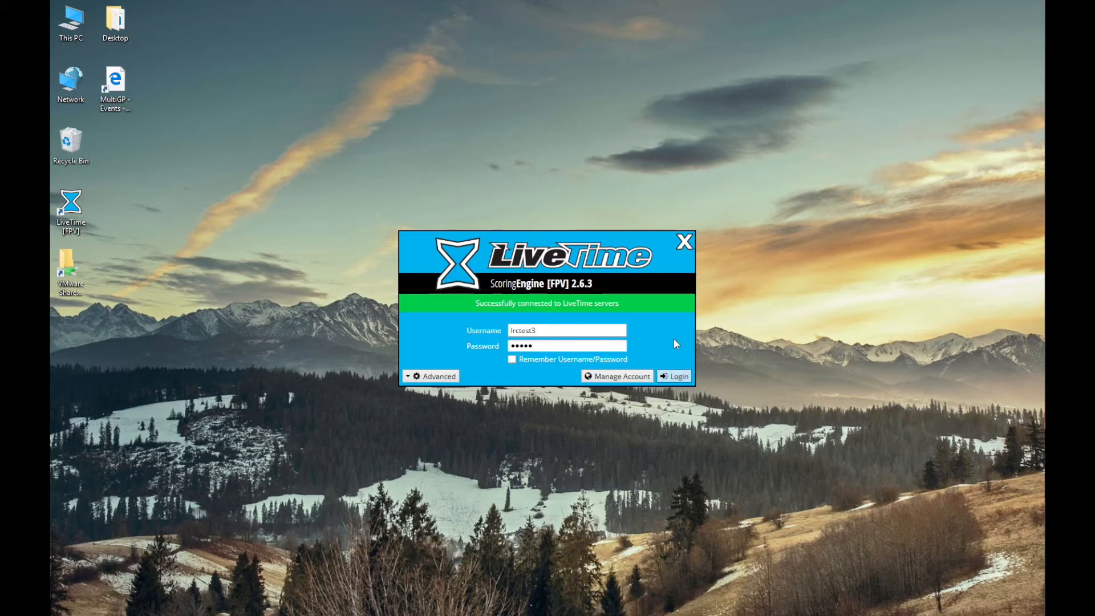
pyautogui.click(674, 375)
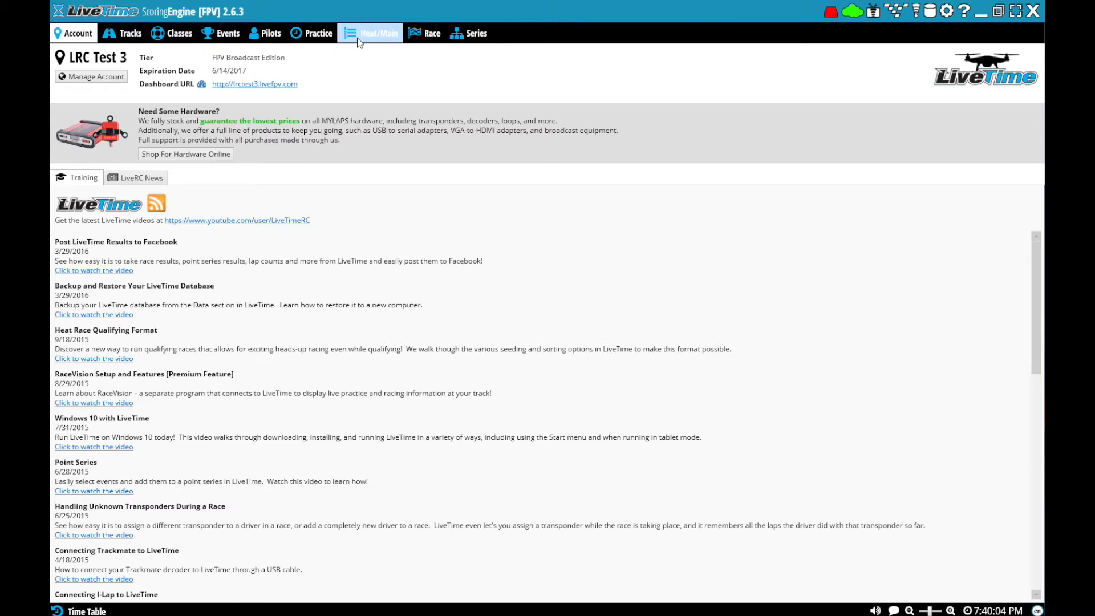
pyautogui.click(431, 33)
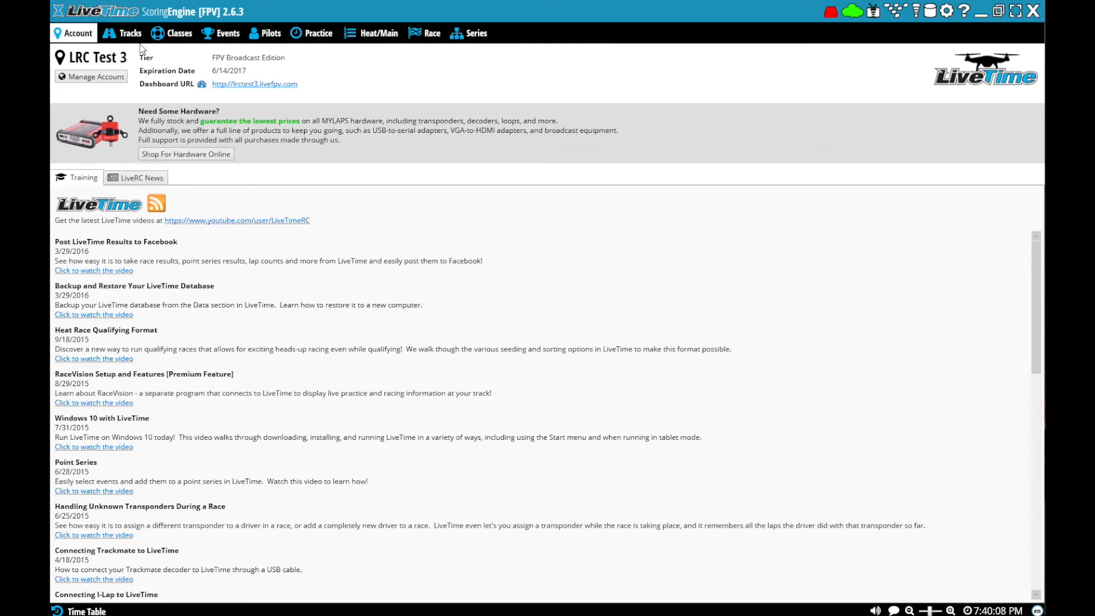
# Step: Create and save a new track named Outdoor Track
pyautogui.click(128, 33)
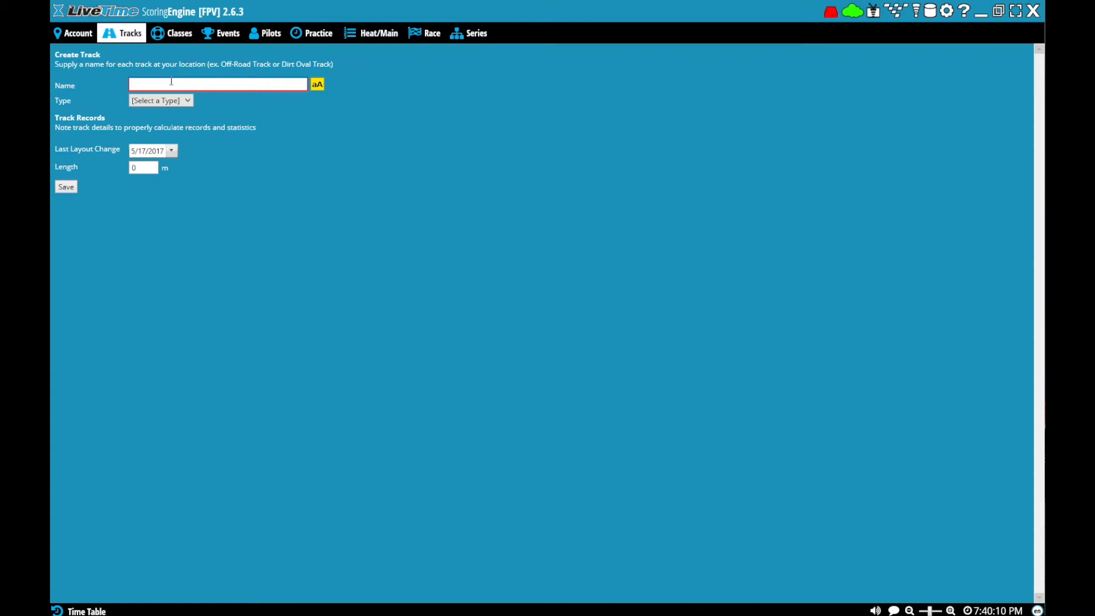
pyautogui.write('Our')
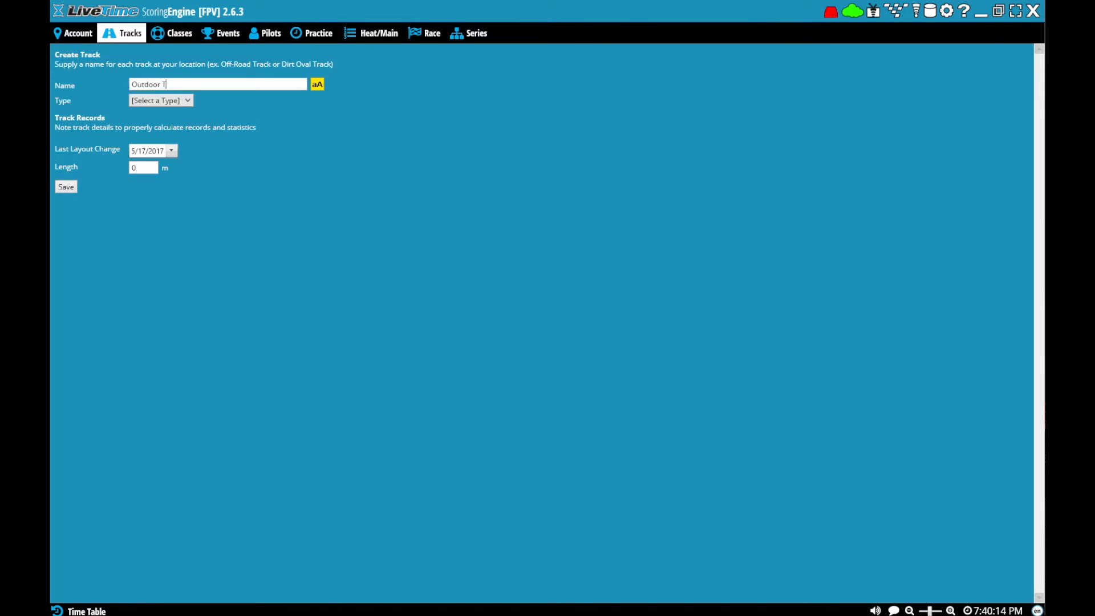
pyautogui.write('rack')
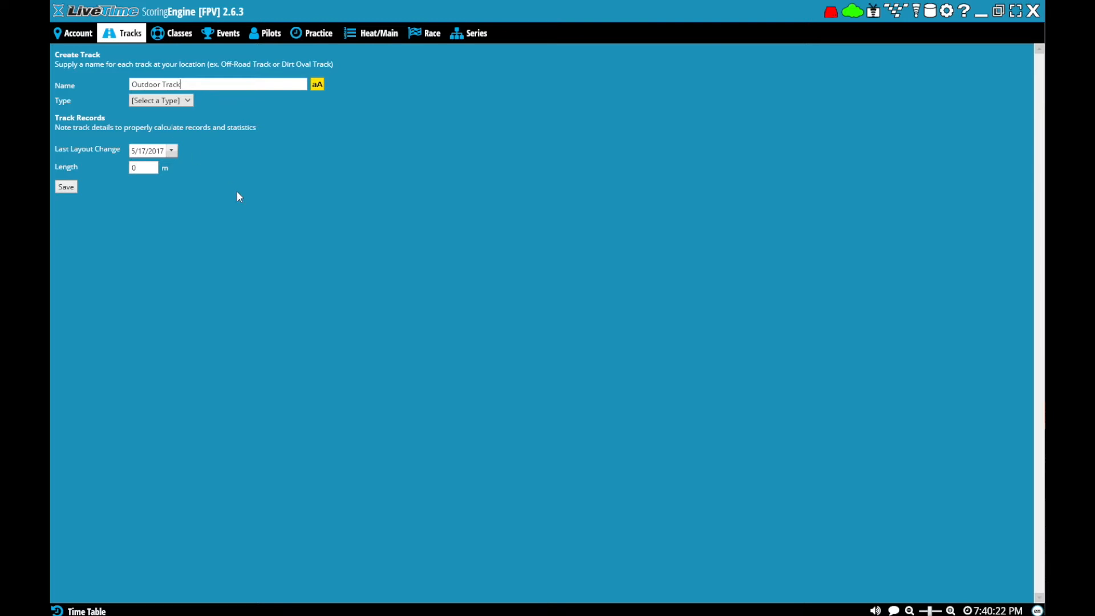
pyautogui.click(65, 186)
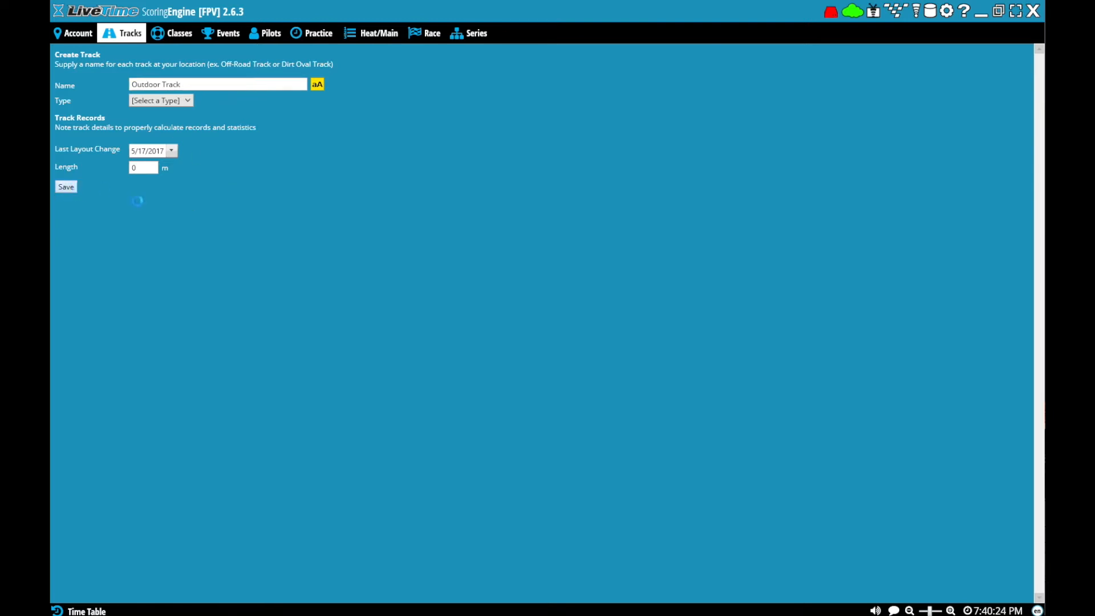
pyautogui.click(65, 186)
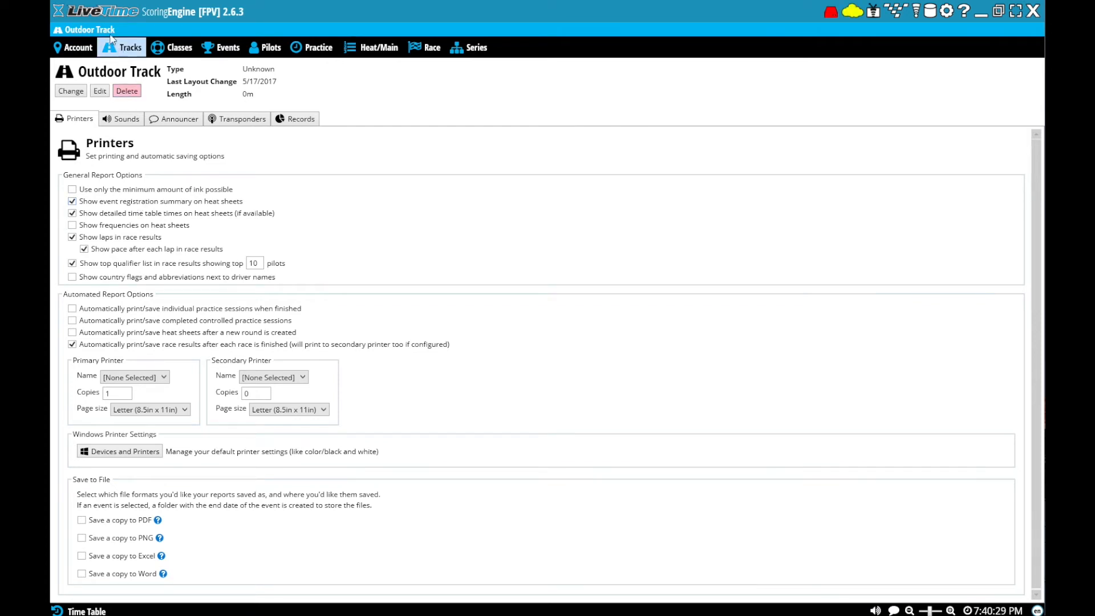
pyautogui.moveTo(275, 33)
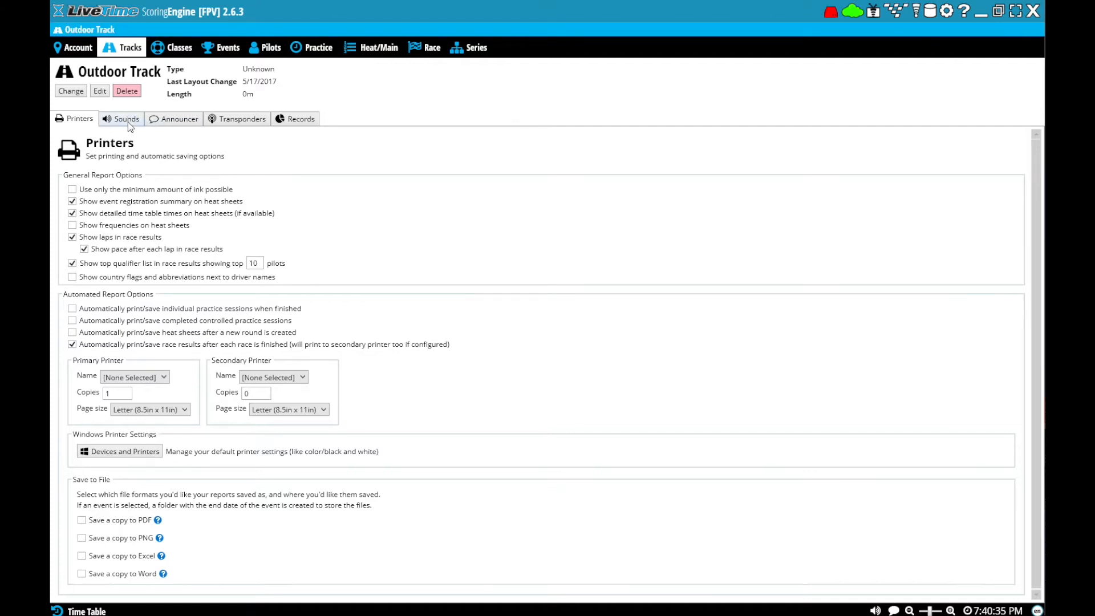
pyautogui.moveTo(194, 119)
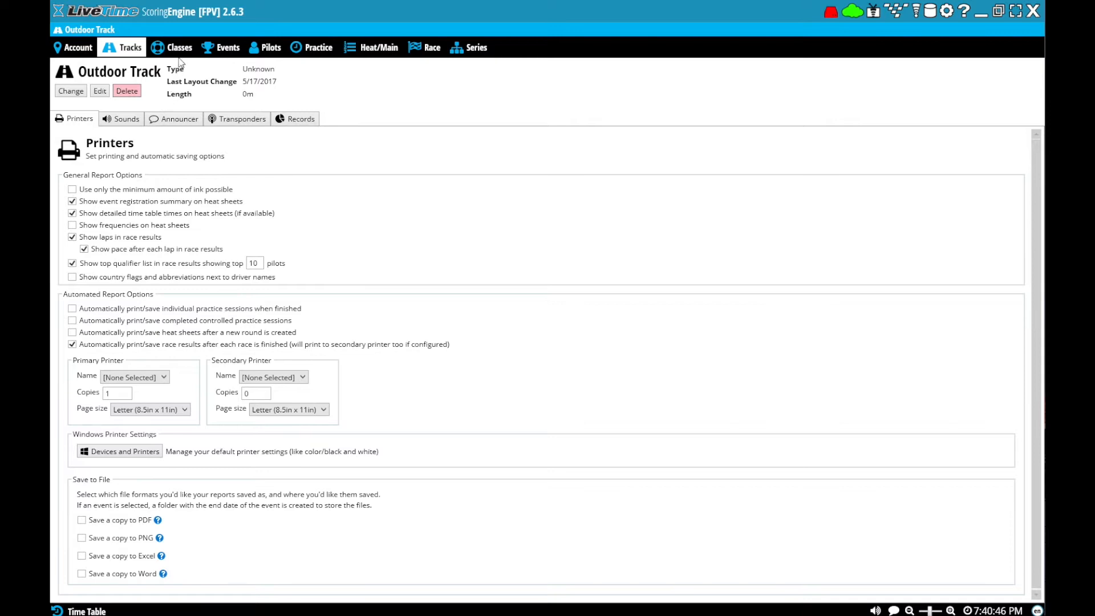
# Step: Create and save an Open Fpv class in the Quadcopter category linked to the global Open FPV class
pyautogui.click(179, 46)
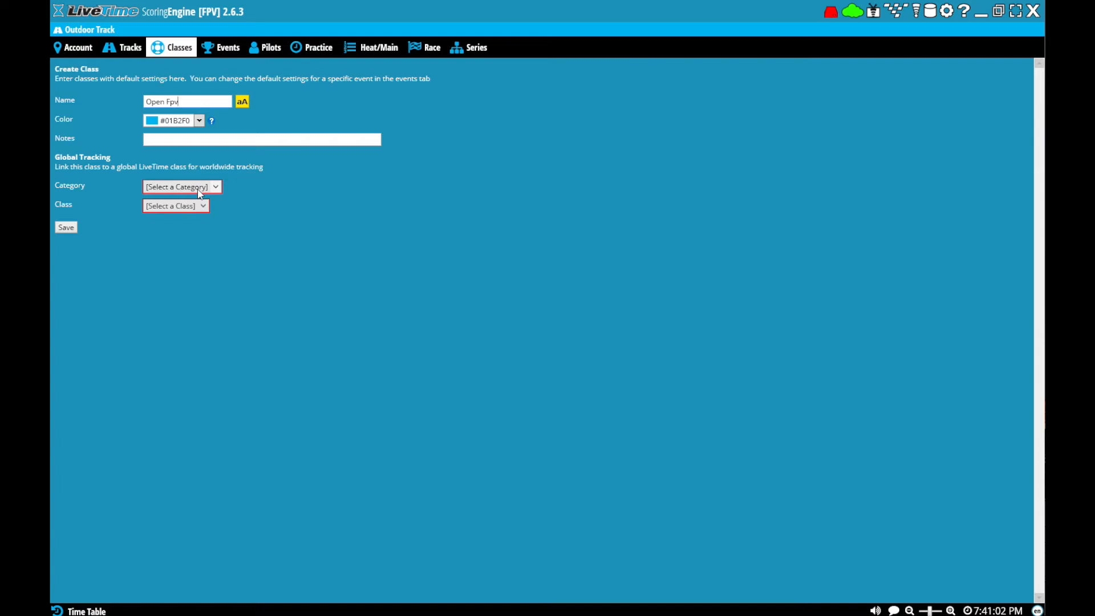
pyautogui.click(182, 186)
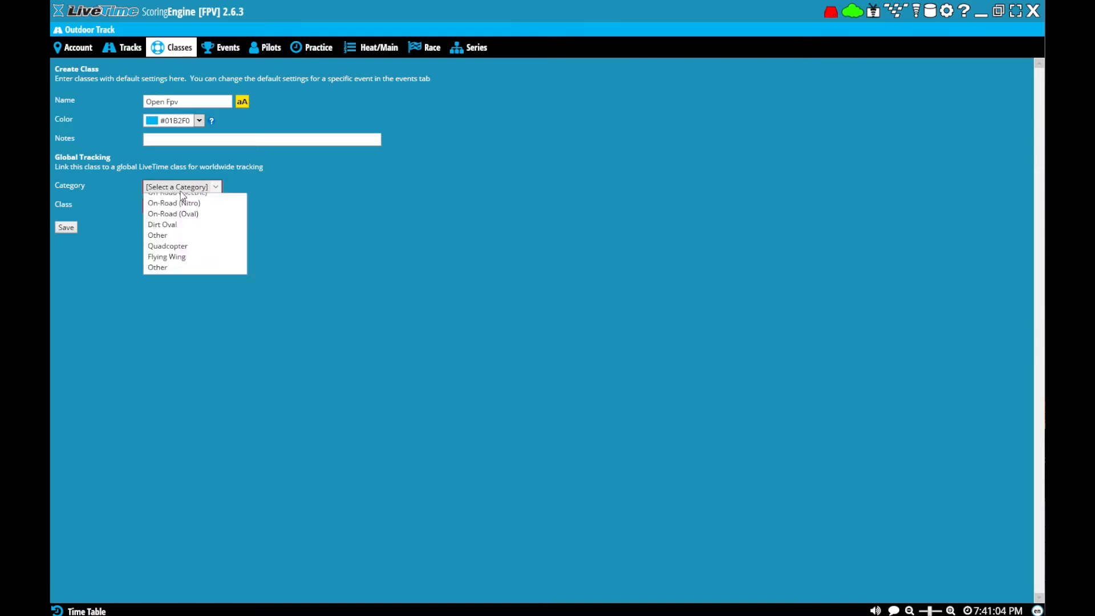
pyautogui.click(167, 245)
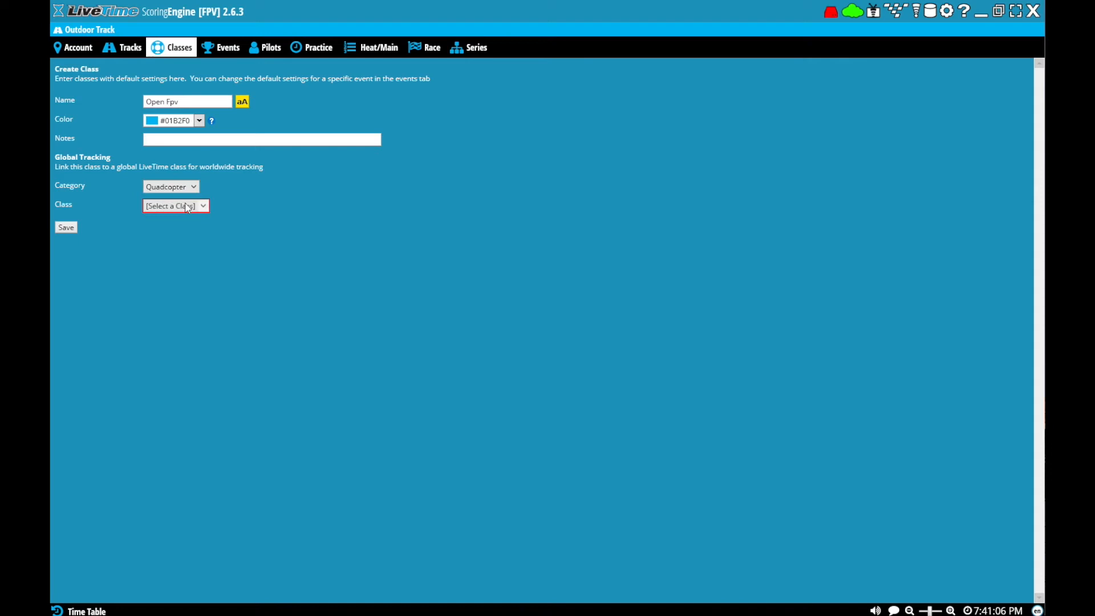
pyautogui.click(175, 205)
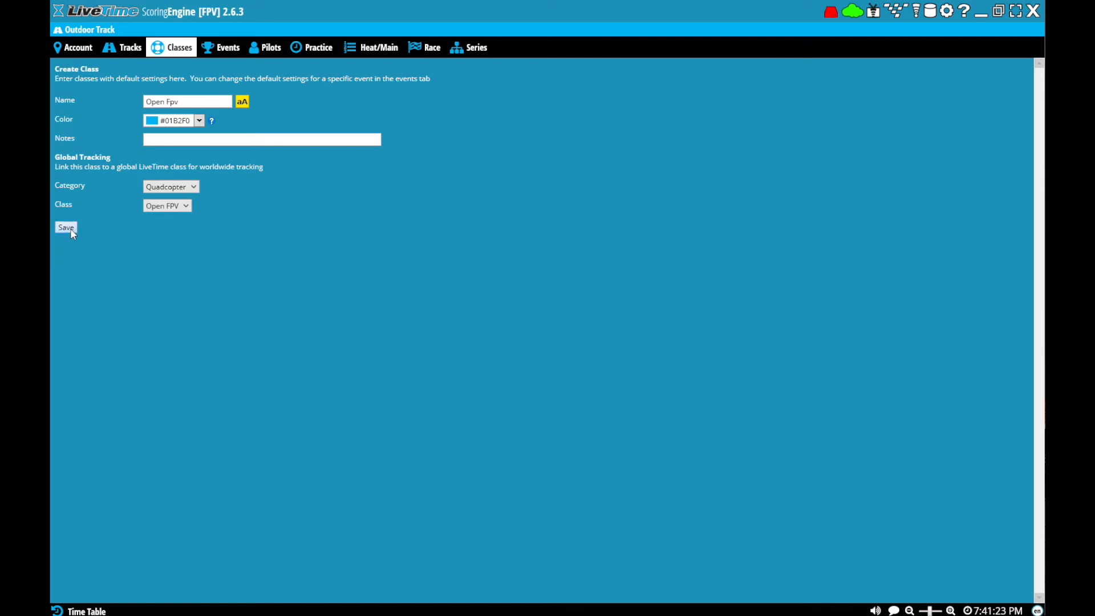
pyautogui.click(65, 227)
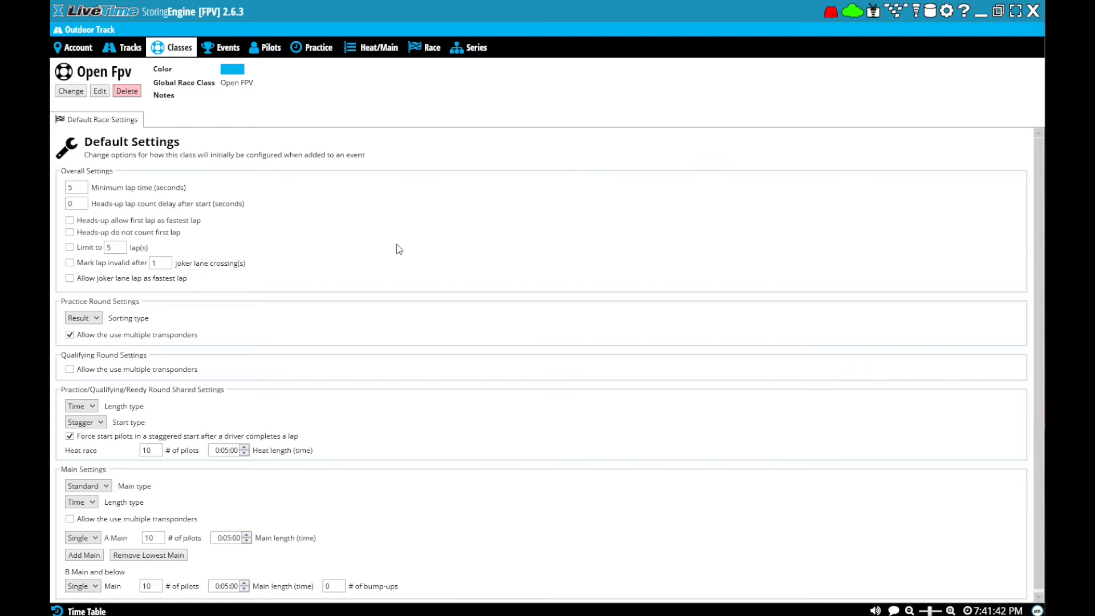
pyautogui.moveTo(228, 62)
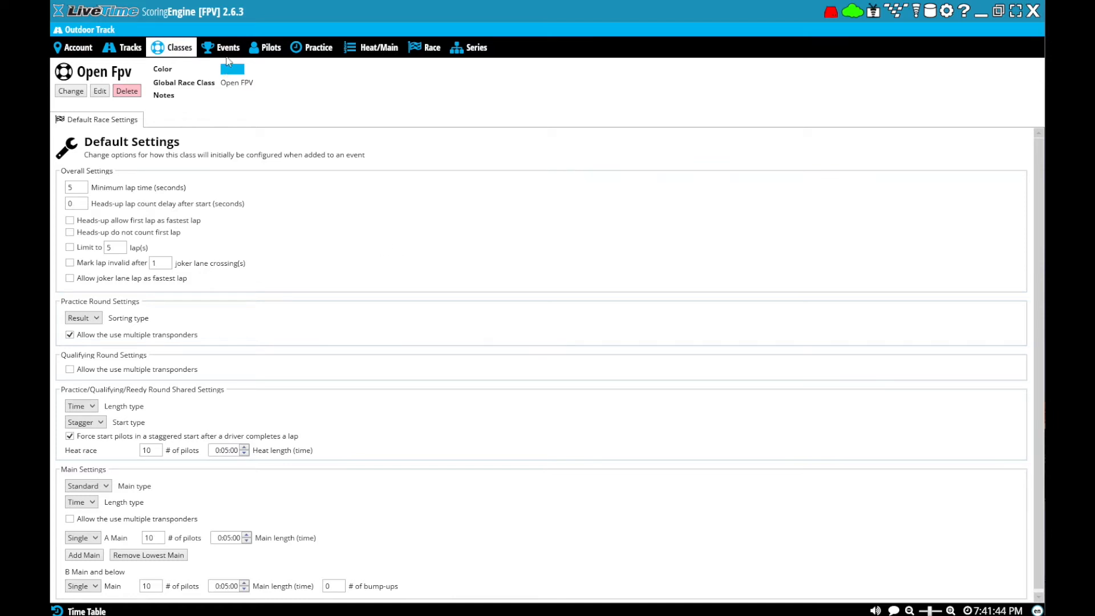
# Step: Bring up the Create Event form with the Name field selected
pyautogui.click(228, 46)
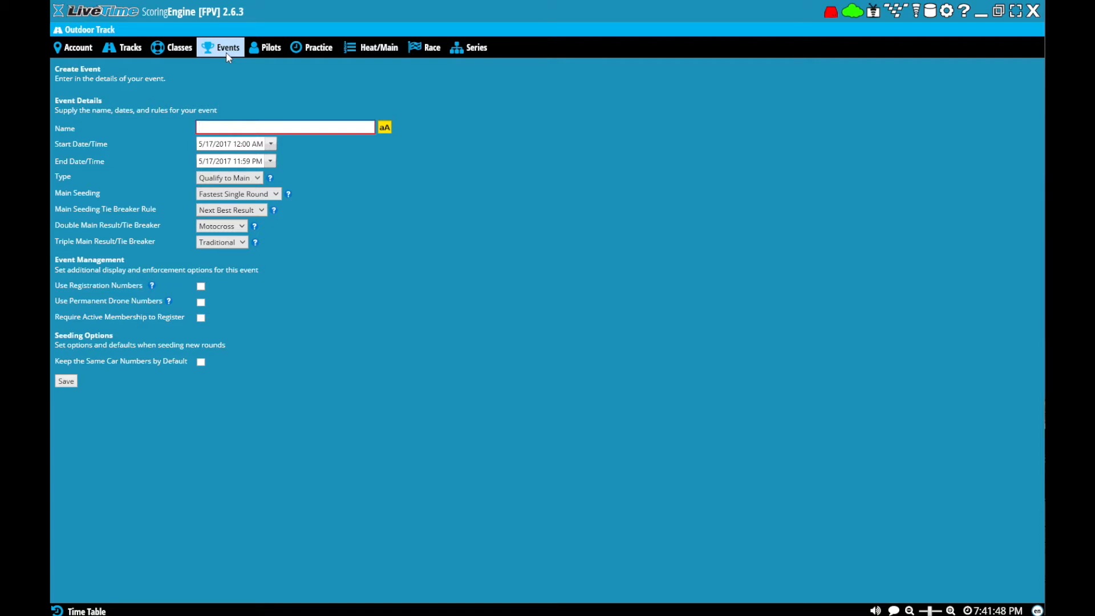
pyautogui.click(285, 127)
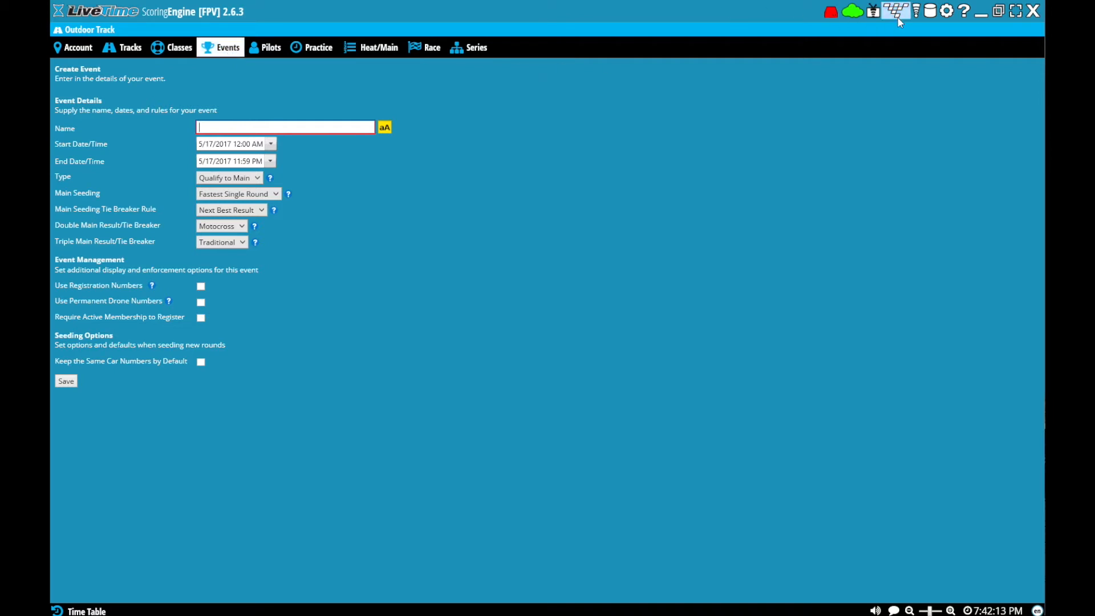
pyautogui.moveTo(899, 10)
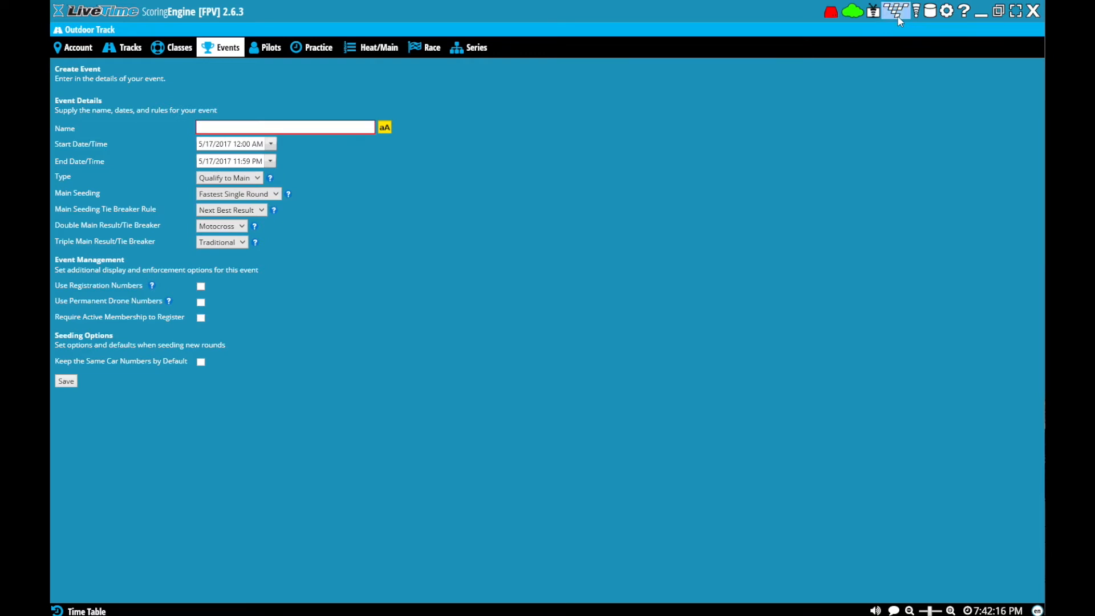
# Step: In the MultiGP settings, enter the login email cory@..
pyautogui.click(897, 11)
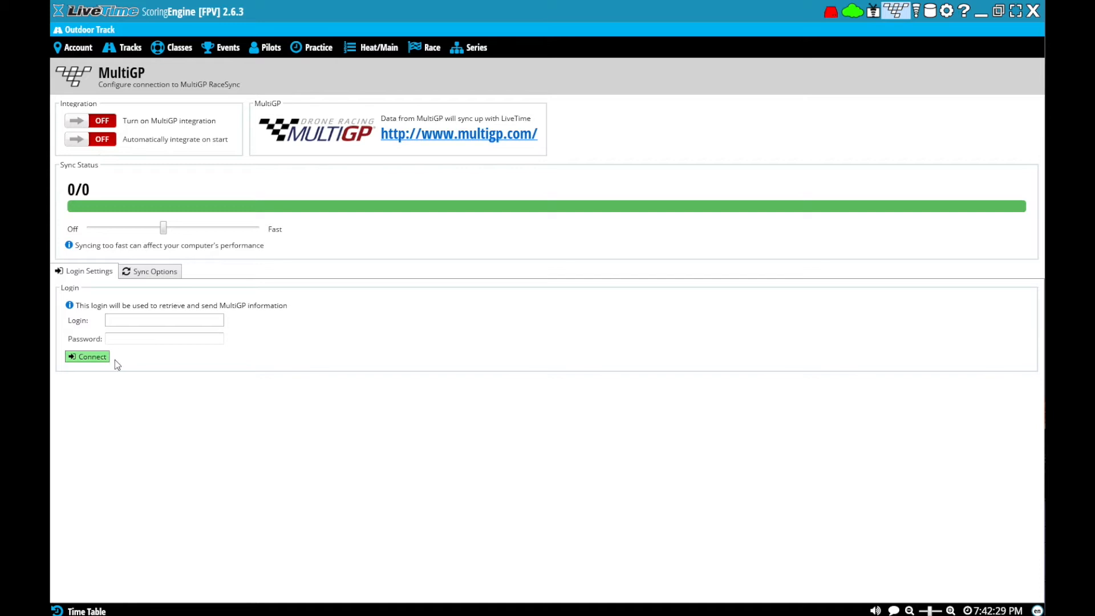
pyautogui.click(165, 319)
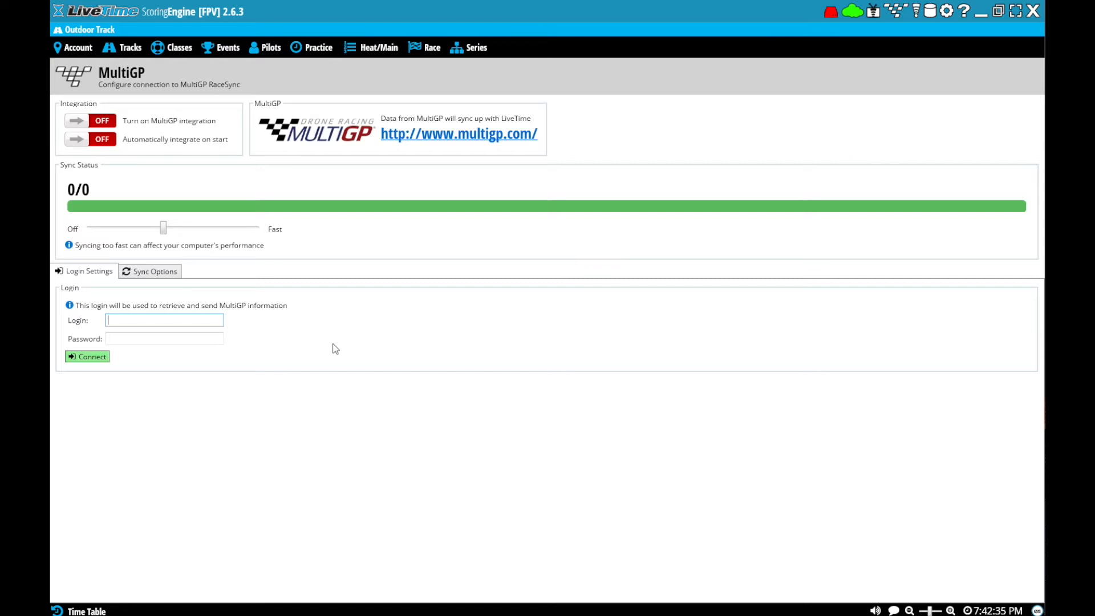
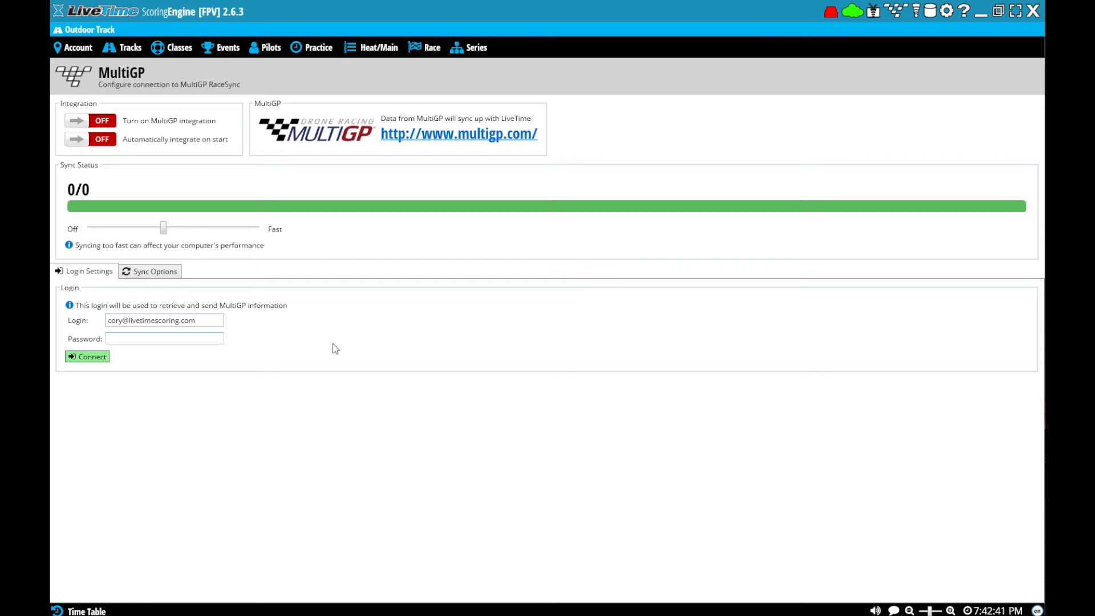
pyautogui.click(164, 338)
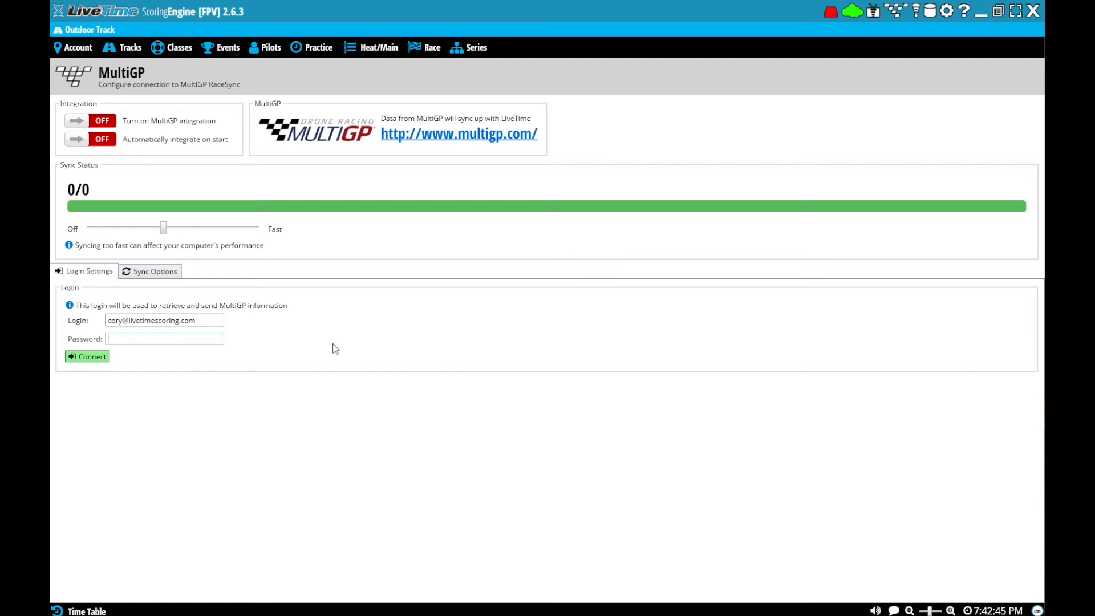
# Step: Enter the password and connect the scoring engine to the MultiGP account
pyautogui.write('••')
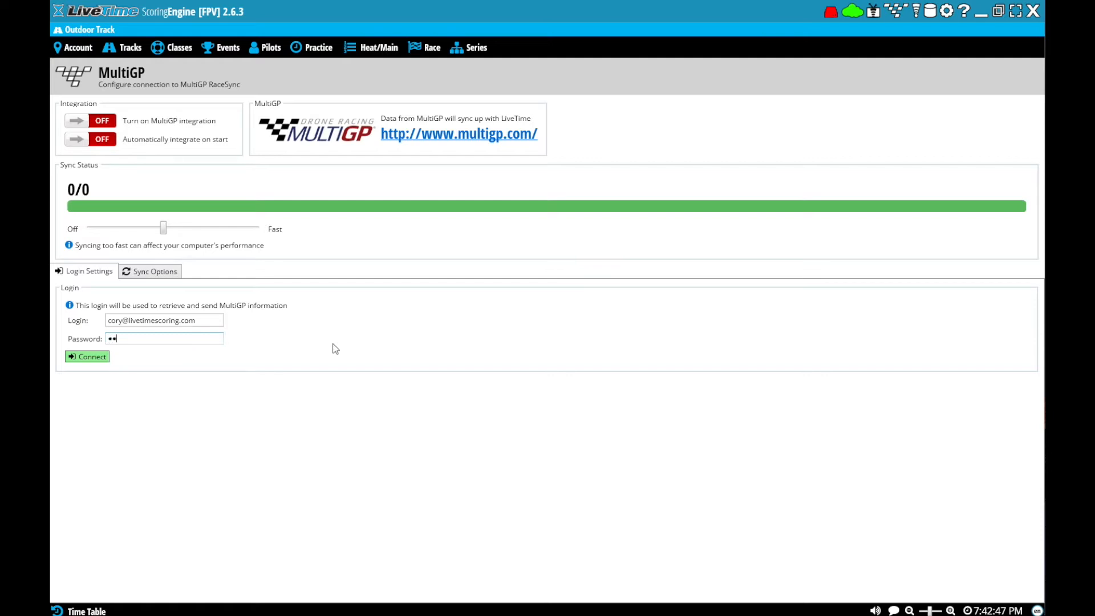
pyautogui.write('password')
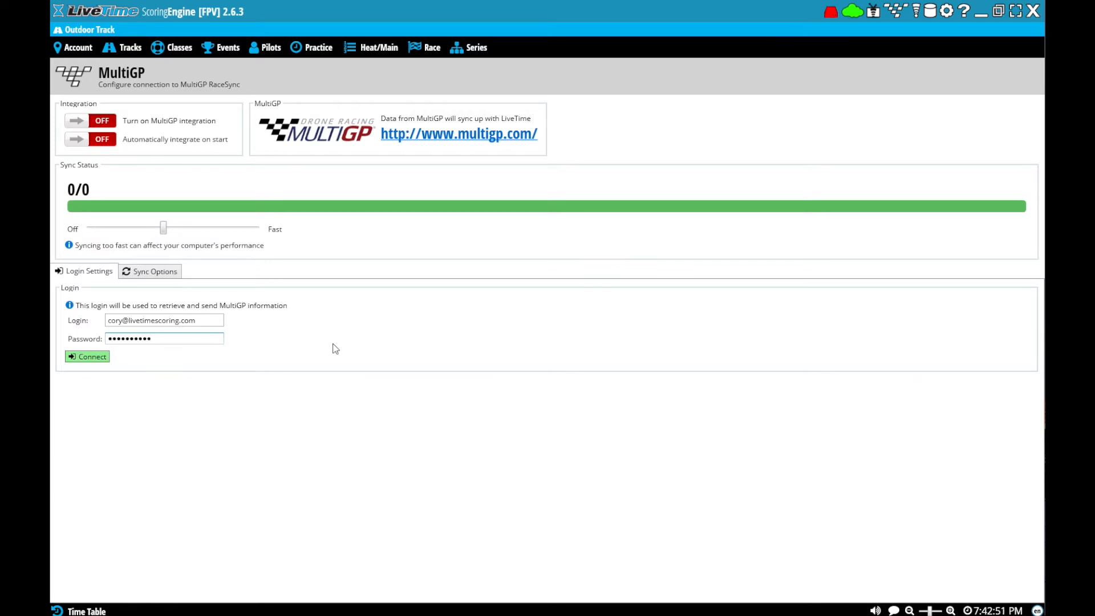
pyautogui.click(86, 356)
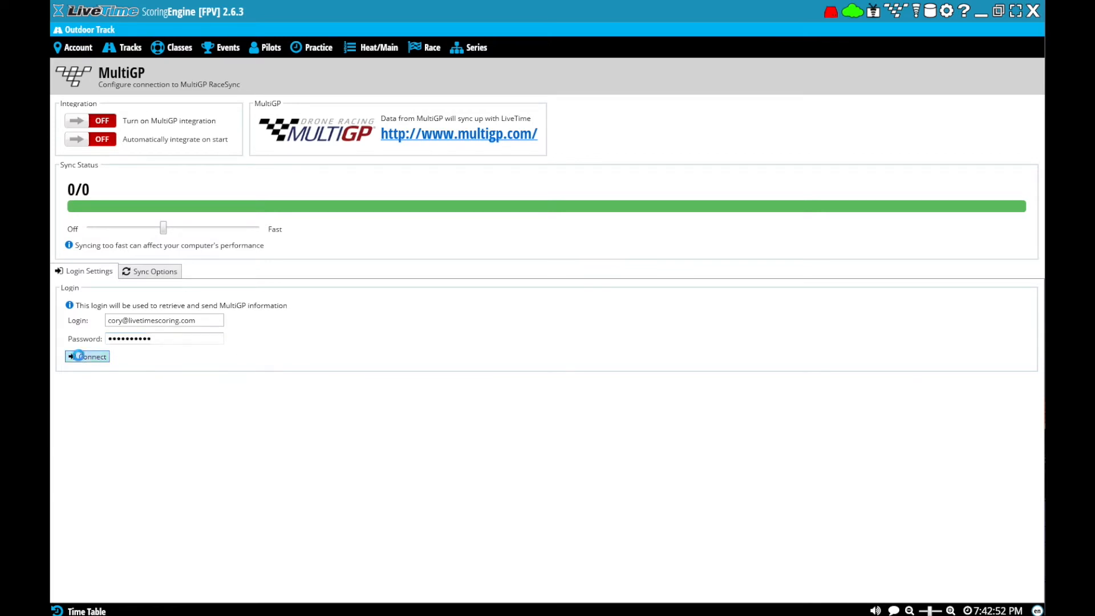
pyautogui.click(86, 355)
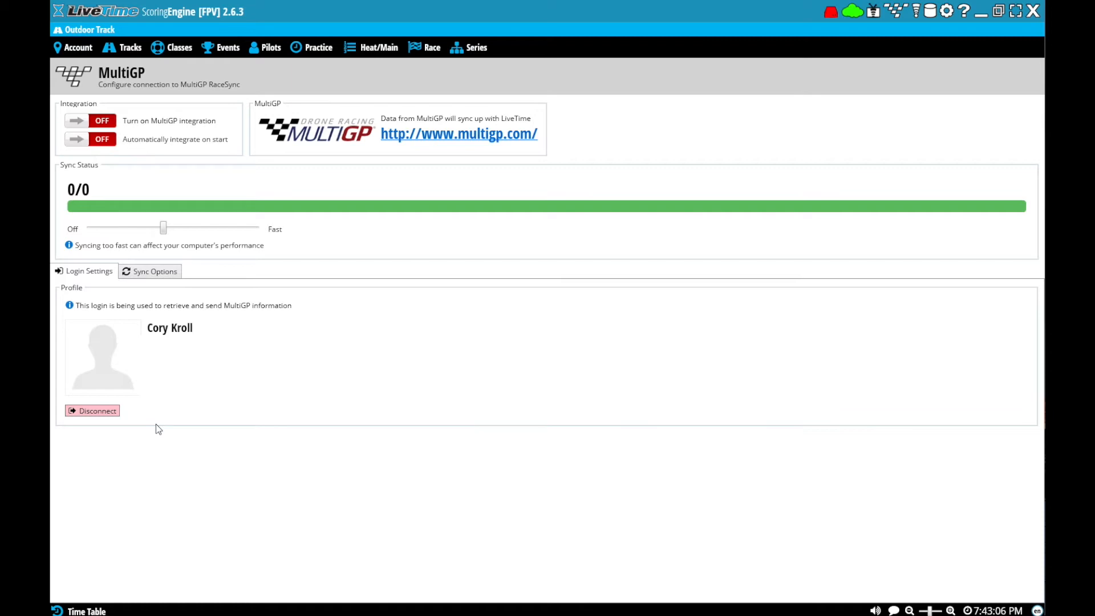
pyautogui.moveTo(114, 152)
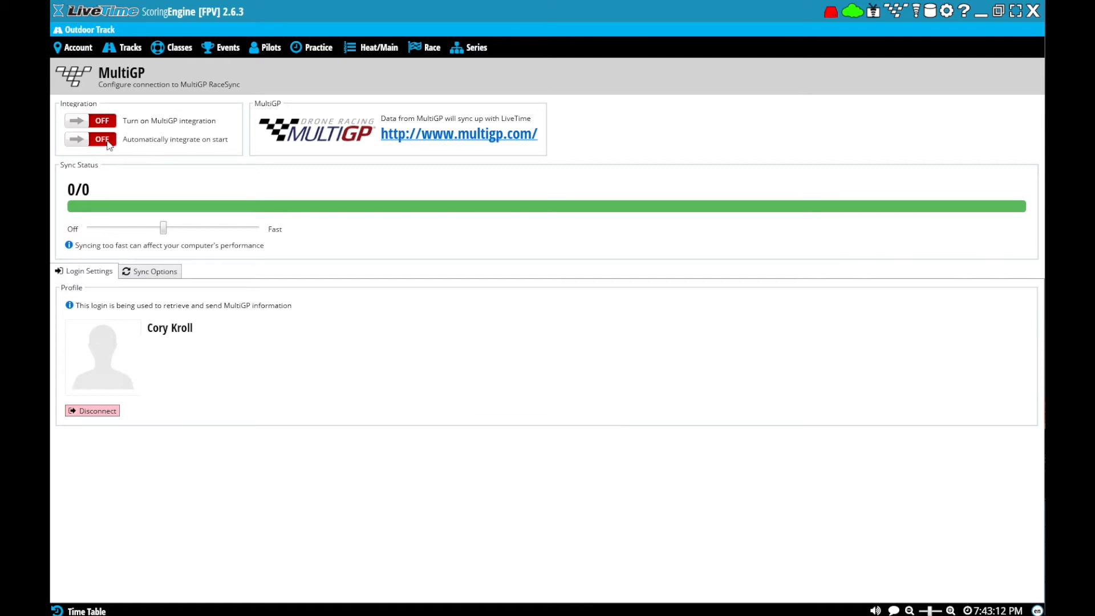
# Step: Switch on automatic integration on start and MultiGP integration
pyautogui.click(91, 139)
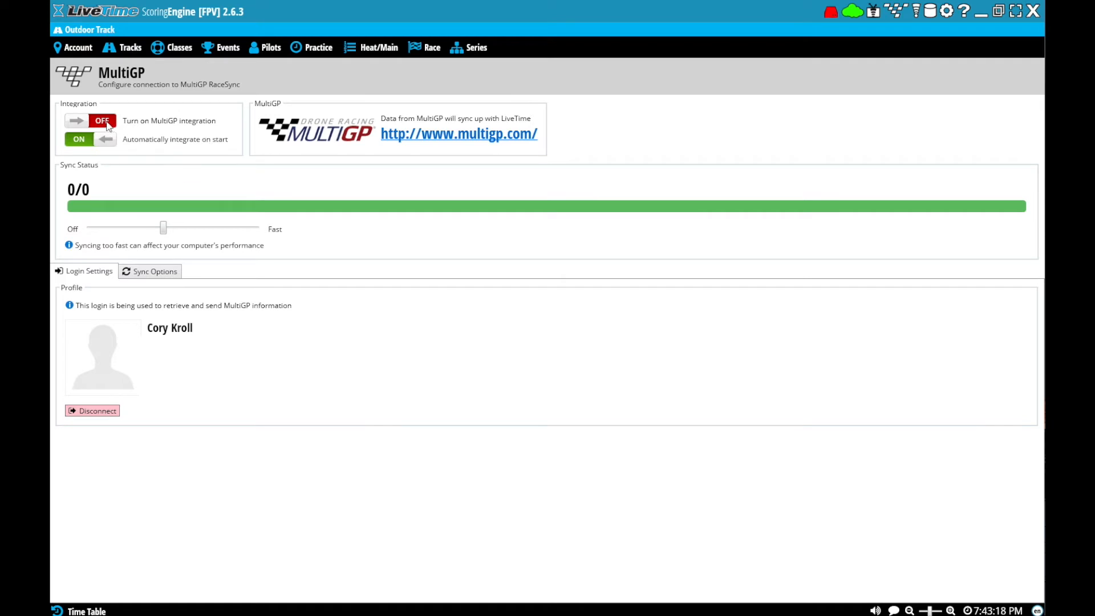
pyautogui.click(91, 120)
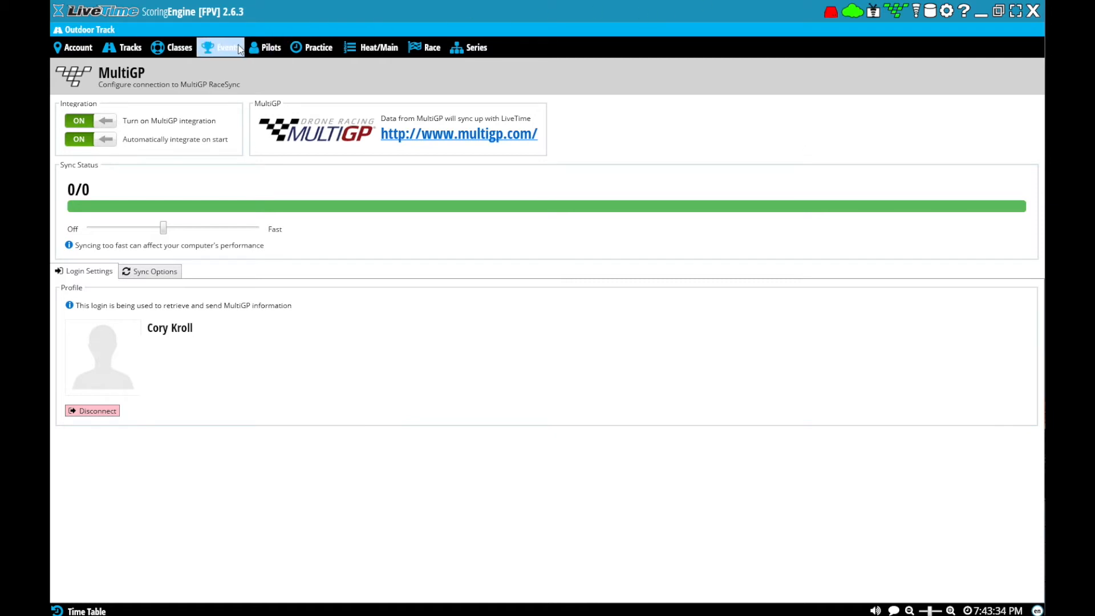
# Step: From the Events area, start an event import from MultiGP
pyautogui.click(226, 47)
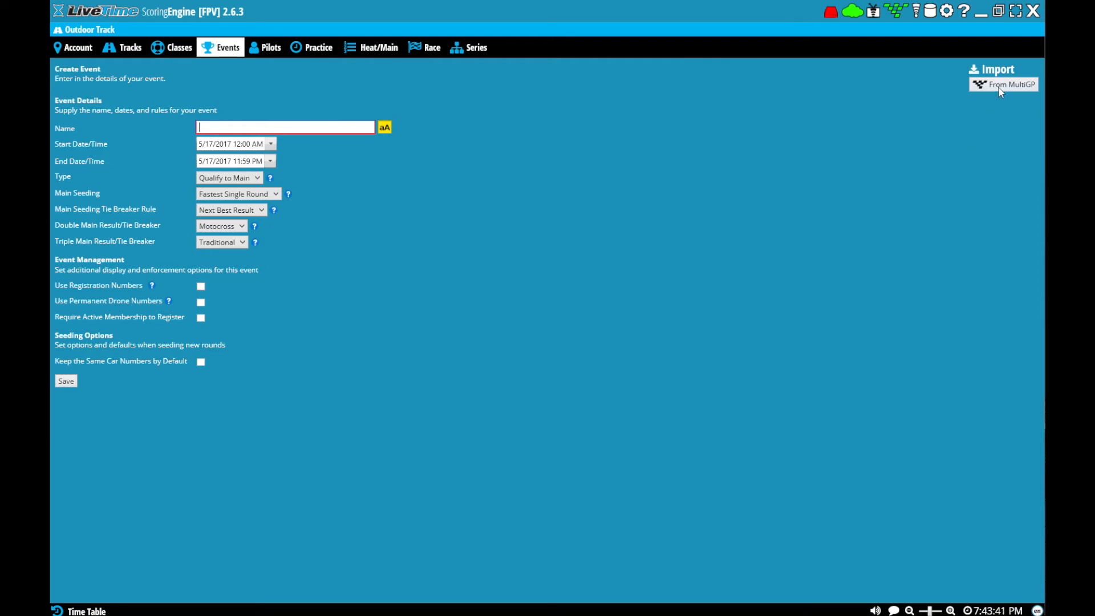
pyautogui.click(1010, 84)
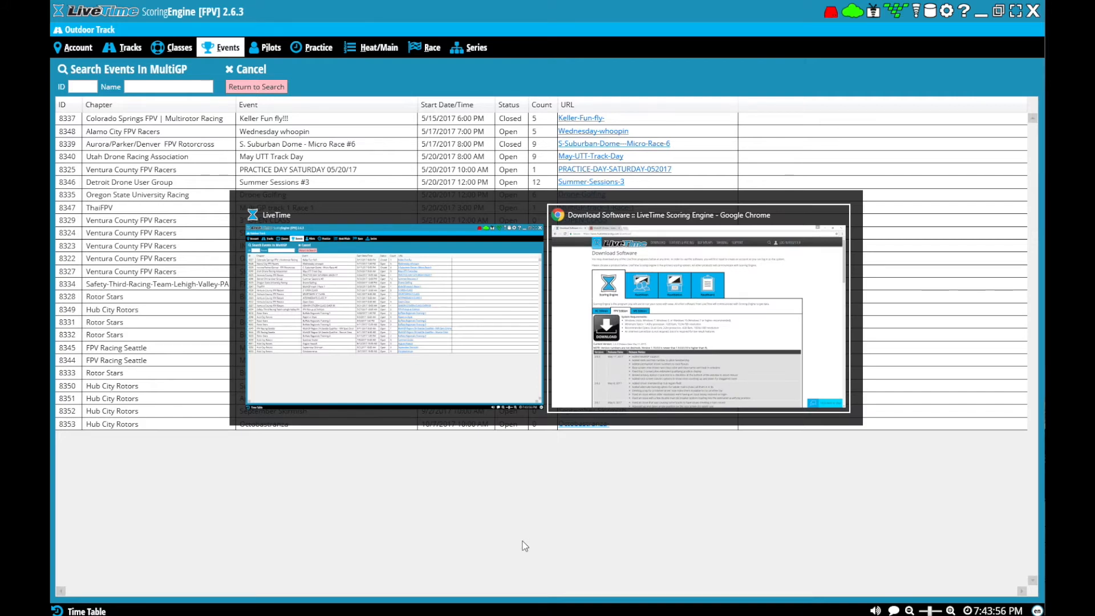
pyautogui.click(223, 8)
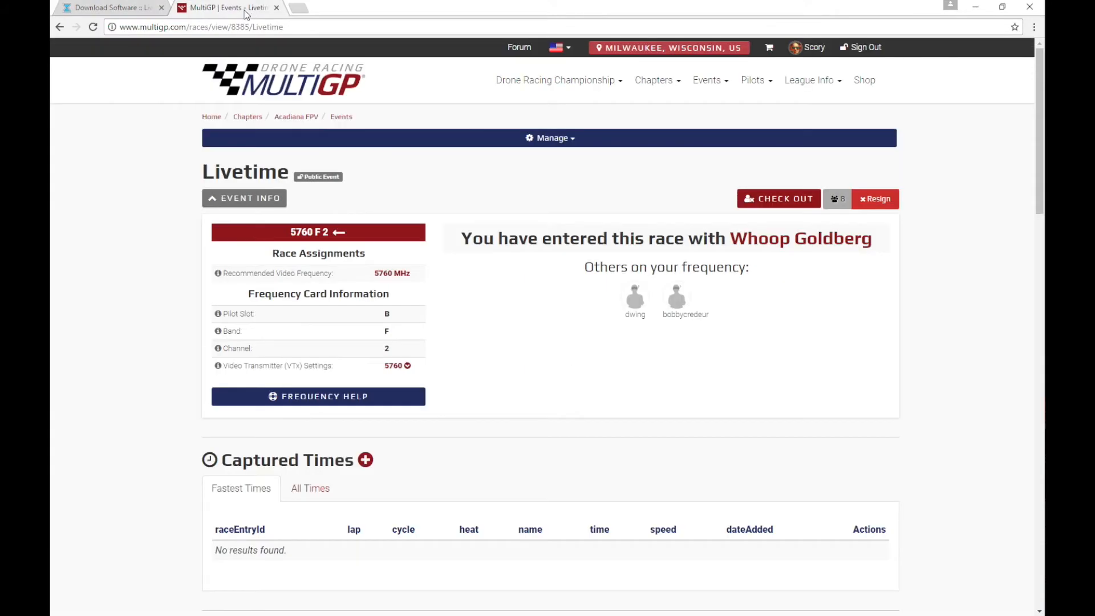
pyautogui.moveTo(60, 325)
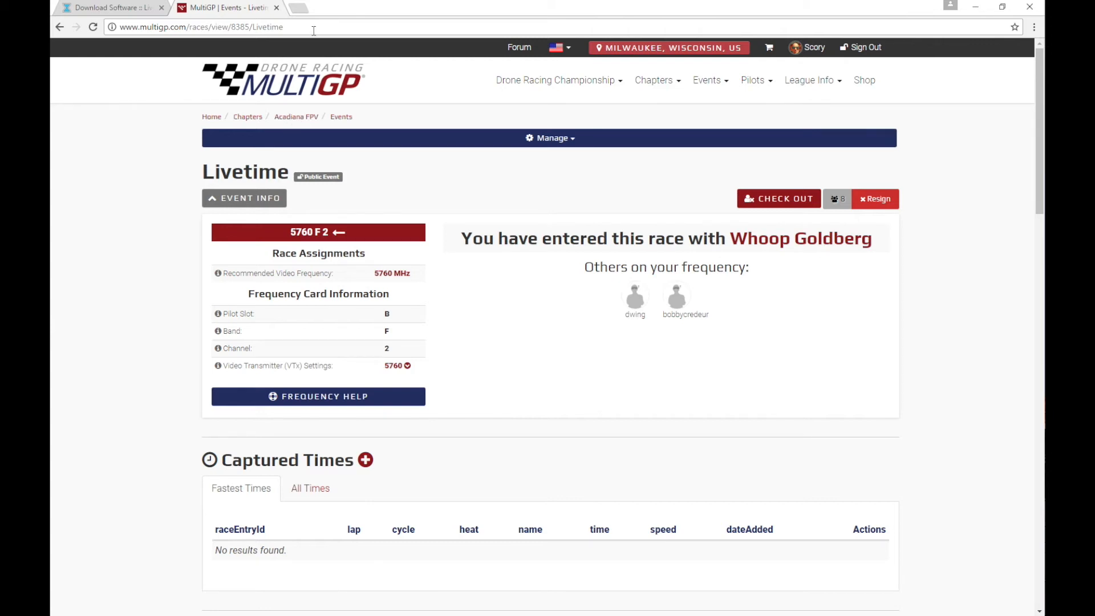
pyautogui.doubleClick(238, 26)
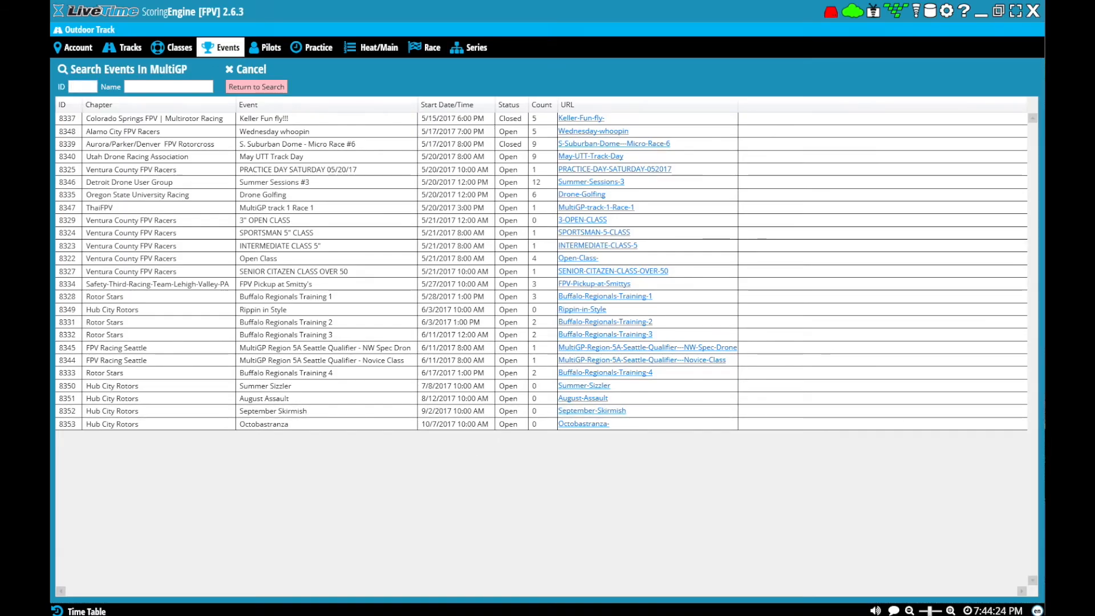
# Step: Search MultiGP events for 8385 and 'live' to find the Acadiana FPV Livetime event
pyautogui.write('8385')
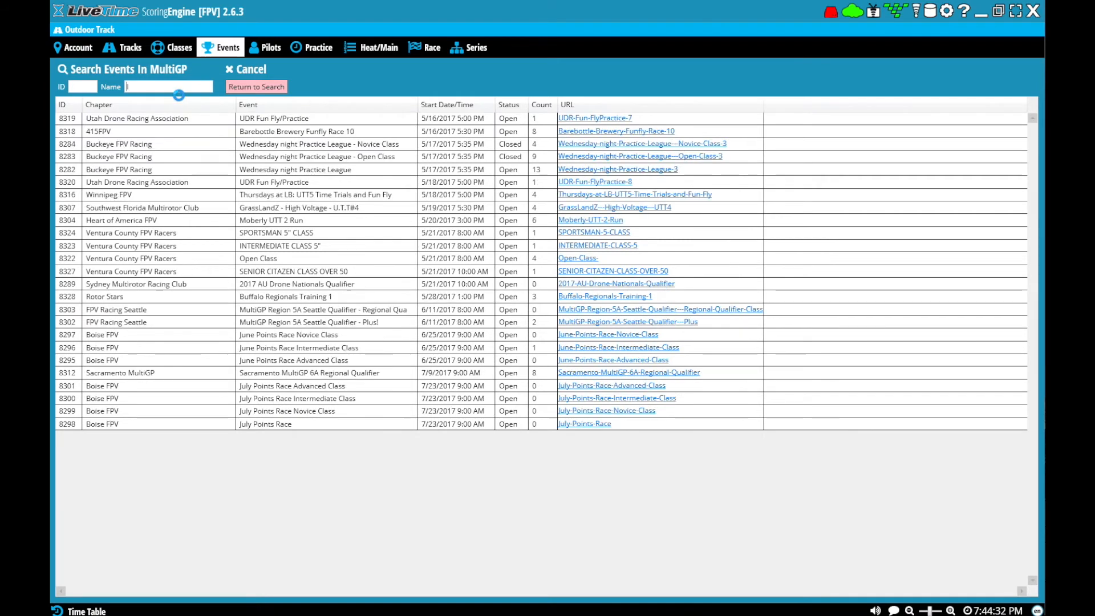
pyautogui.write('live')
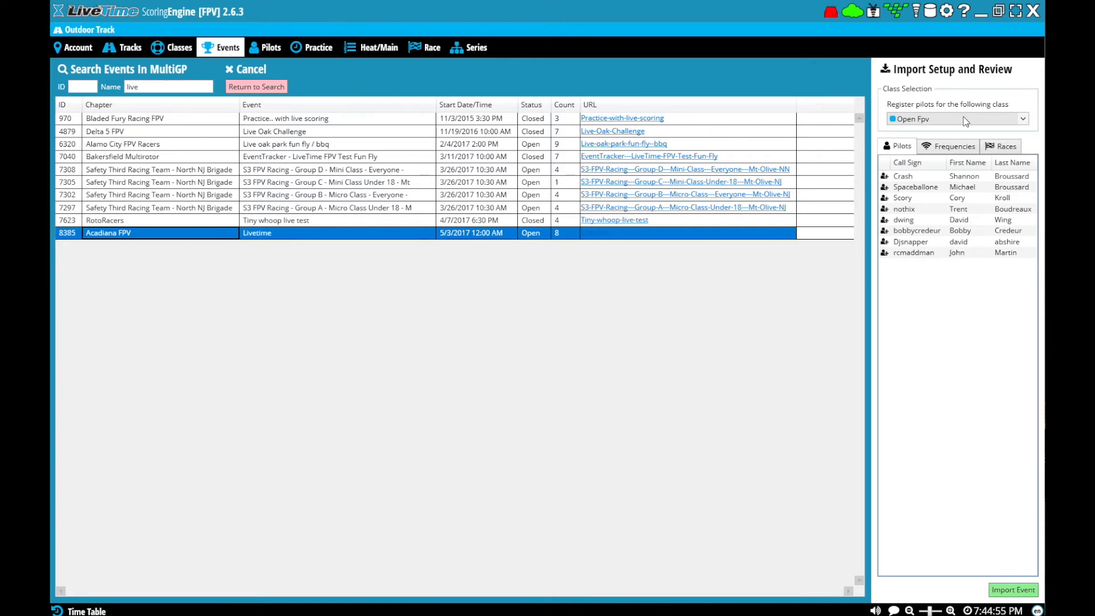
pyautogui.click(957, 117)
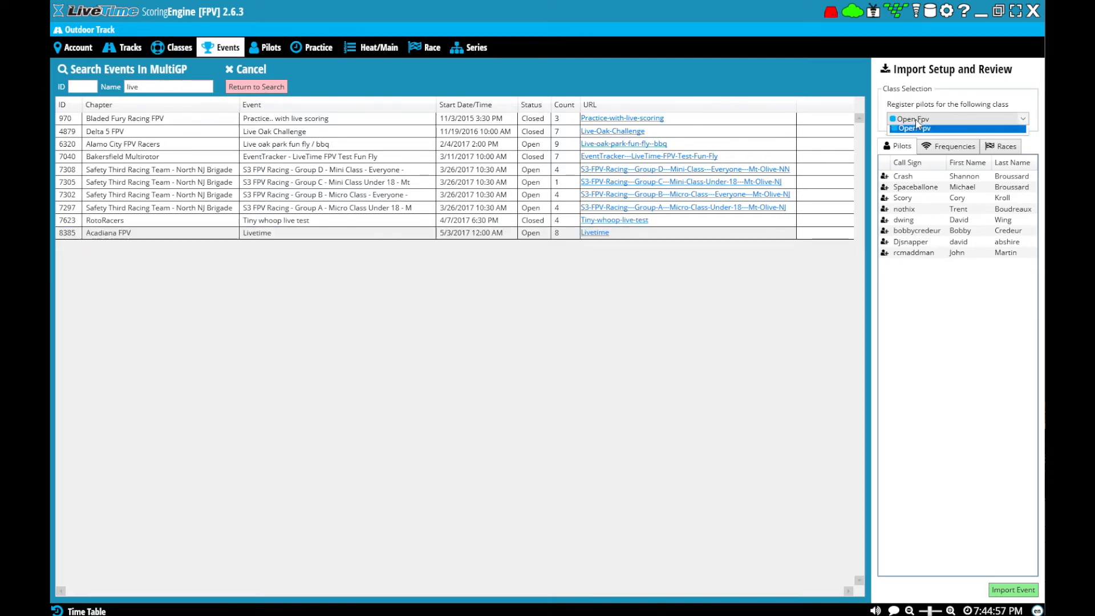
pyautogui.click(914, 128)
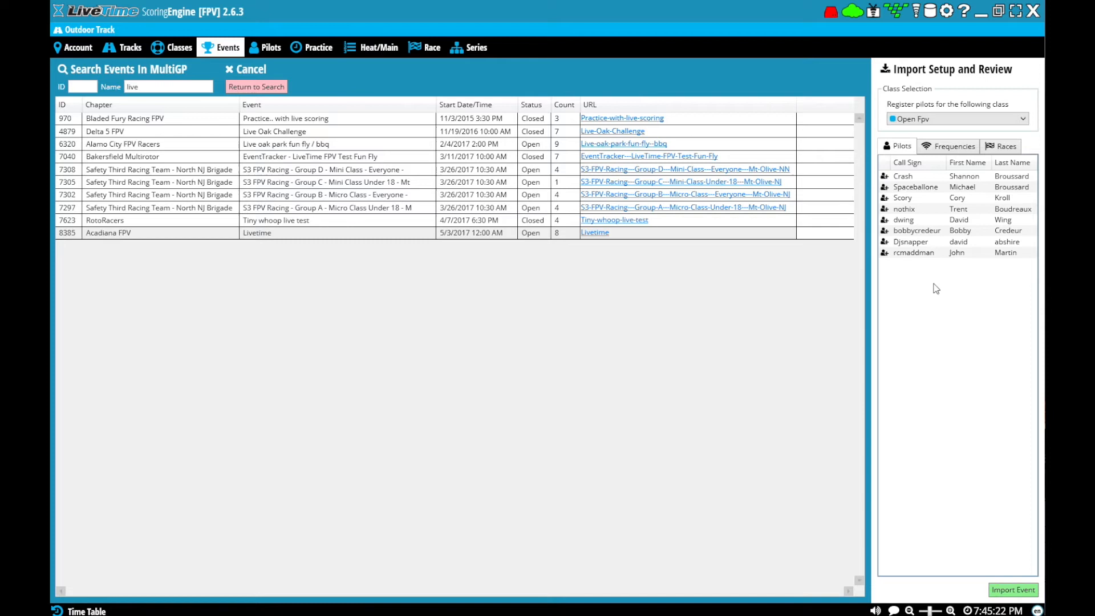
pyautogui.moveTo(885, 267)
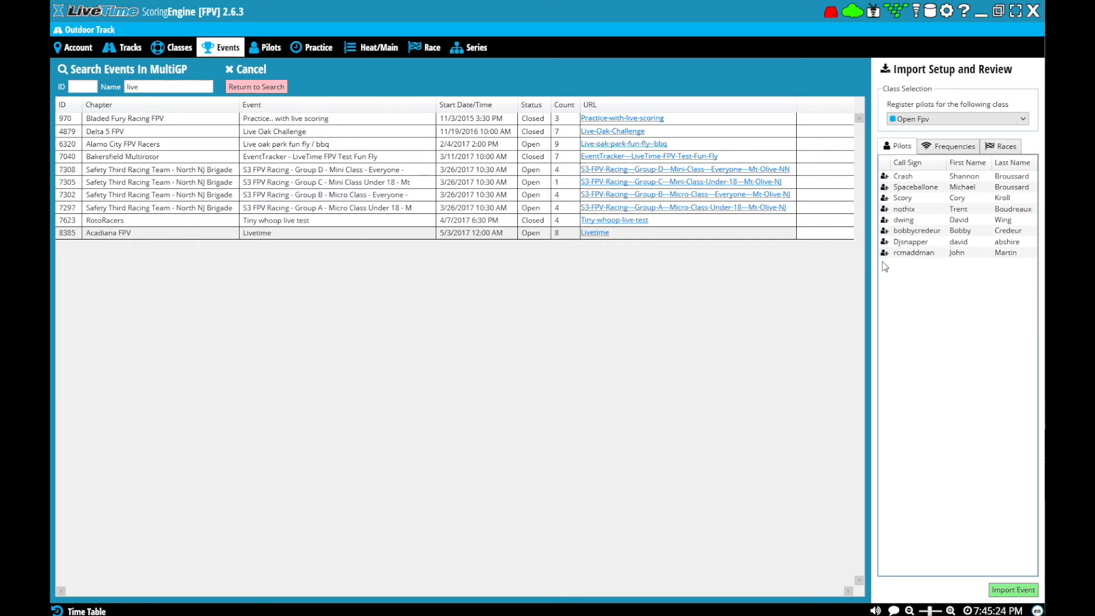
pyautogui.moveTo(905, 286)
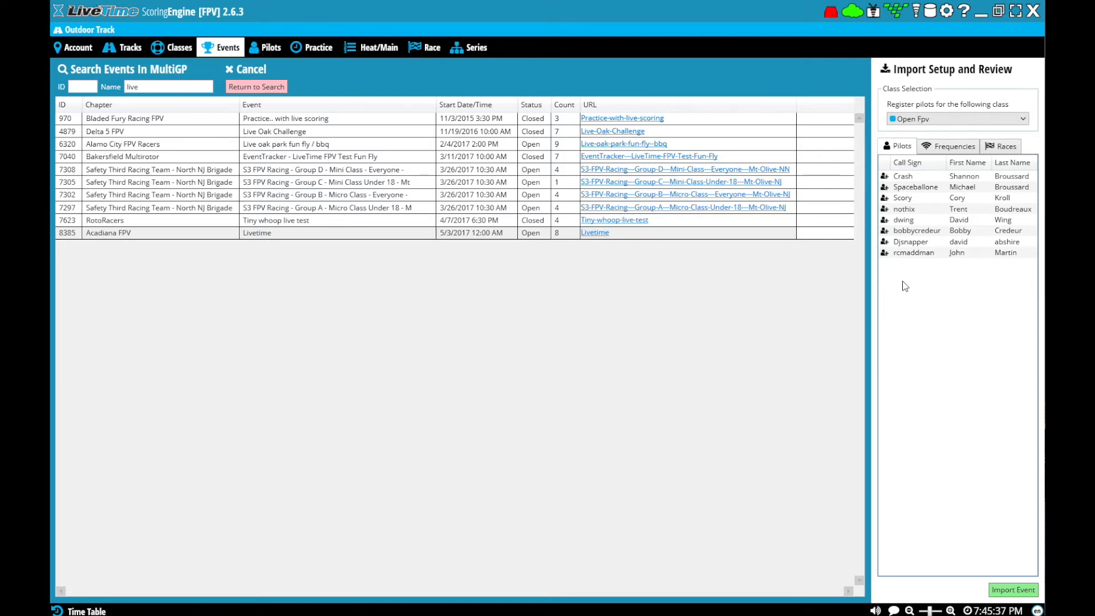
pyautogui.click(953, 146)
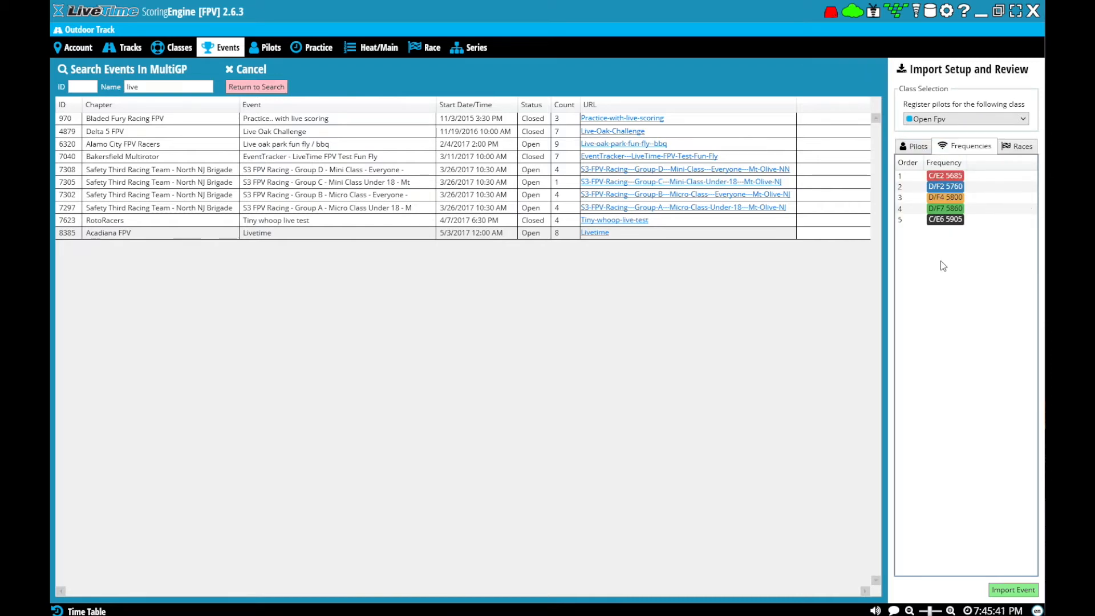
# Step: Review the imported race heats, showing Q2 Heat 2 with dwing, Djsnapper and Spaceballone
pyautogui.click(1017, 146)
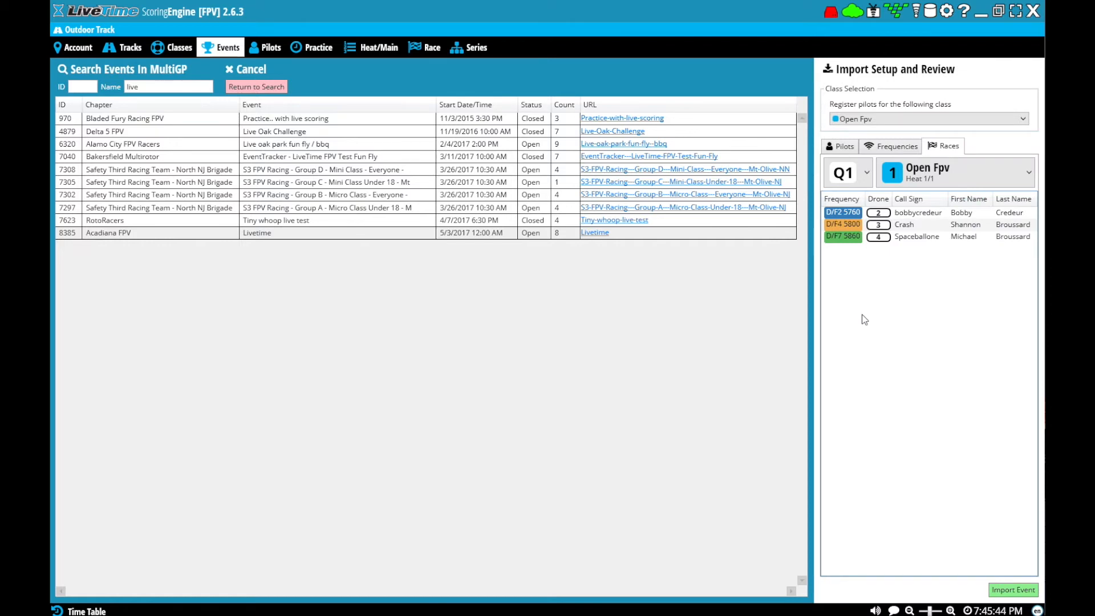
pyautogui.click(866, 173)
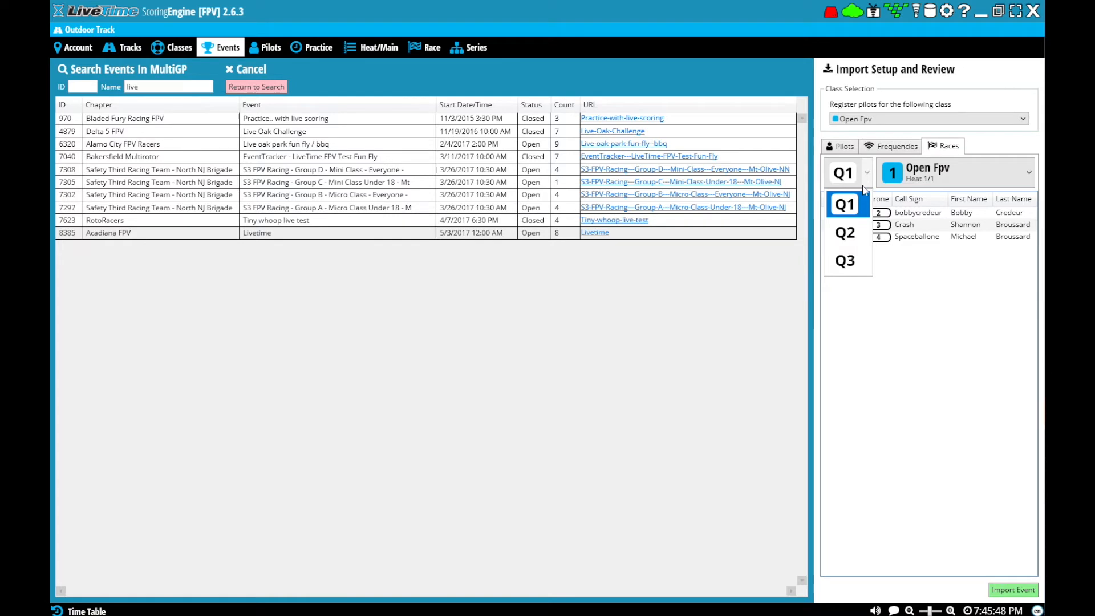
pyautogui.click(844, 260)
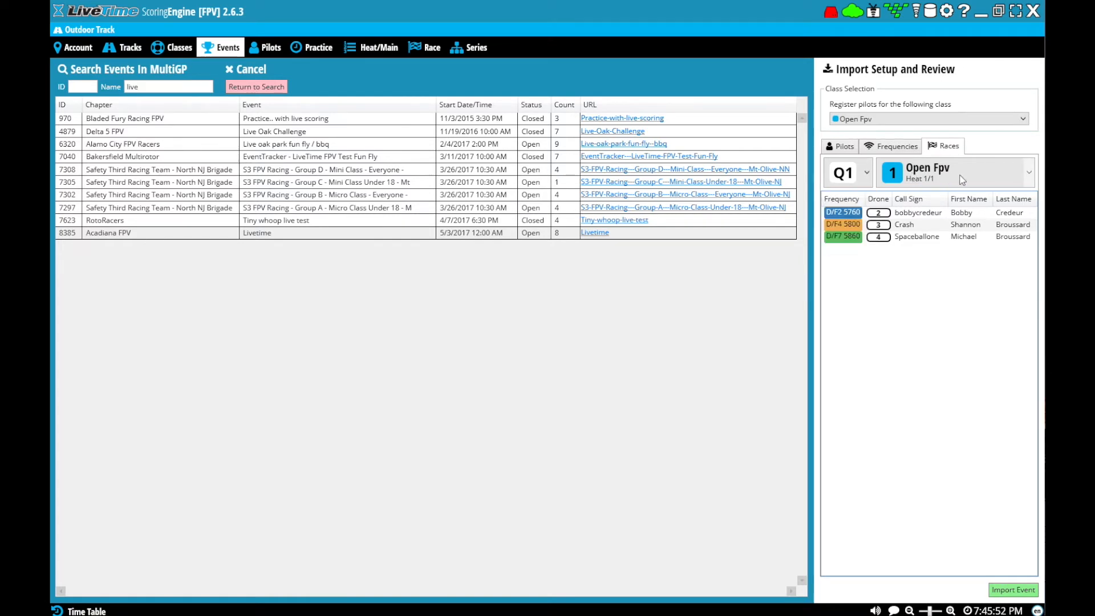
pyautogui.click(846, 172)
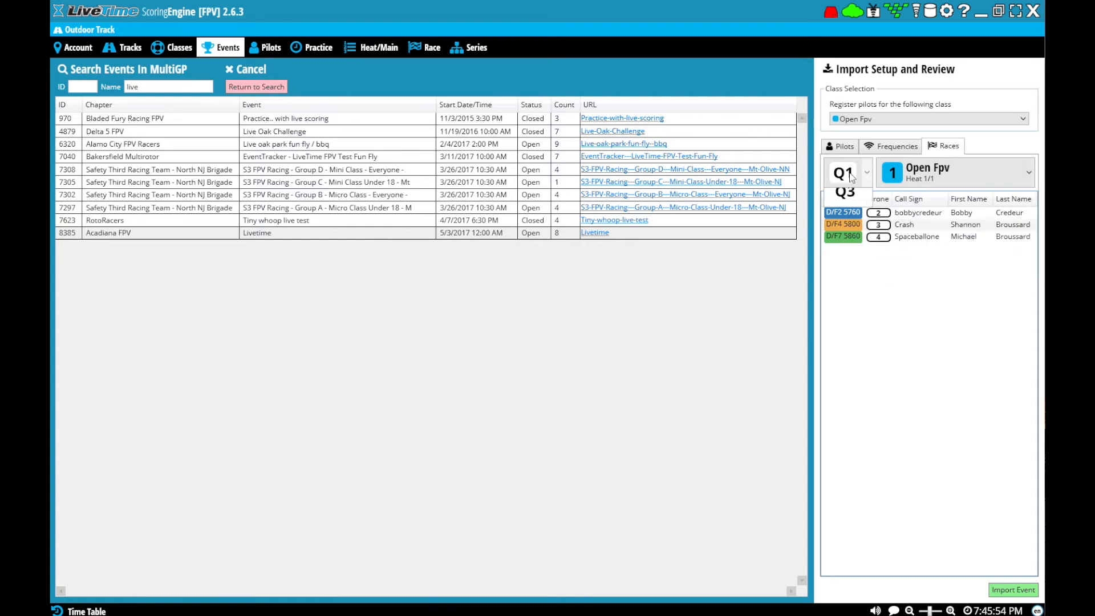
pyautogui.click(960, 172)
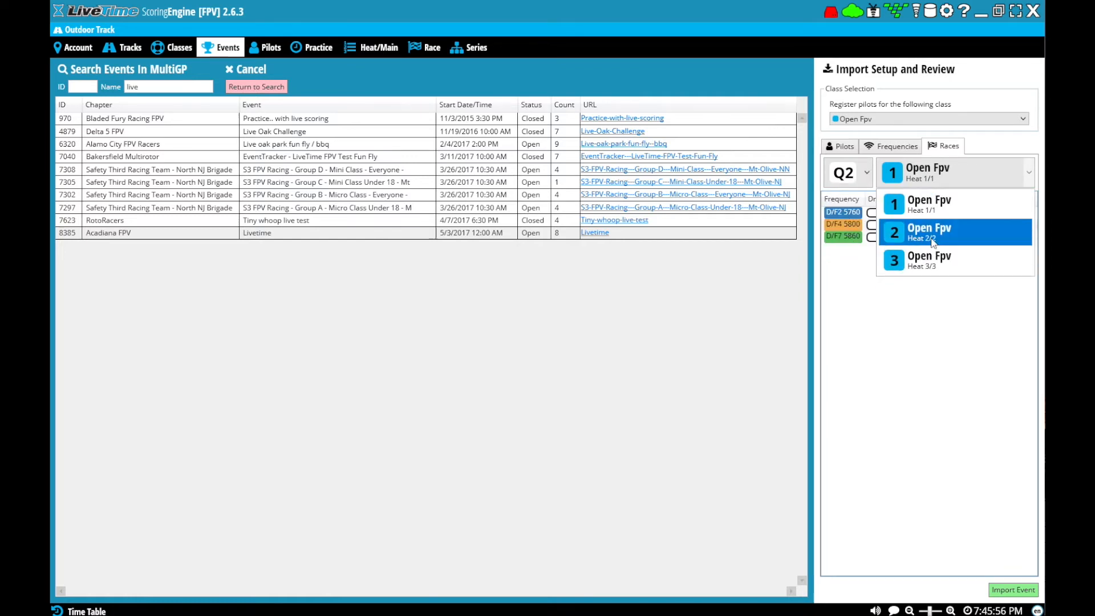
pyautogui.click(929, 232)
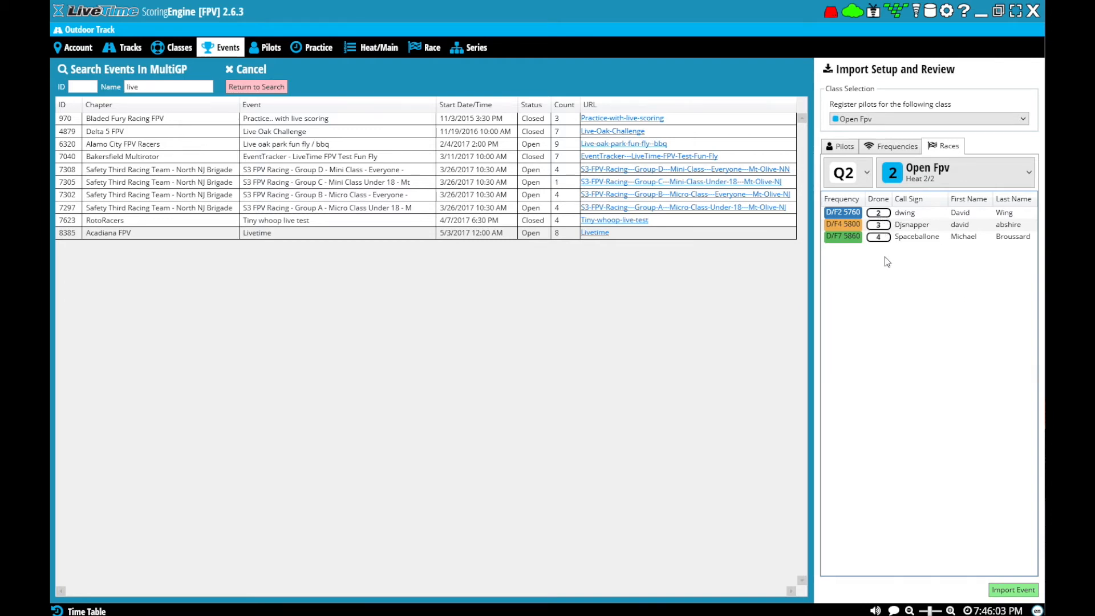
pyautogui.moveTo(897, 291)
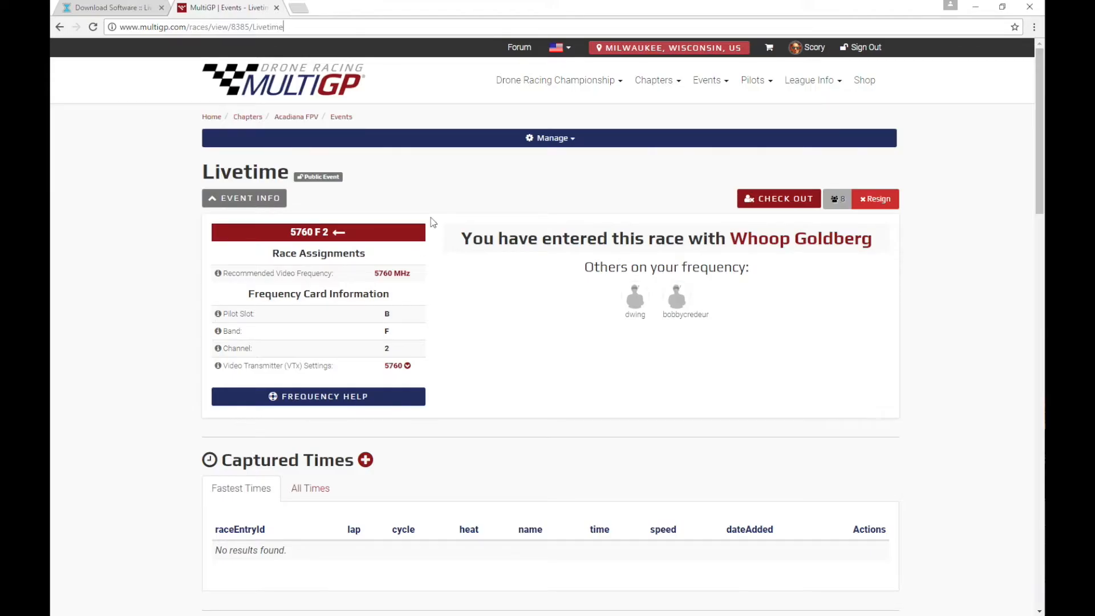
# Step: Expand Round #1 in the MultiGP race schedule to list its three heats' pilots
pyautogui.scroll(-3)
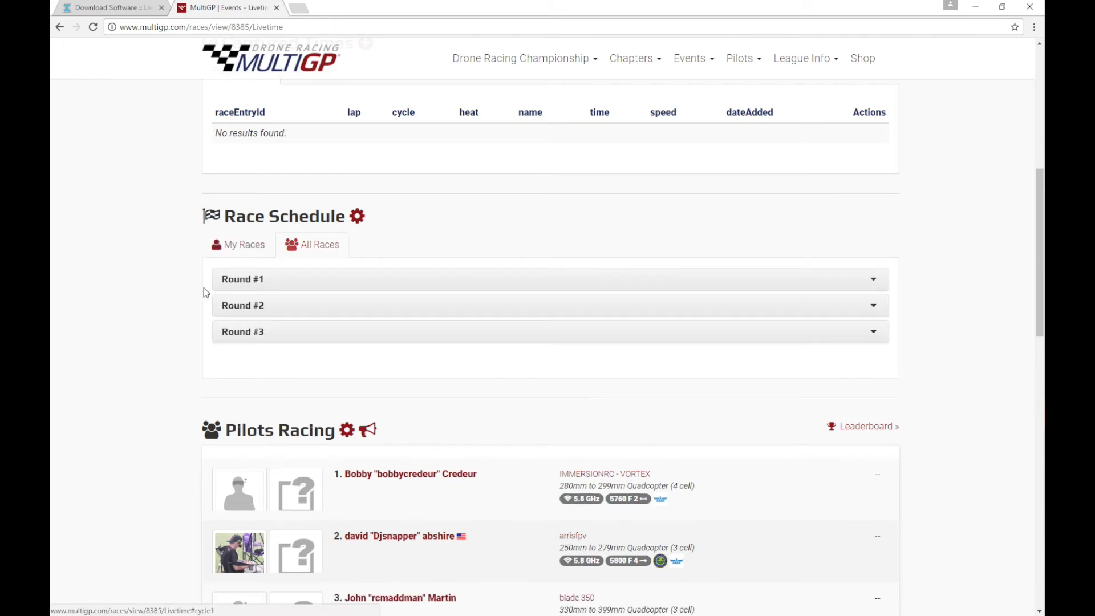
pyautogui.click(242, 279)
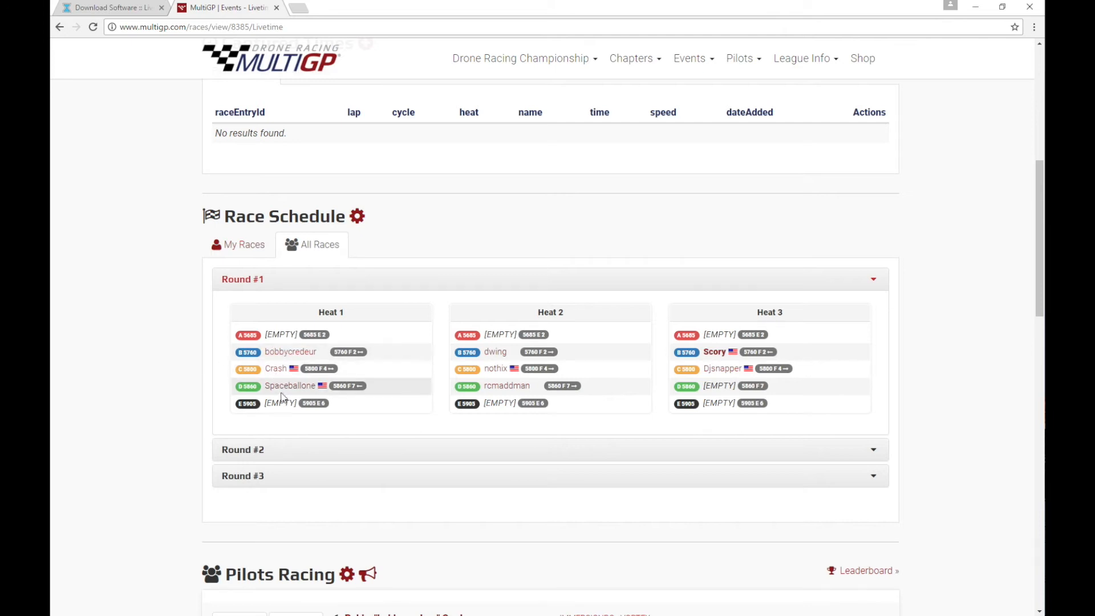
pyautogui.moveTo(220, 343)
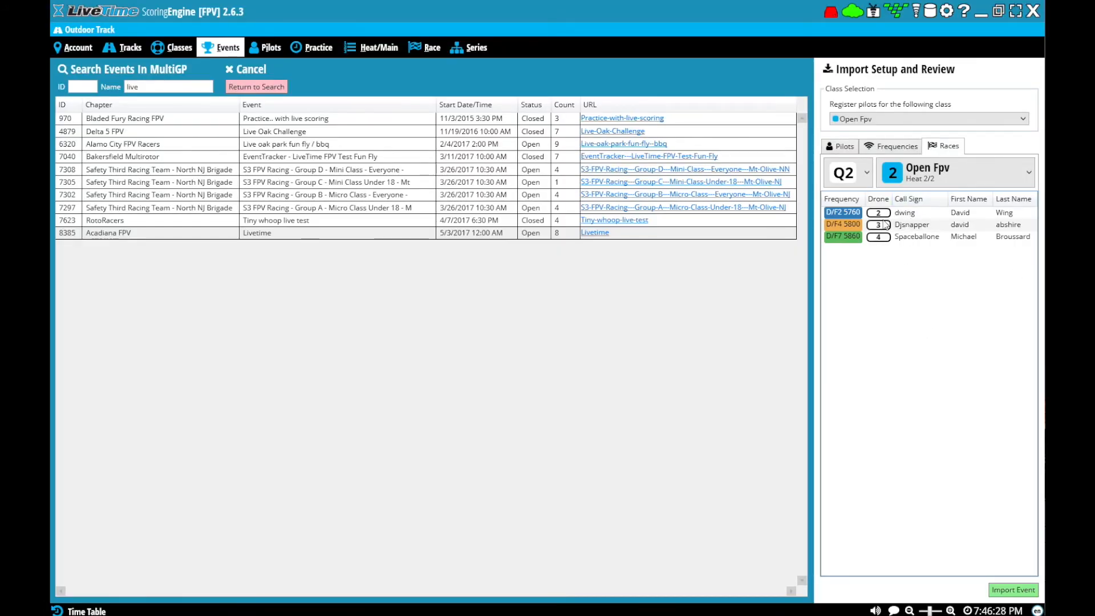
# Step: Import the Livetime MultiGP event into LiveTime and acknowledge the success message
pyautogui.click(844, 173)
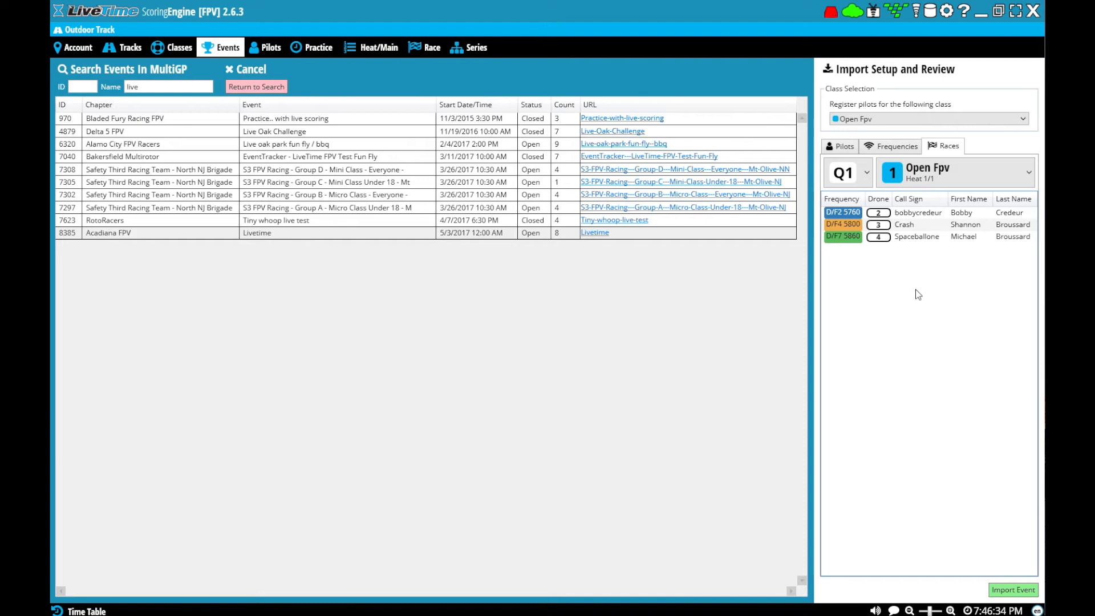
pyautogui.moveTo(898, 302)
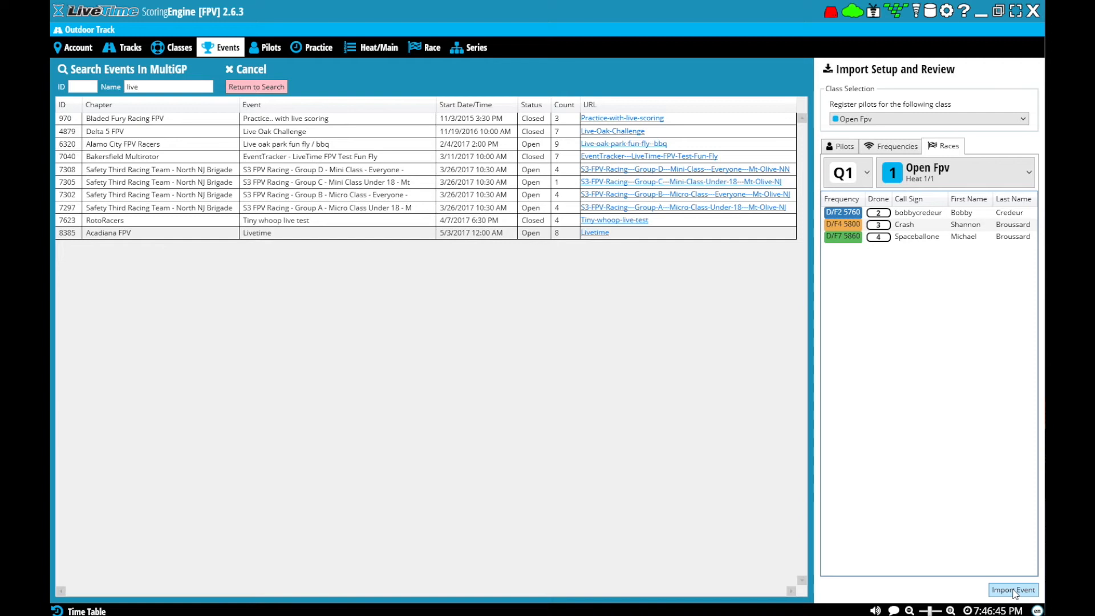
pyautogui.click(1013, 590)
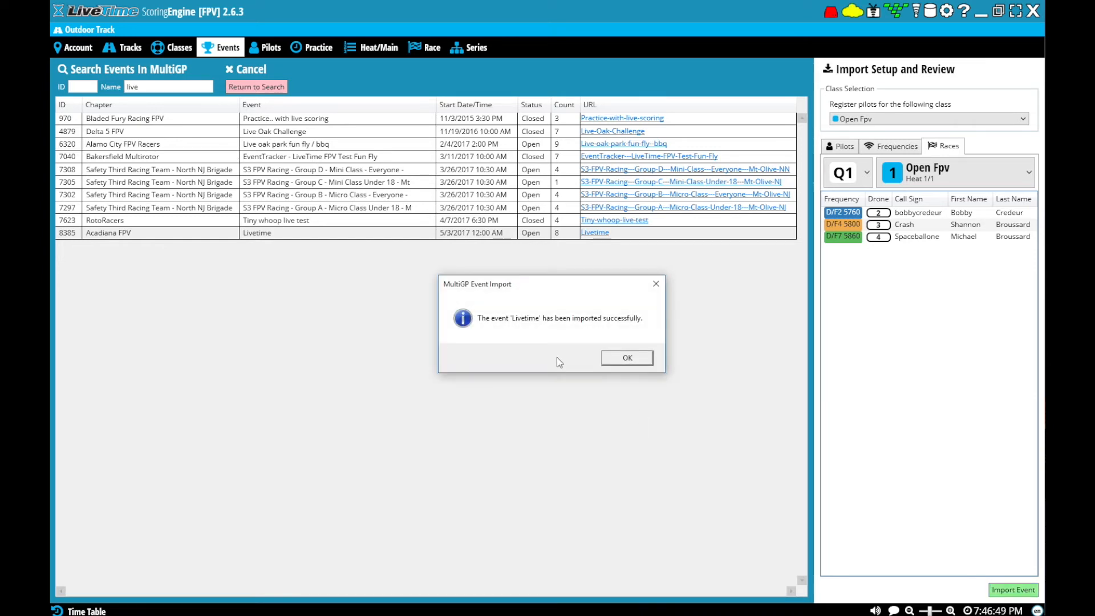
pyautogui.click(626, 357)
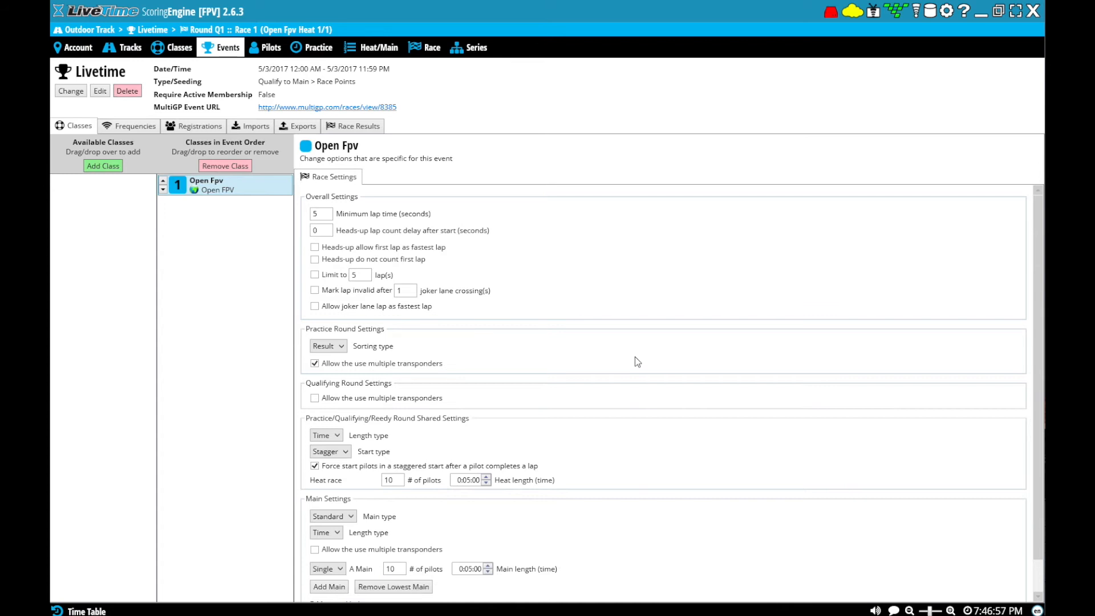
pyautogui.moveTo(372, 496)
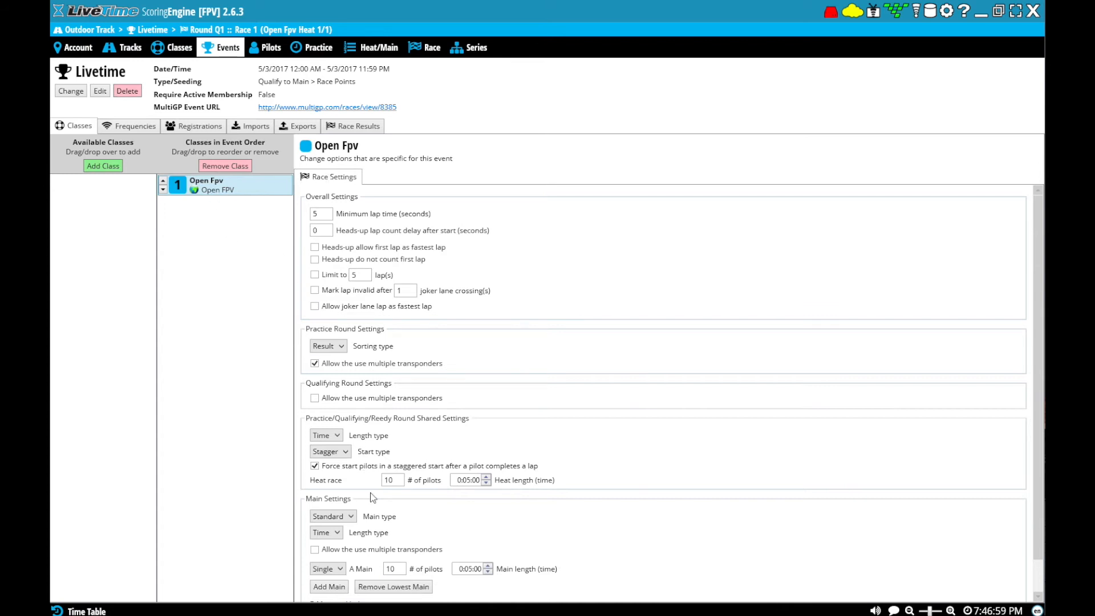
pyautogui.click(135, 127)
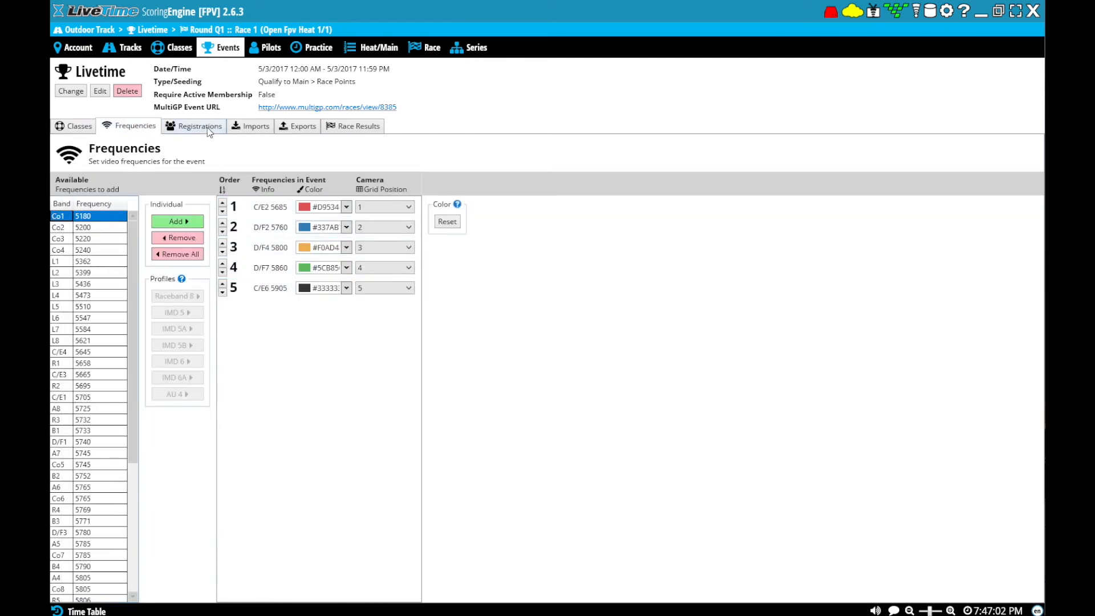
pyautogui.click(198, 126)
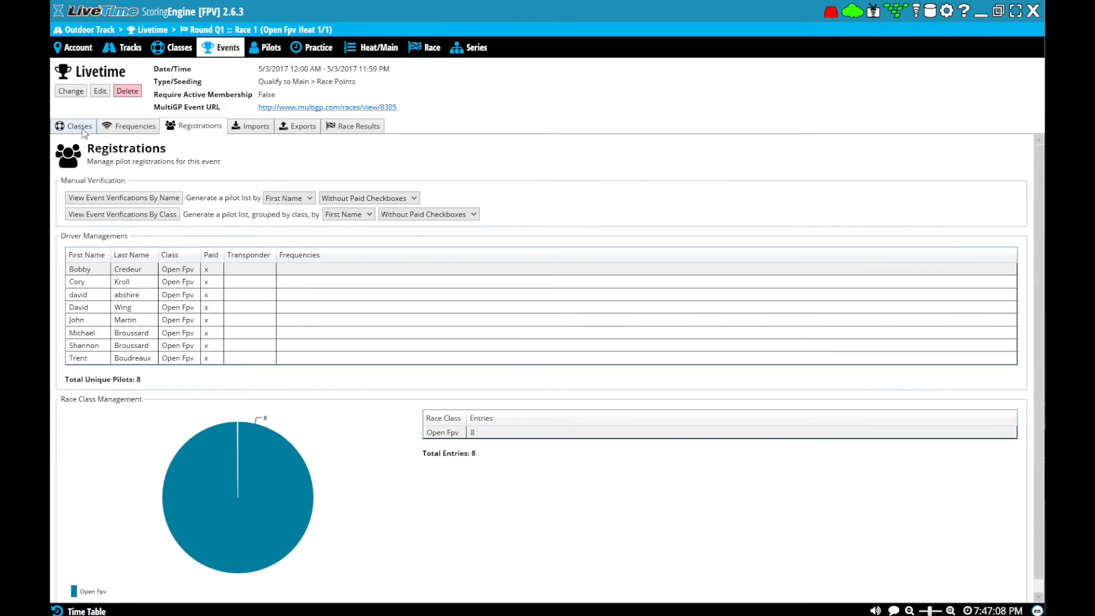
pyautogui.click(73, 126)
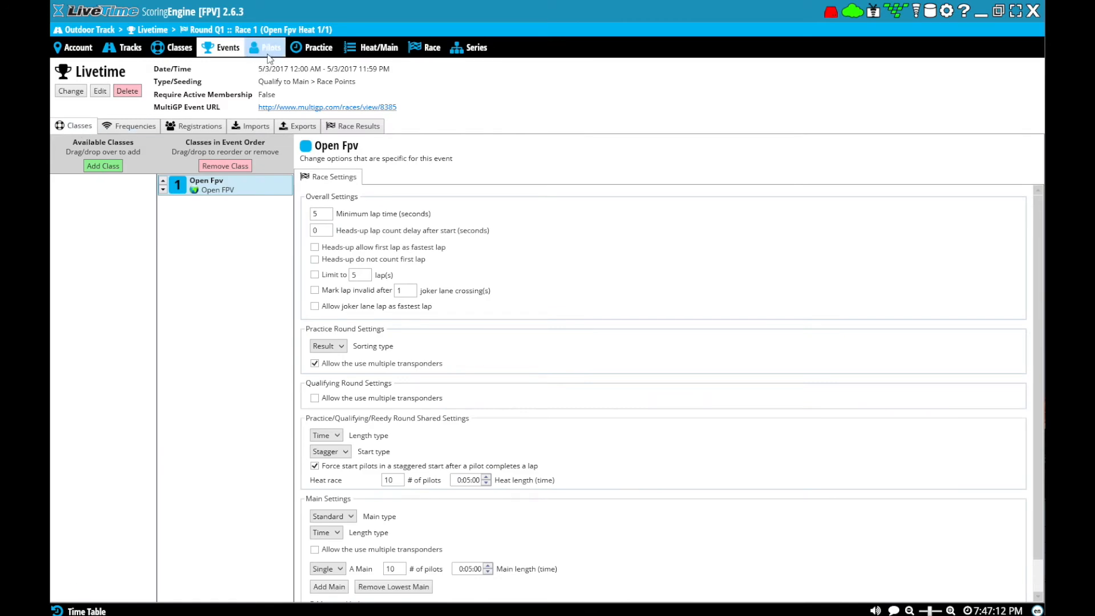
pyautogui.click(271, 47)
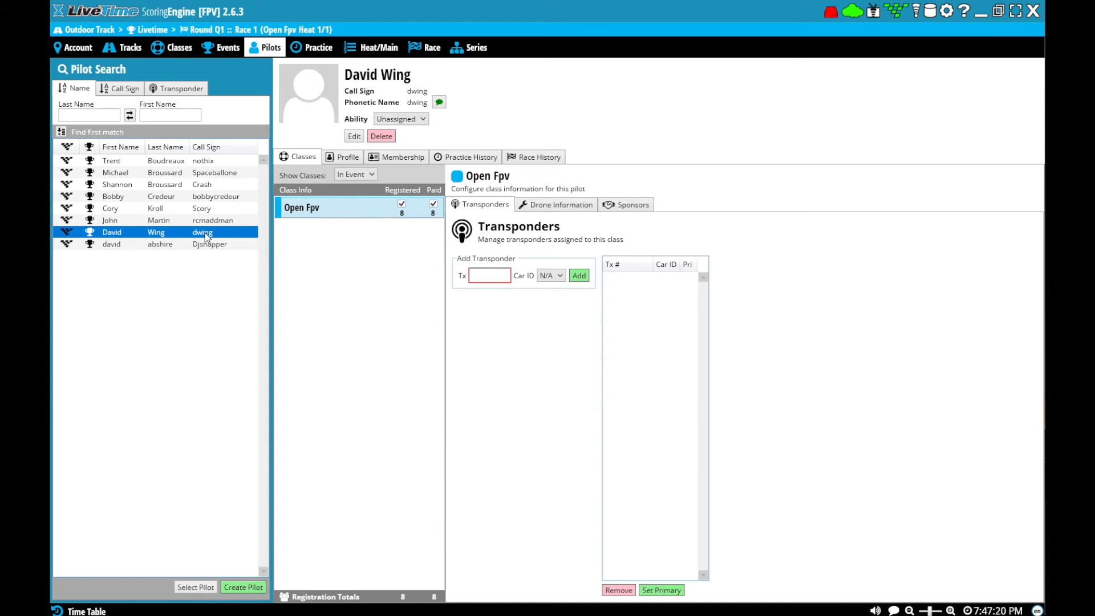
pyautogui.moveTo(210, 222)
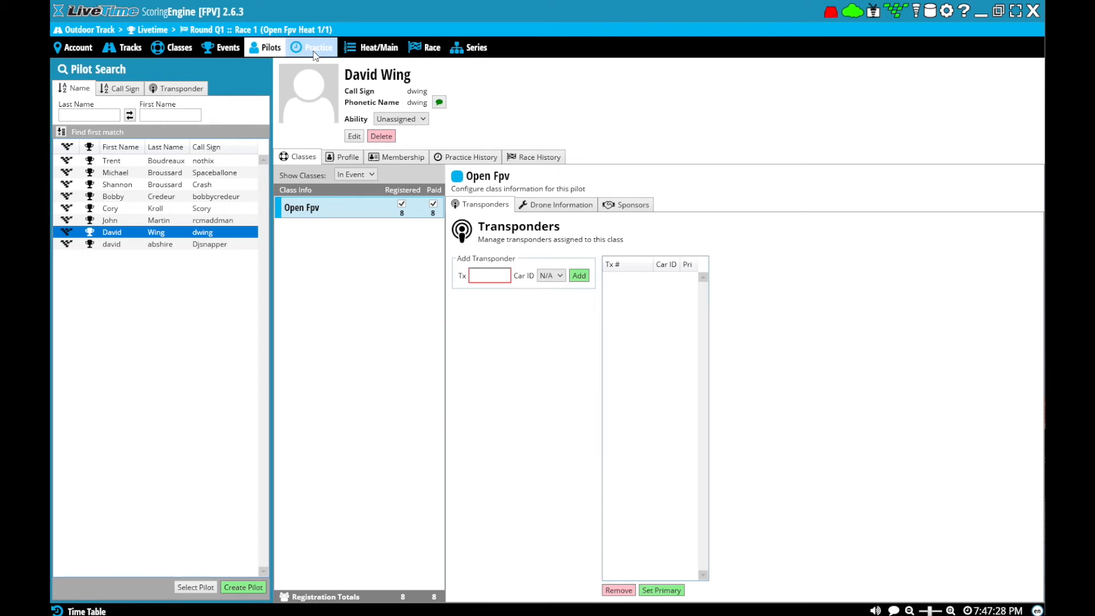
# Step: Show the open Practice settings page with practice off and default timing
pyautogui.click(319, 47)
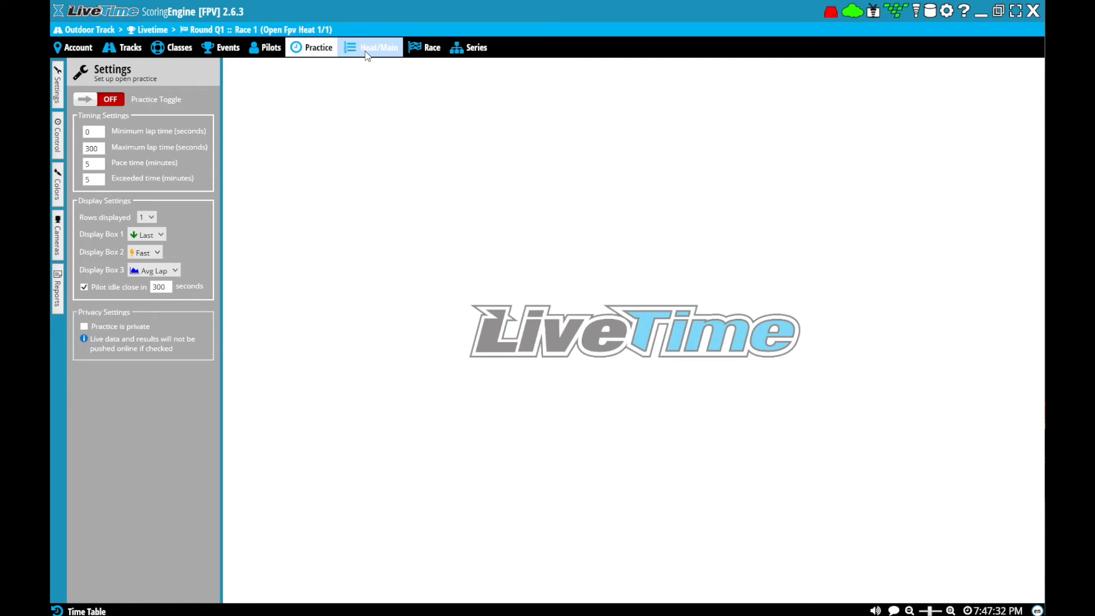
# Step: Show round Q2's three Open Fpv heats and pilot lineups in Heat/Main setup
pyautogui.click(377, 48)
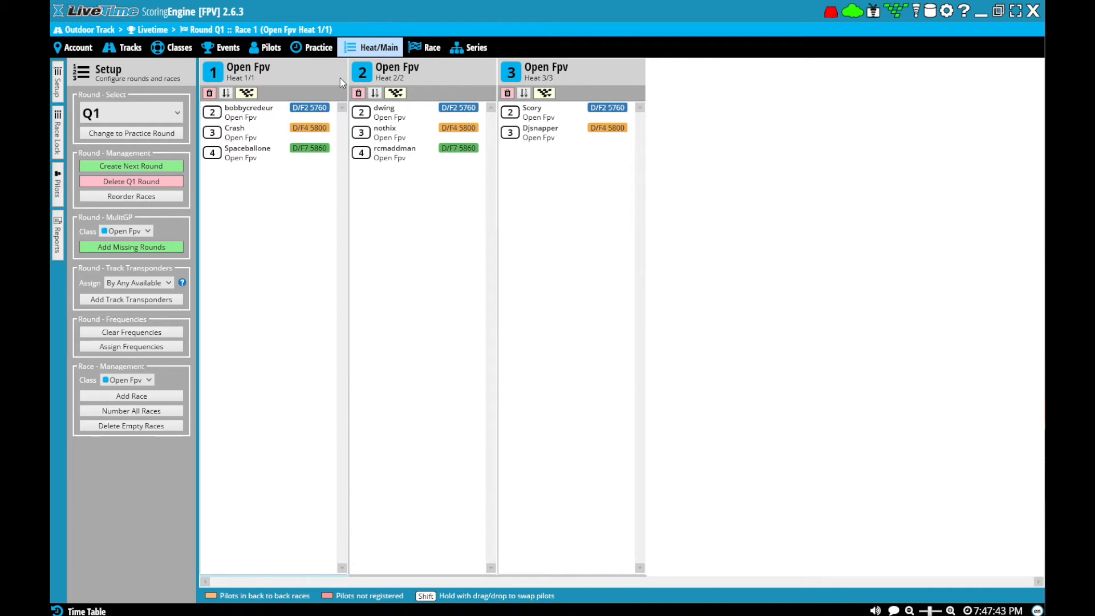
pyautogui.click(129, 113)
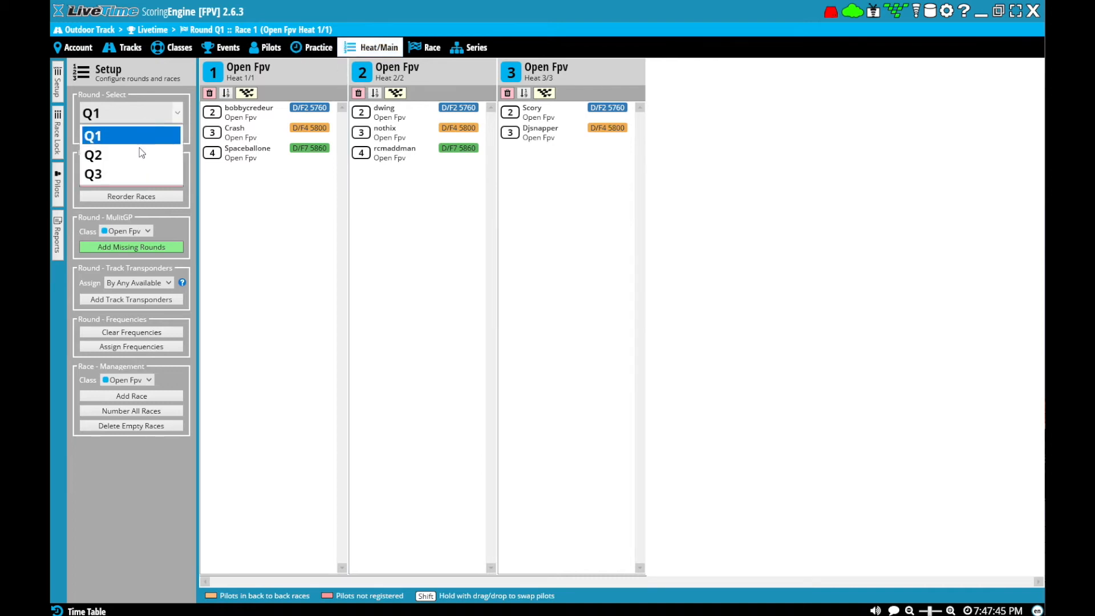
pyautogui.click(92, 156)
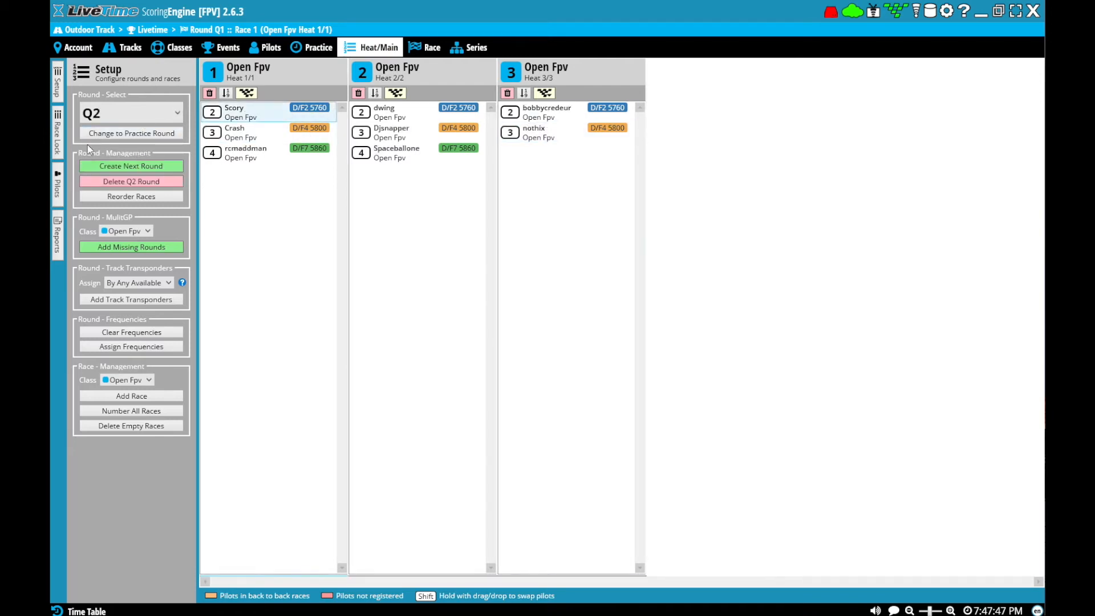
pyautogui.click(130, 113)
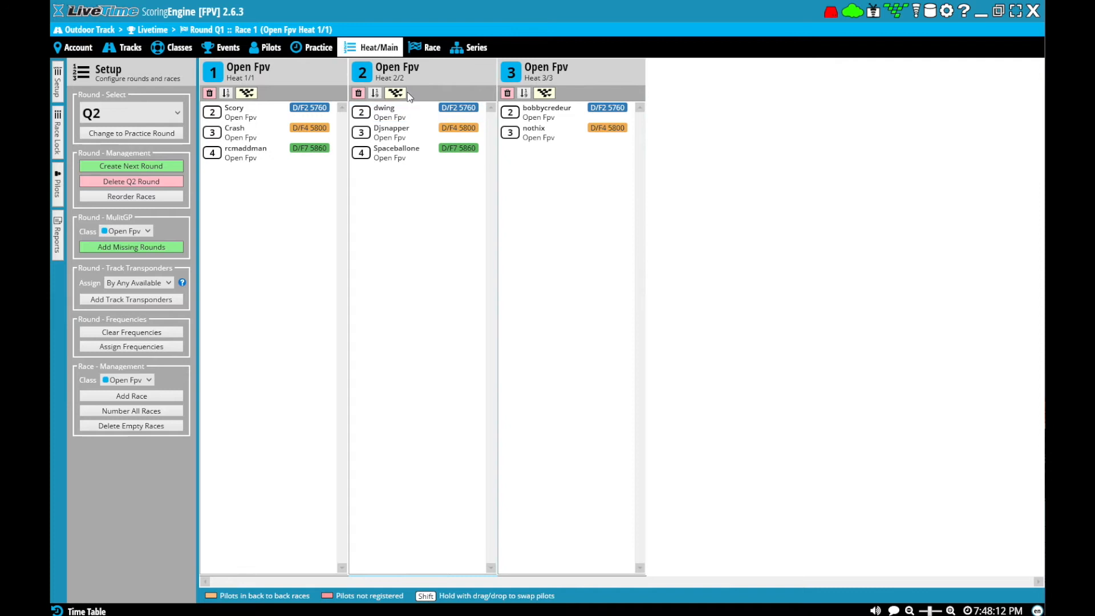
pyautogui.moveTo(416, 299)
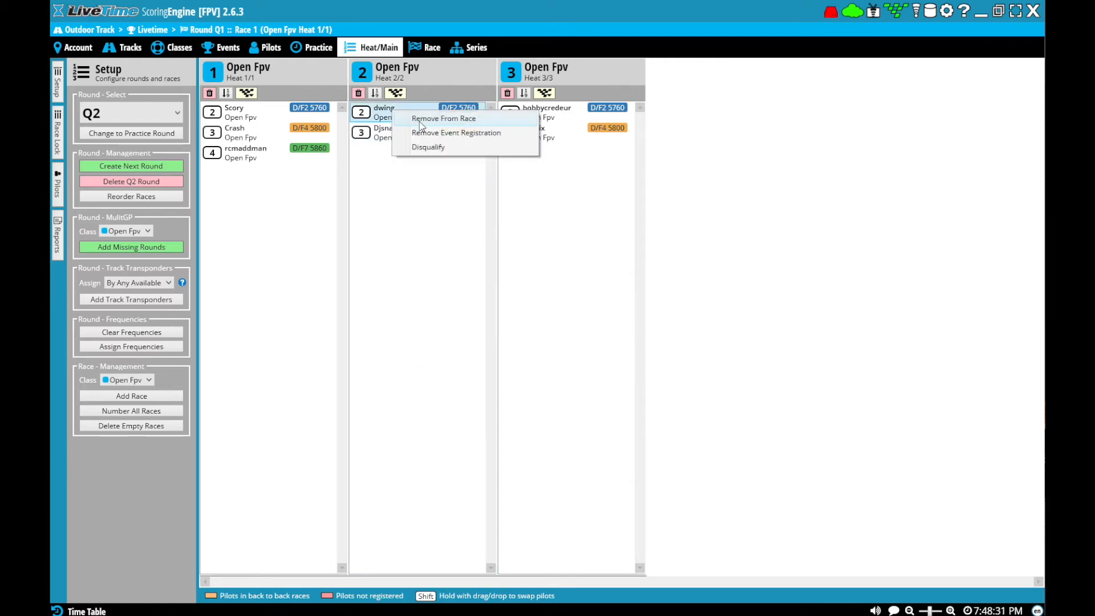
# Step: Refresh the heats from MultiGP and acknowledge the successful refresh
pyautogui.click(444, 118)
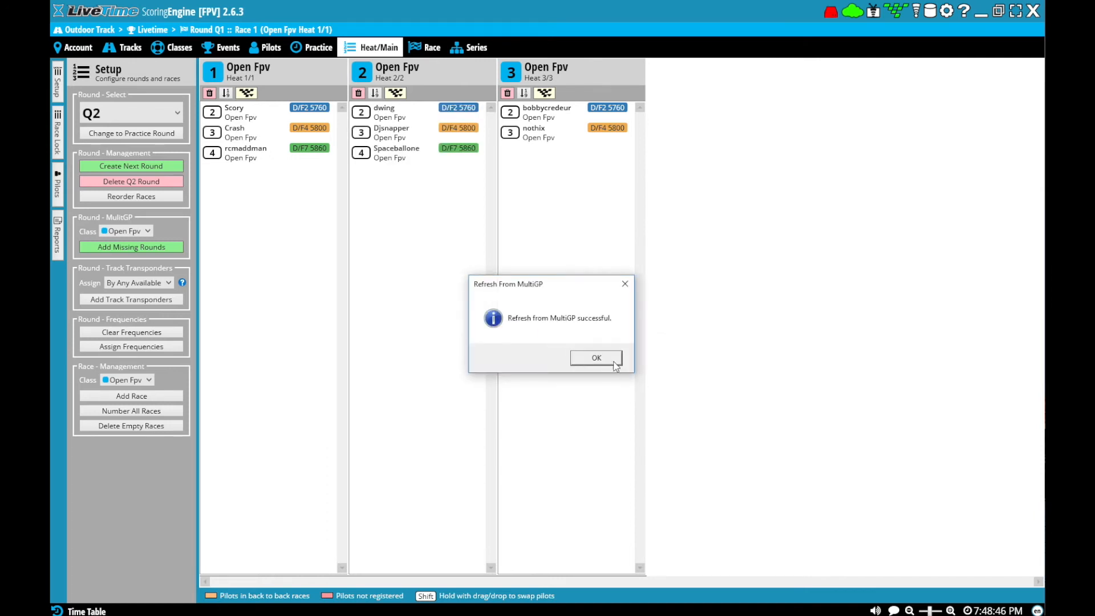
pyautogui.click(595, 357)
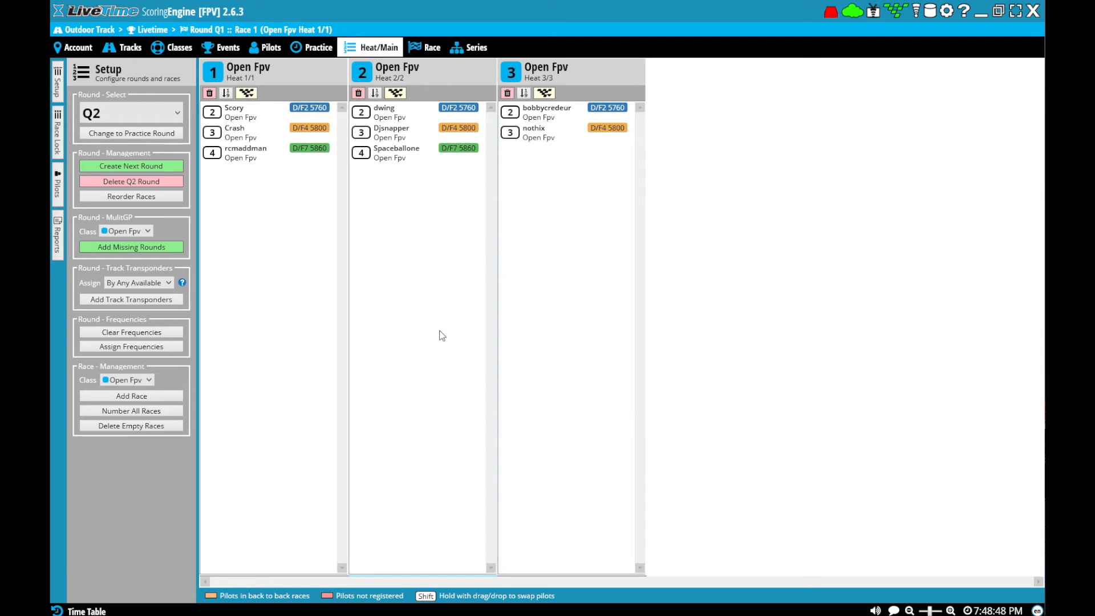
pyautogui.moveTo(388, 299)
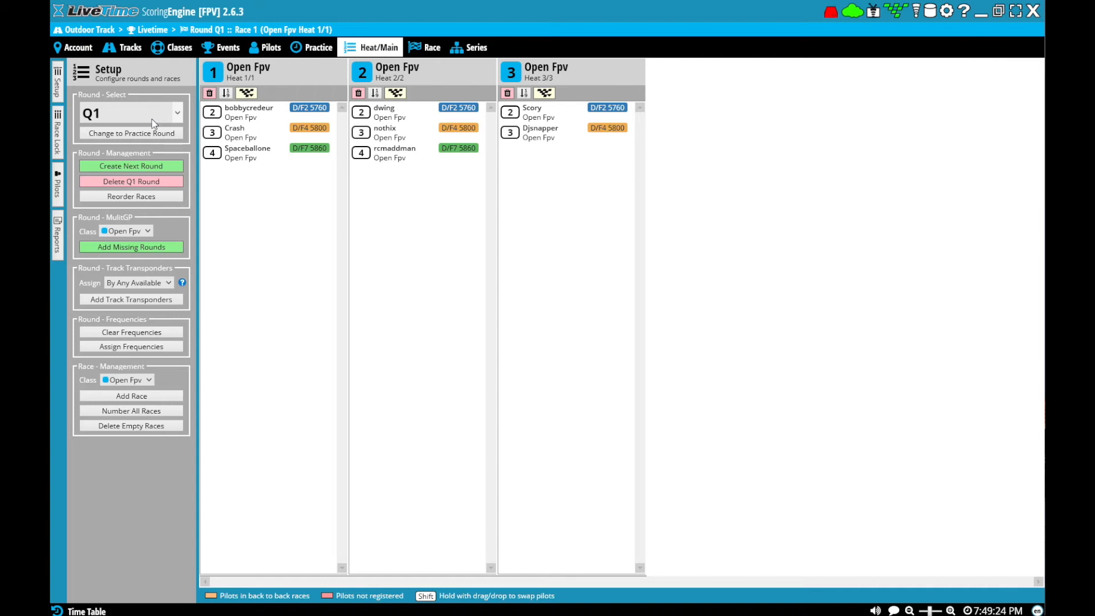
# Step: Review the MultiGP sync options: result points based on Lap Count, practice not synced
pyautogui.click(895, 11)
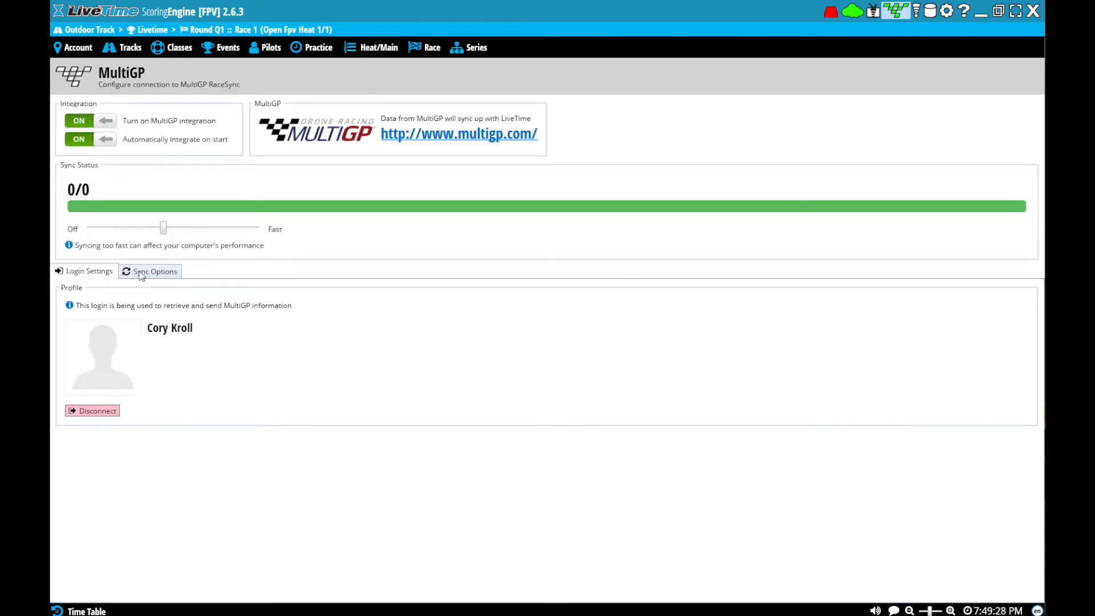
pyautogui.click(154, 271)
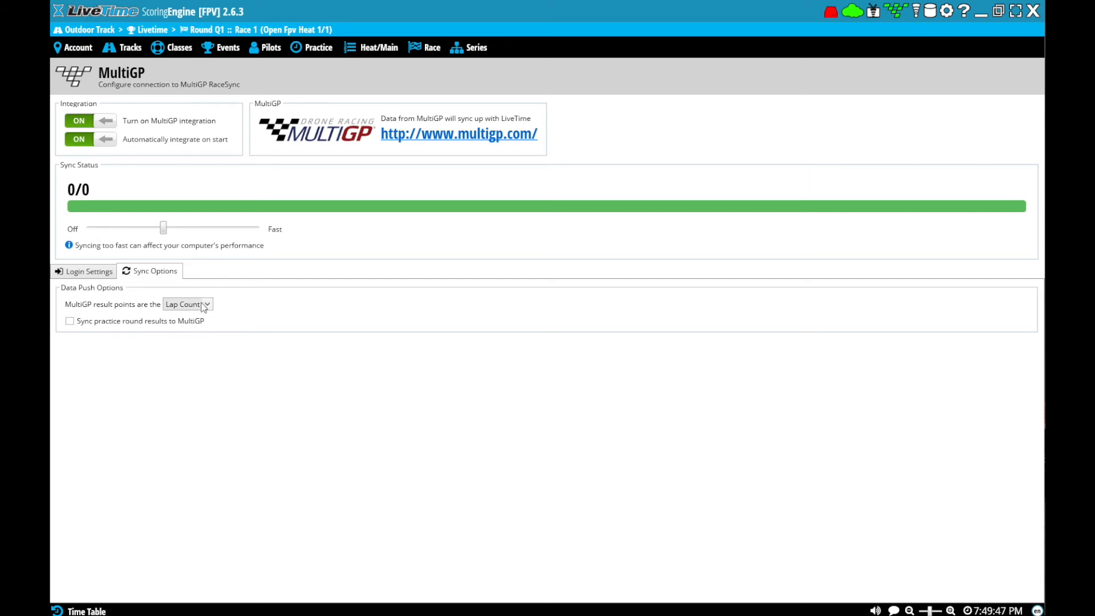
pyautogui.click(188, 303)
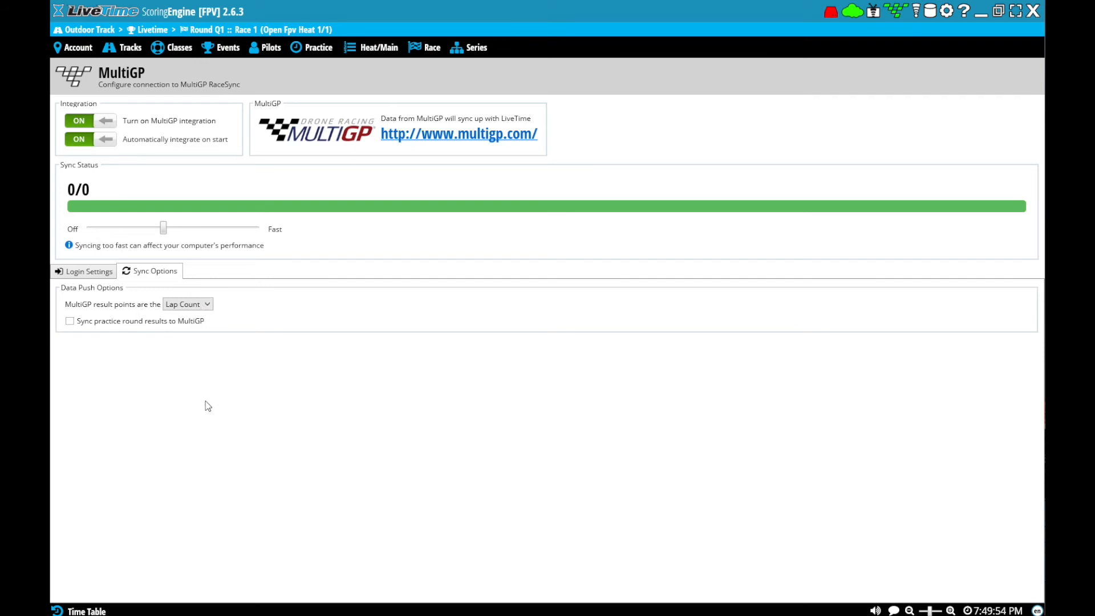
pyautogui.moveTo(178, 332)
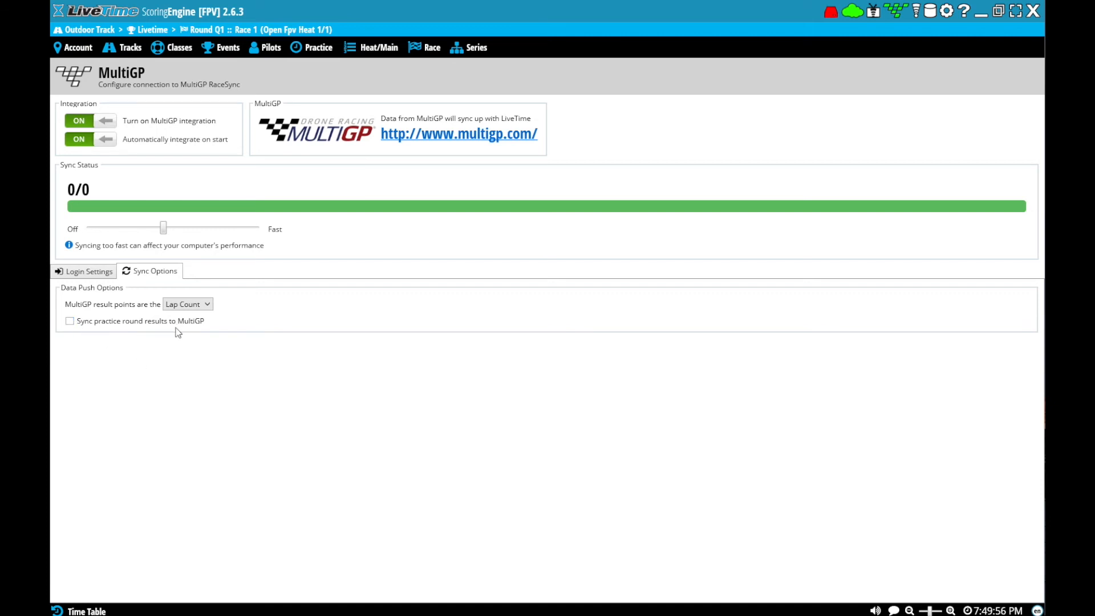
pyautogui.moveTo(116, 378)
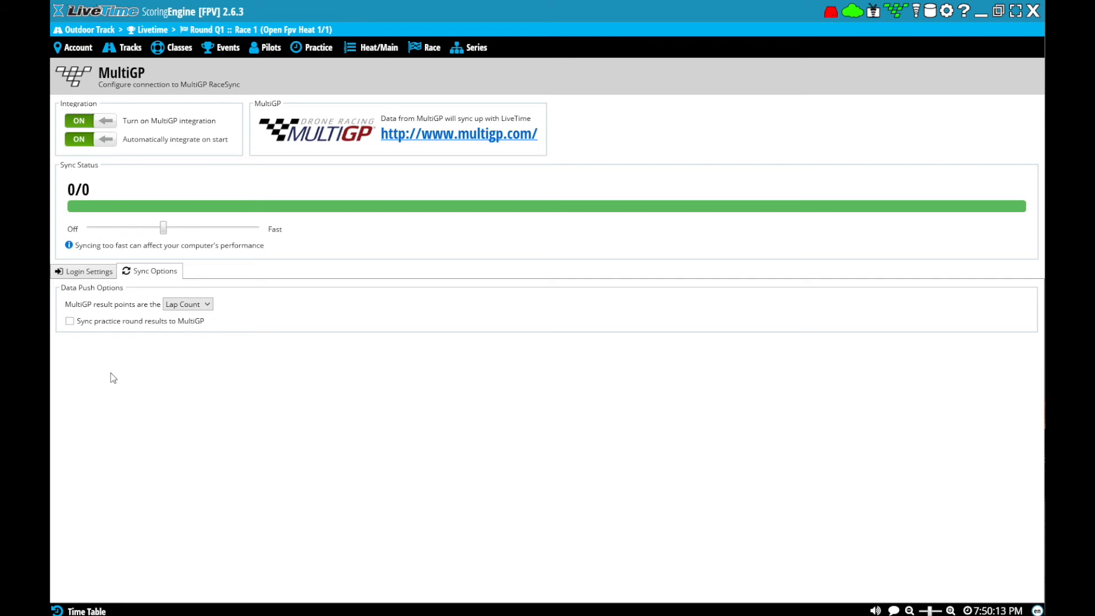
# Step: Show the Race screen for Q1 Open Fpv Heat 1 with three pilots waiting
pyautogui.click(424, 48)
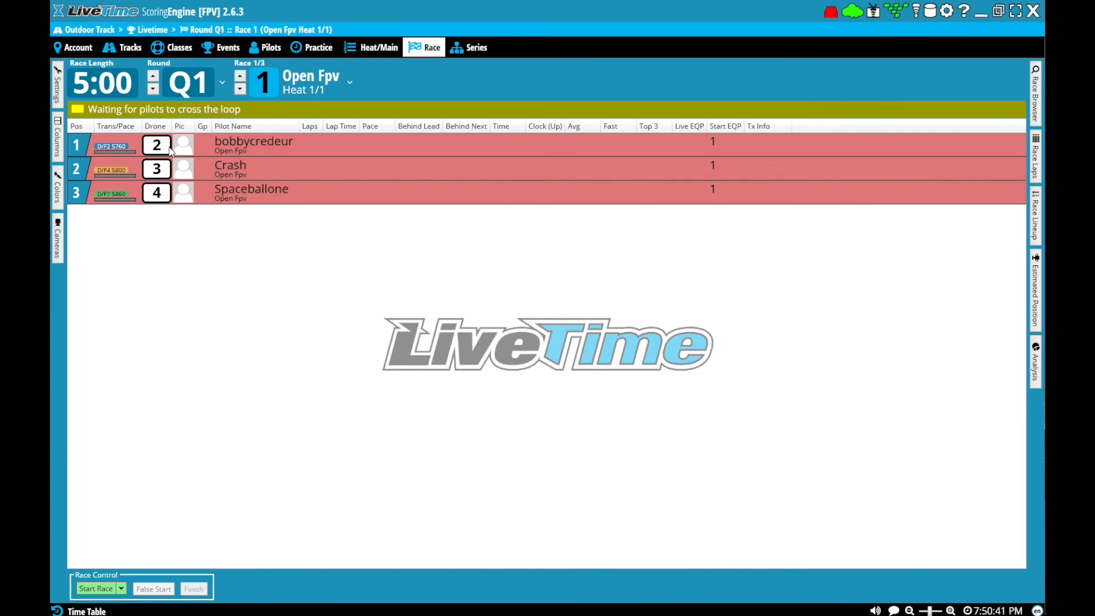
pyautogui.moveTo(199, 285)
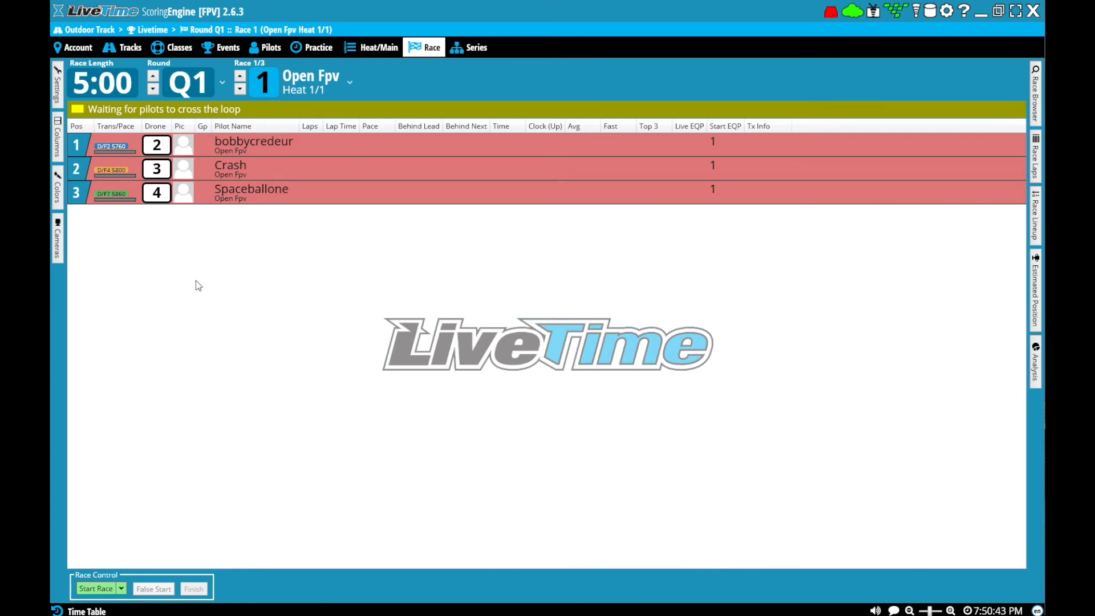
pyautogui.moveTo(128, 187)
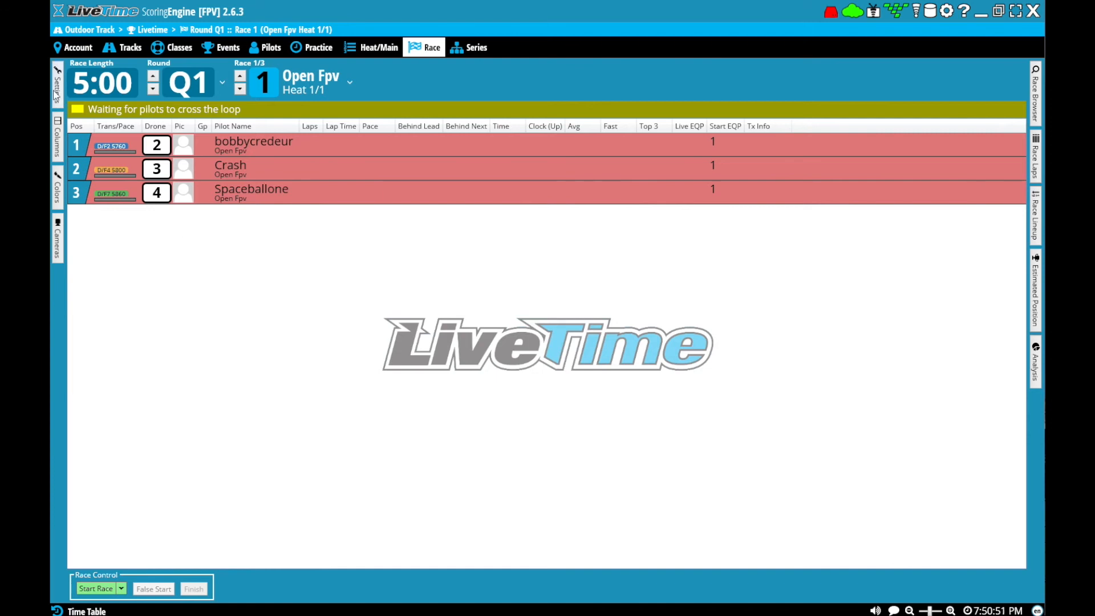
pyautogui.moveTo(60, 100)
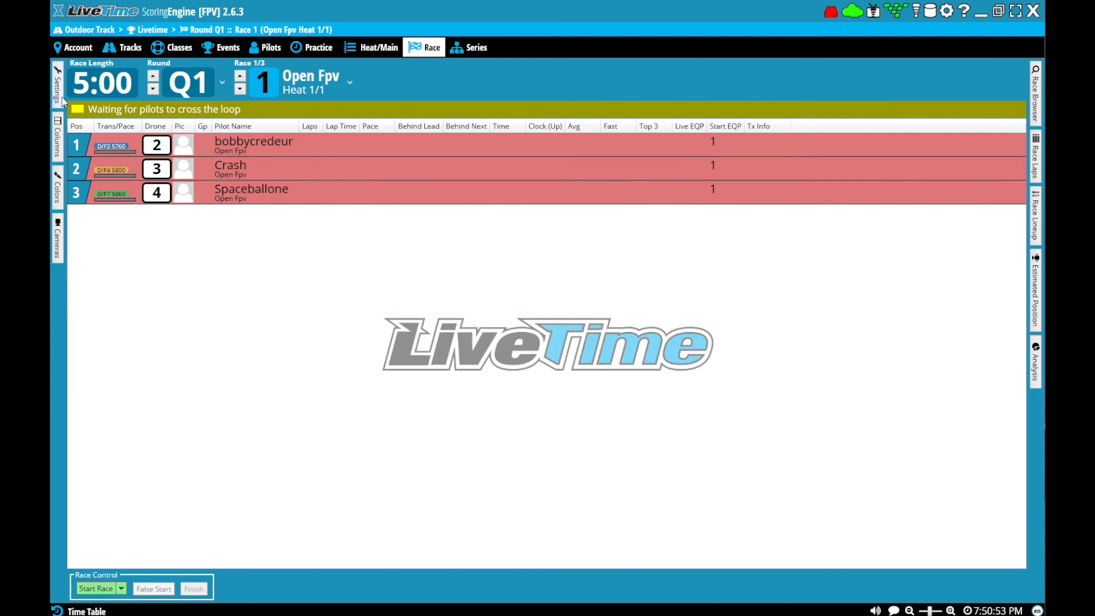
pyautogui.click(57, 82)
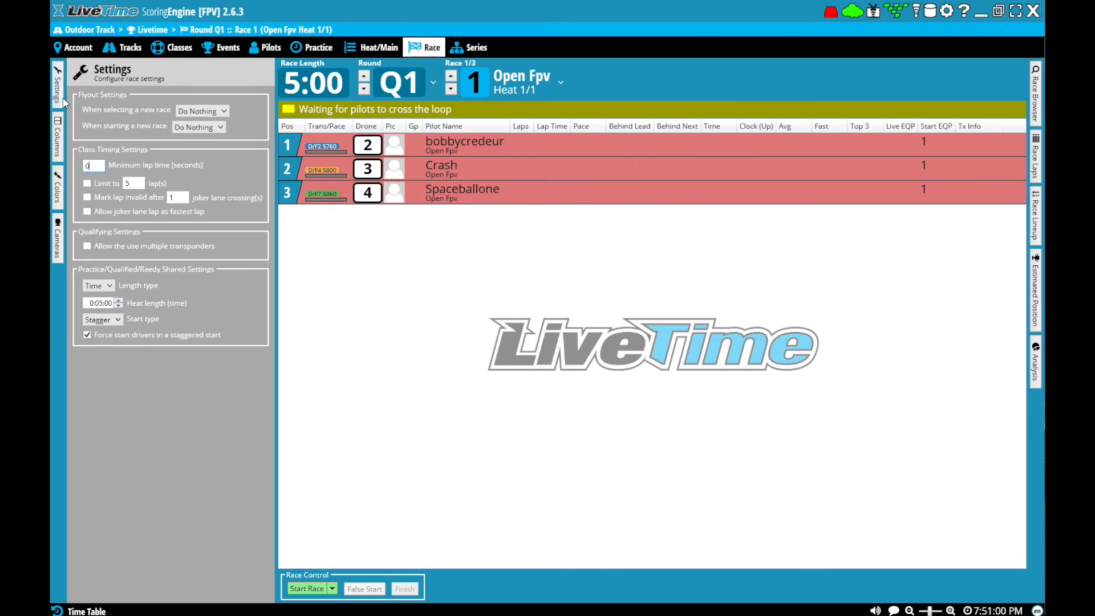
pyautogui.click(57, 84)
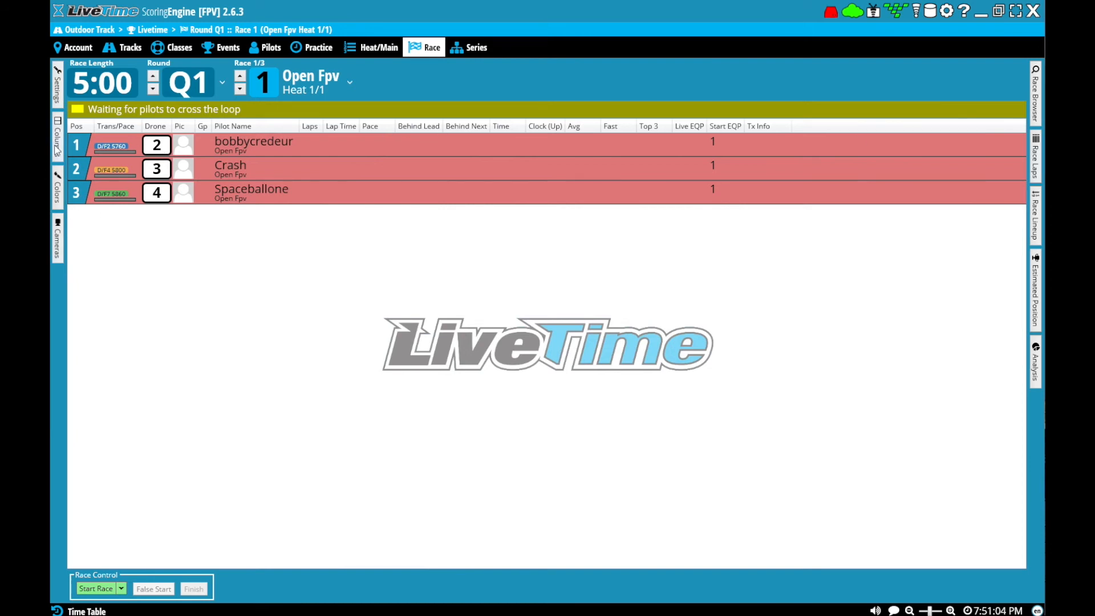
pyautogui.click(57, 139)
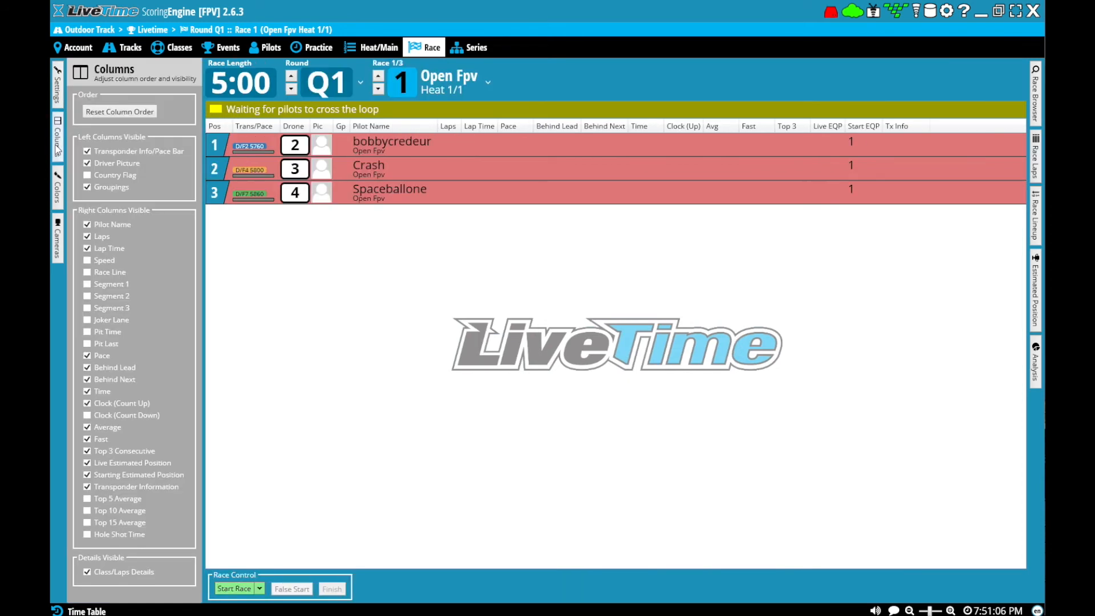
pyautogui.click(57, 133)
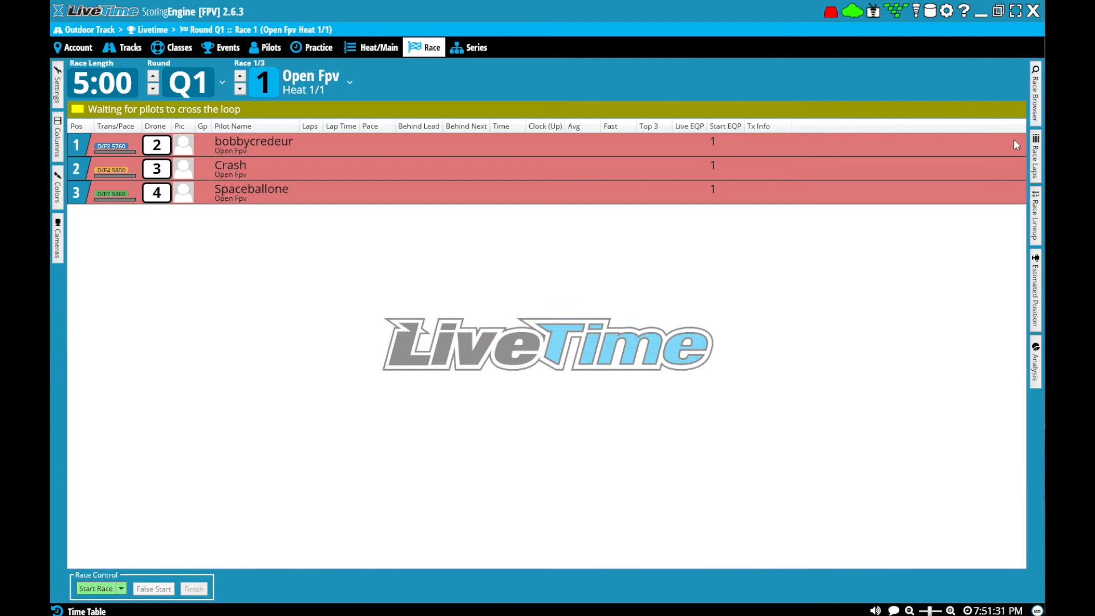
pyautogui.click(1037, 70)
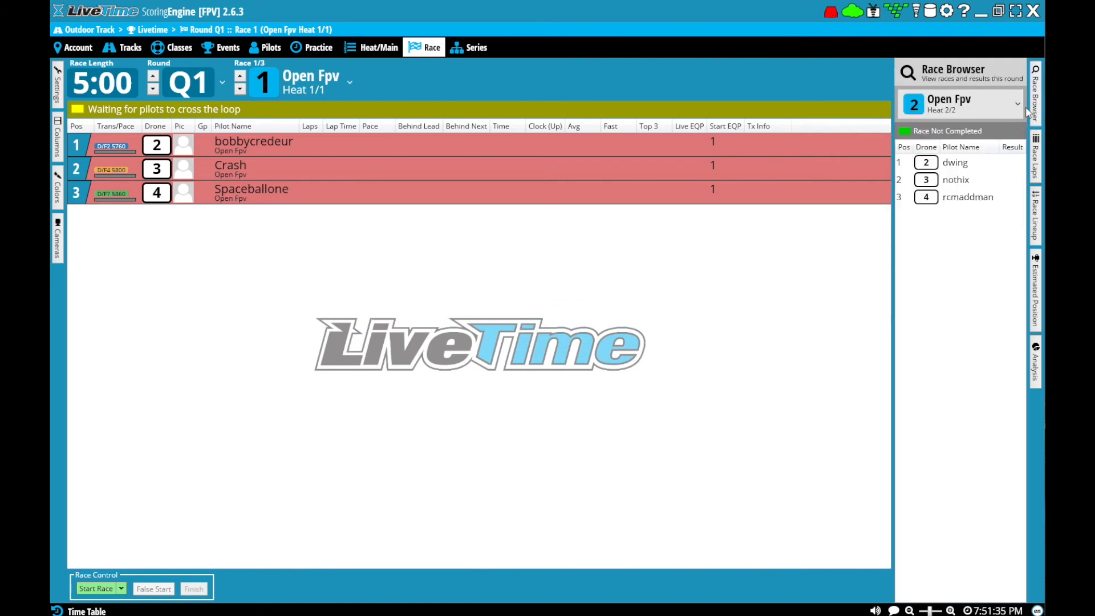
# Step: Collapse the Race Browser panel, leaving the Q1 Heat 1 lineup awaiting loop crossing
pyautogui.click(1036, 152)
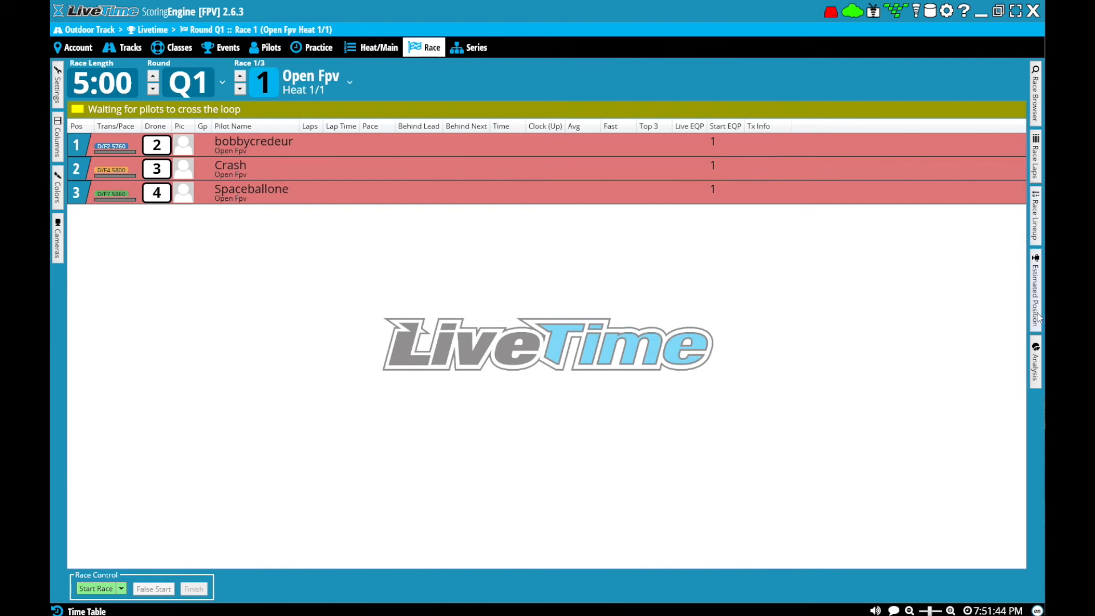
pyautogui.click(1036, 356)
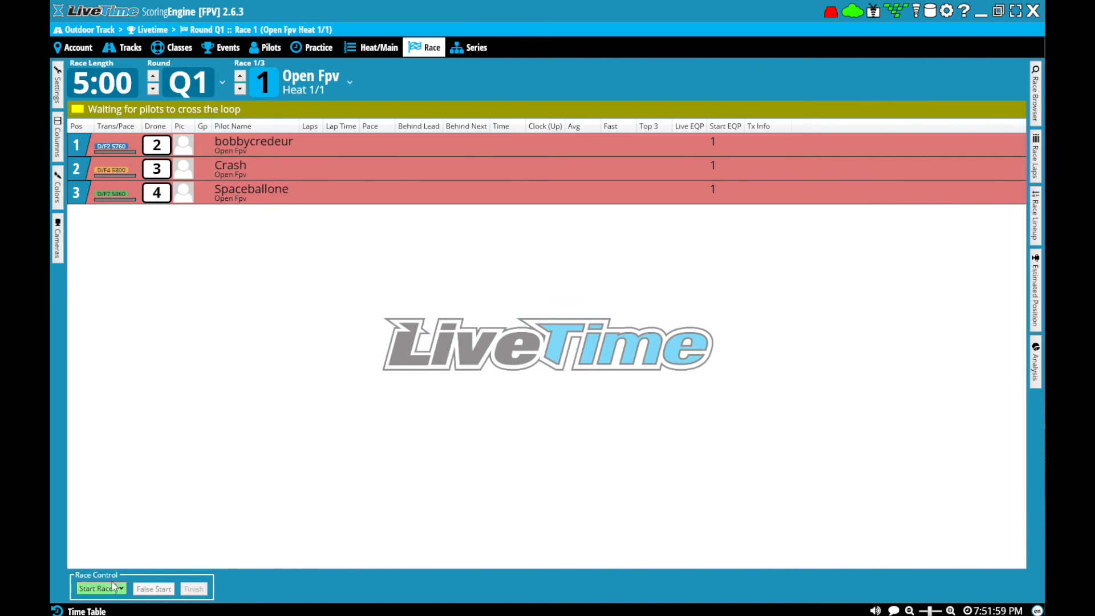
# Step: Start the Q1 Heat 1 race, let pilots reach three laps, then finish it
pyautogui.click(95, 589)
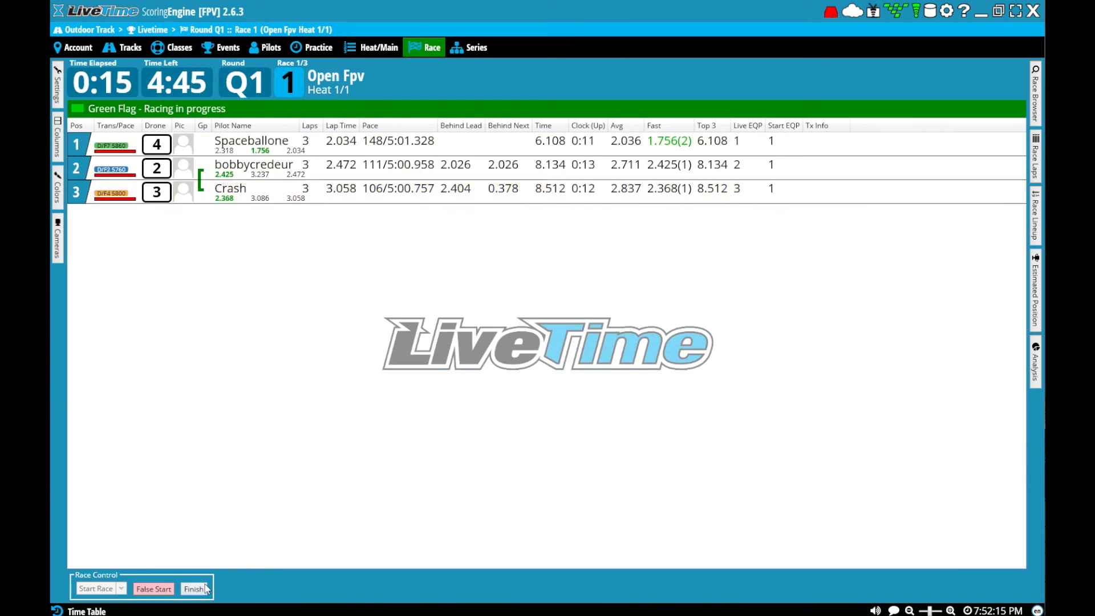
pyautogui.click(194, 589)
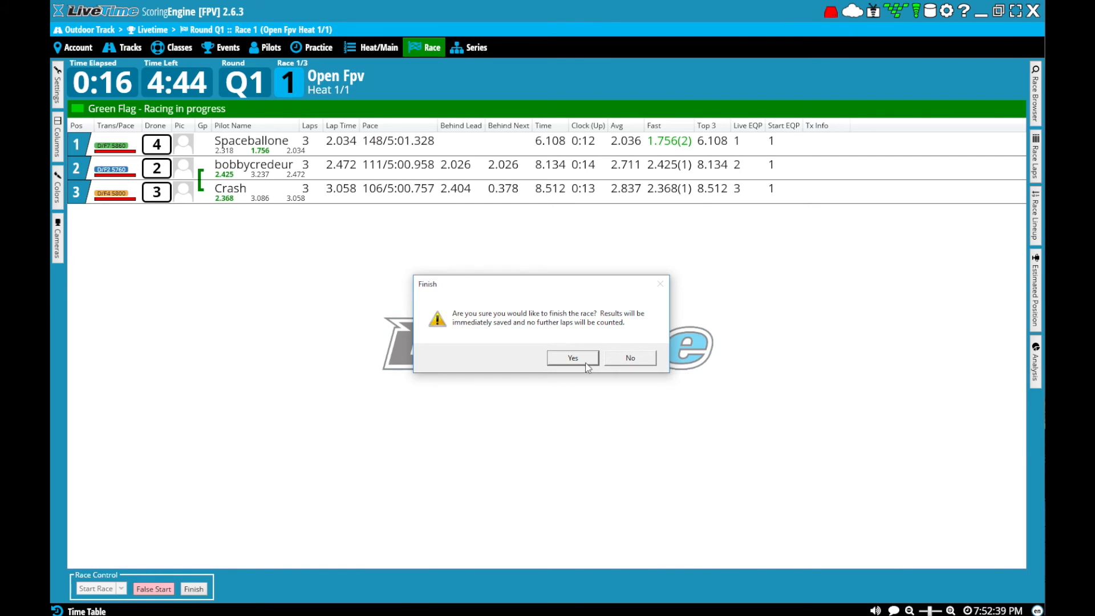
pyautogui.click(571, 357)
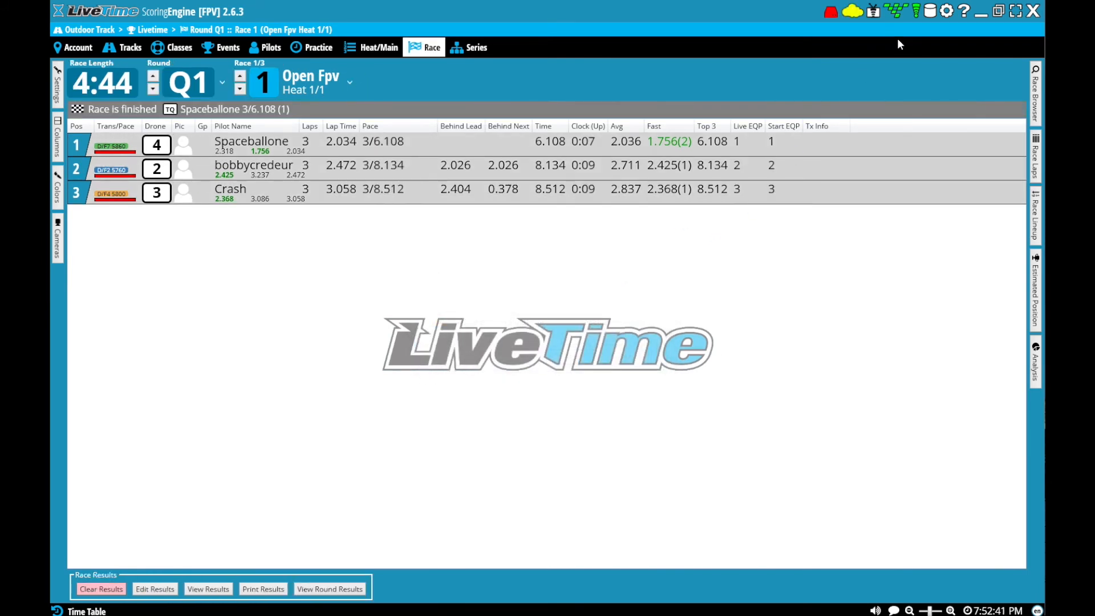
pyautogui.moveTo(908, 80)
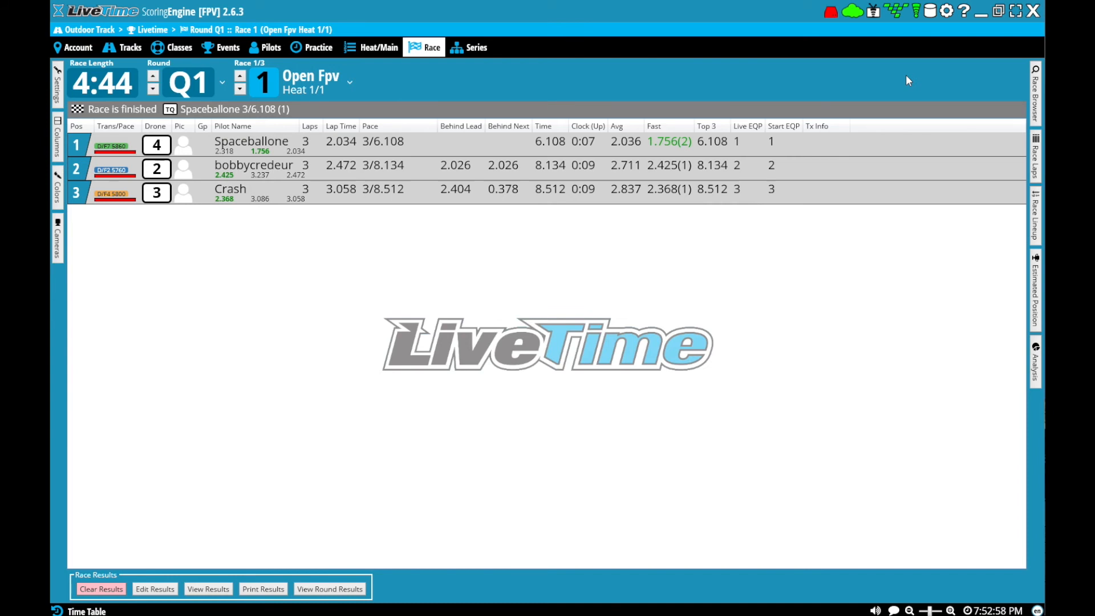
pyautogui.moveTo(747, 319)
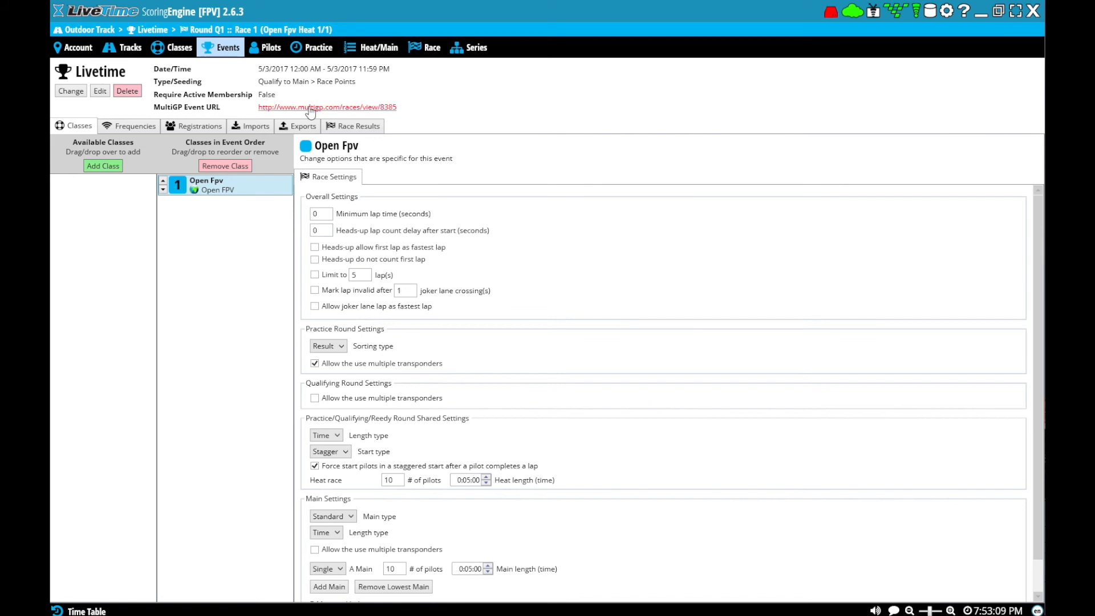
pyautogui.click(326, 107)
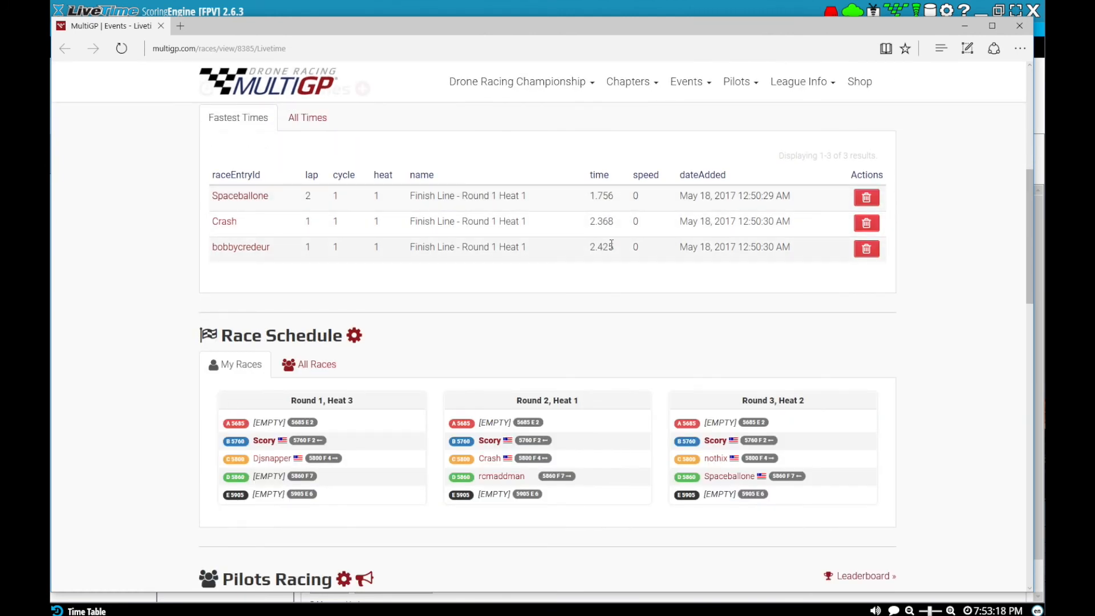
pyautogui.click(315, 364)
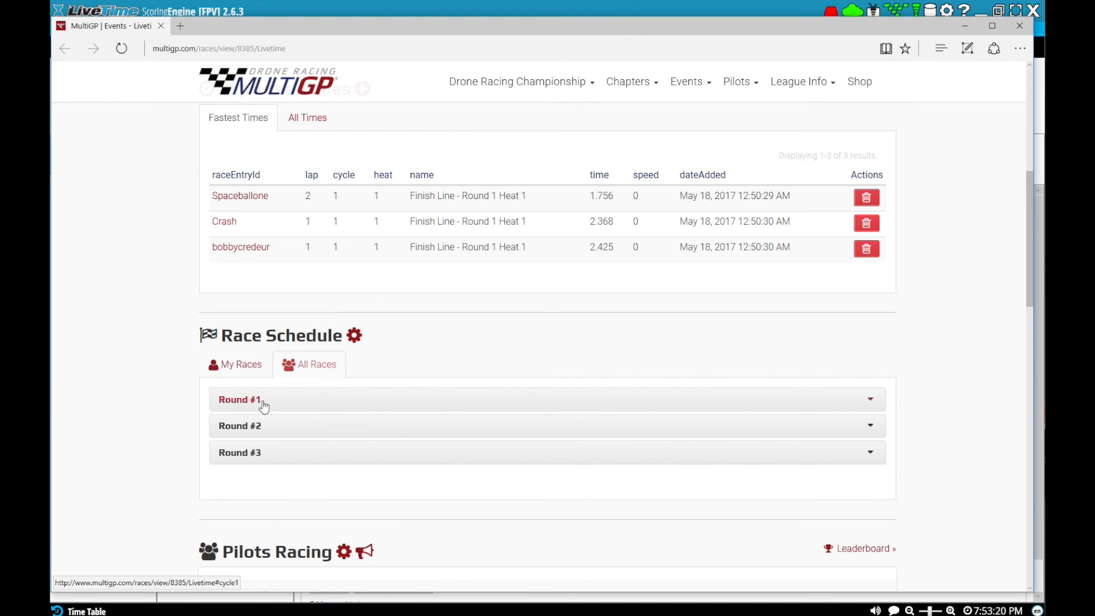
pyautogui.click(264, 399)
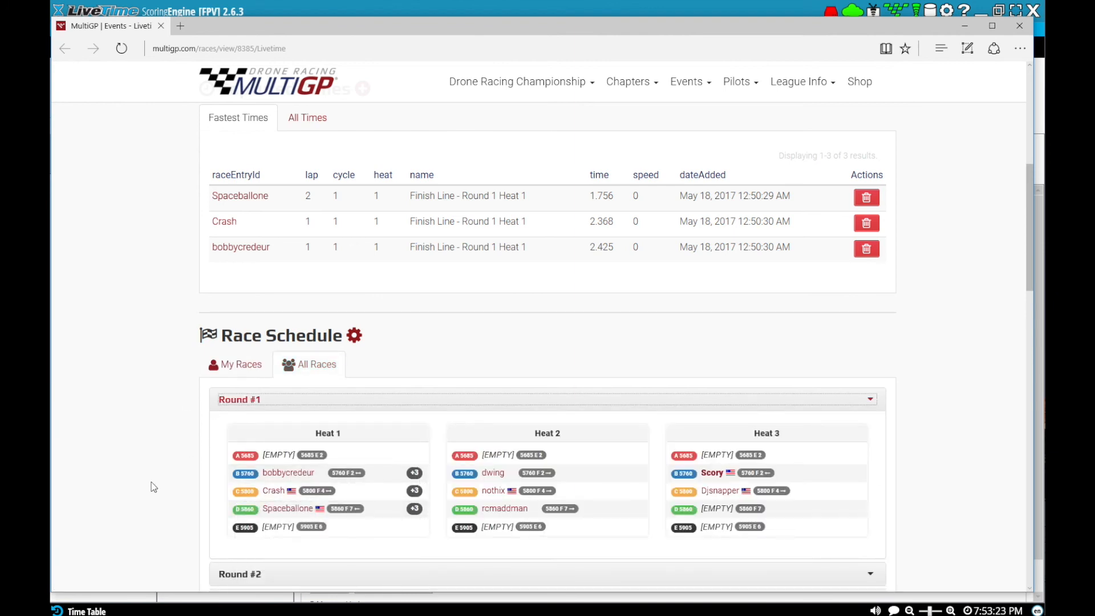
pyautogui.moveTo(503, 273)
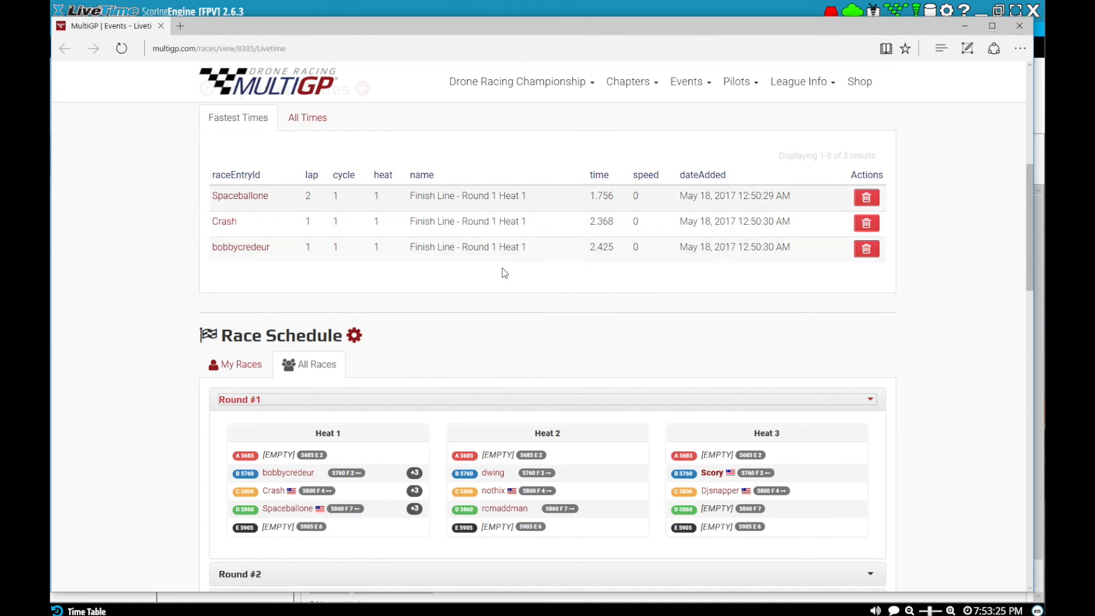
pyautogui.click(307, 117)
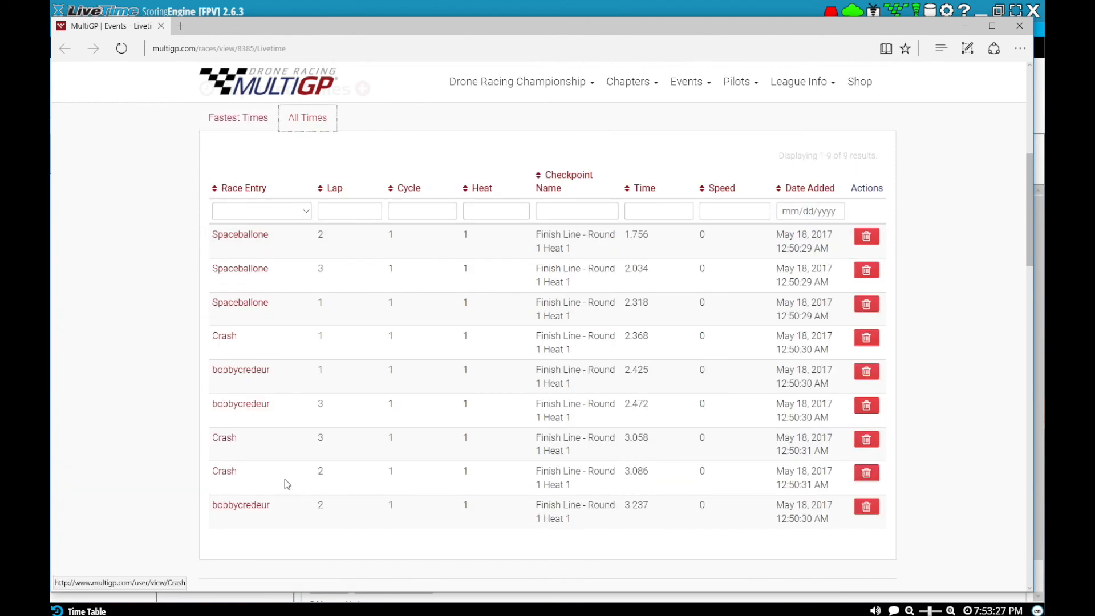
pyautogui.moveTo(567, 402)
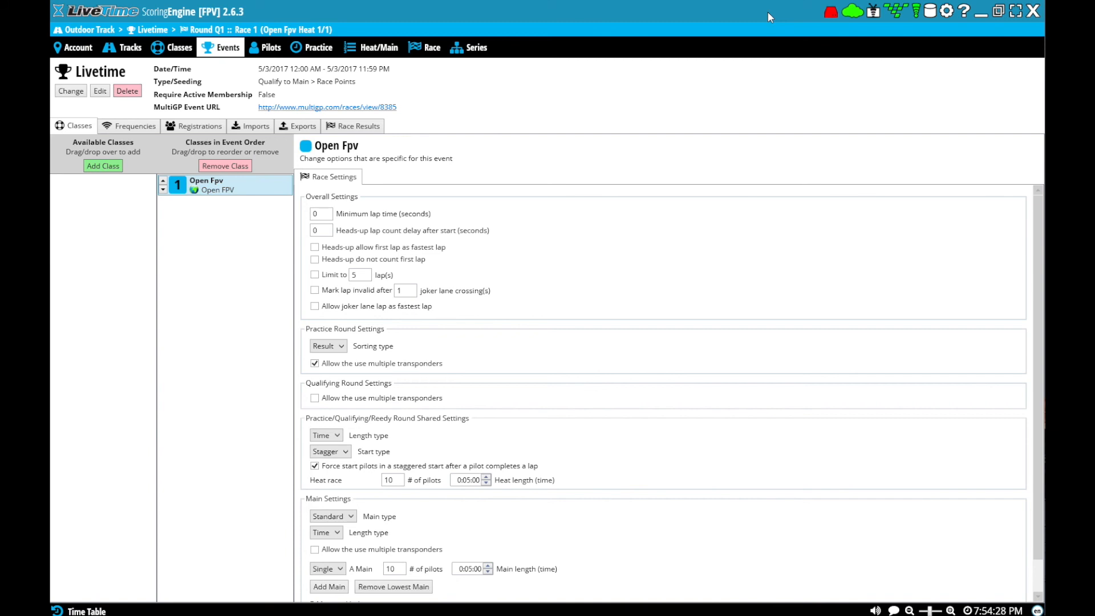
# Step: Advance the race screen to Race 2 (Heat 2) while keeping the round on Q1
pyautogui.click(431, 47)
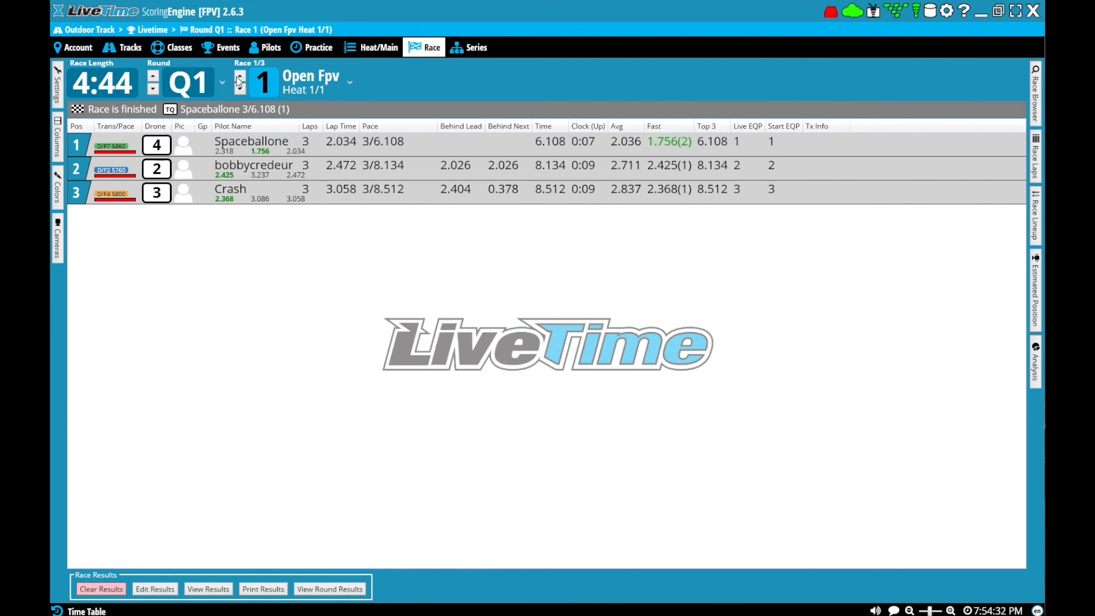
pyautogui.click(240, 79)
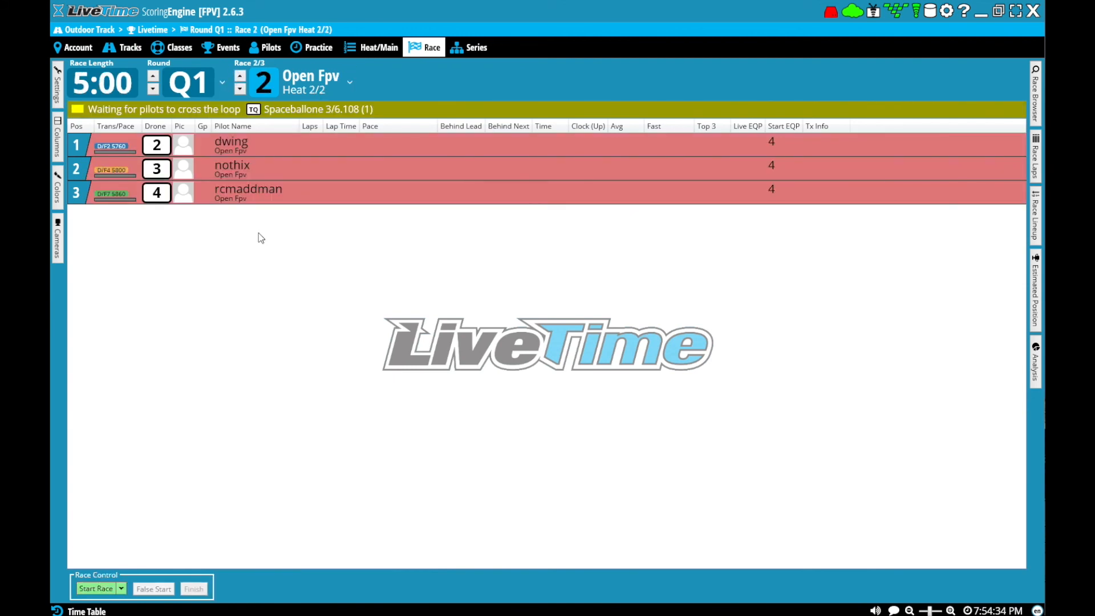
pyautogui.click(223, 82)
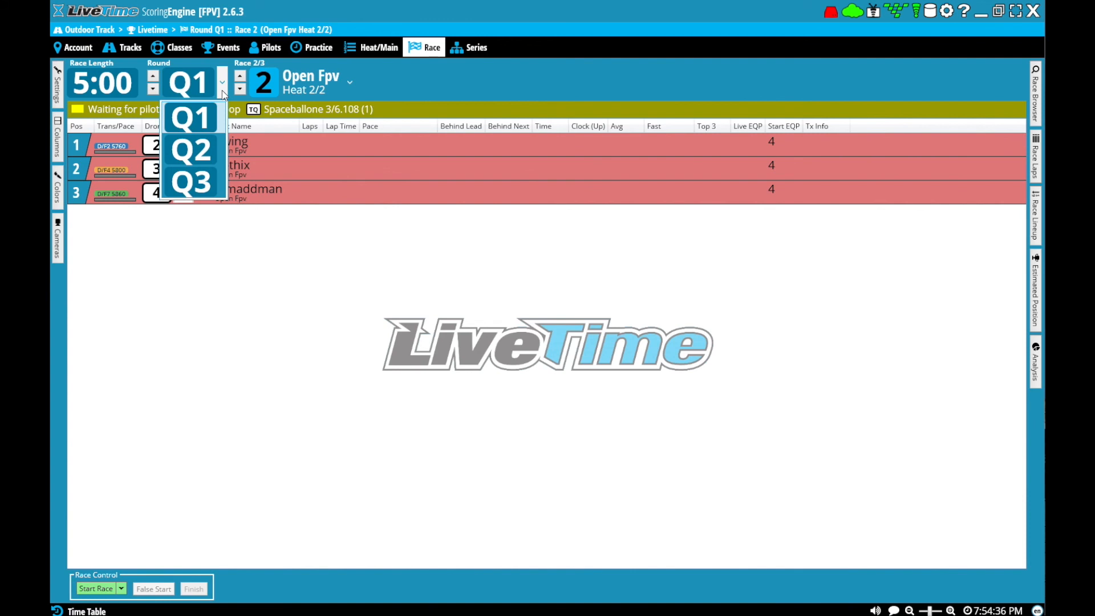
pyautogui.click(191, 116)
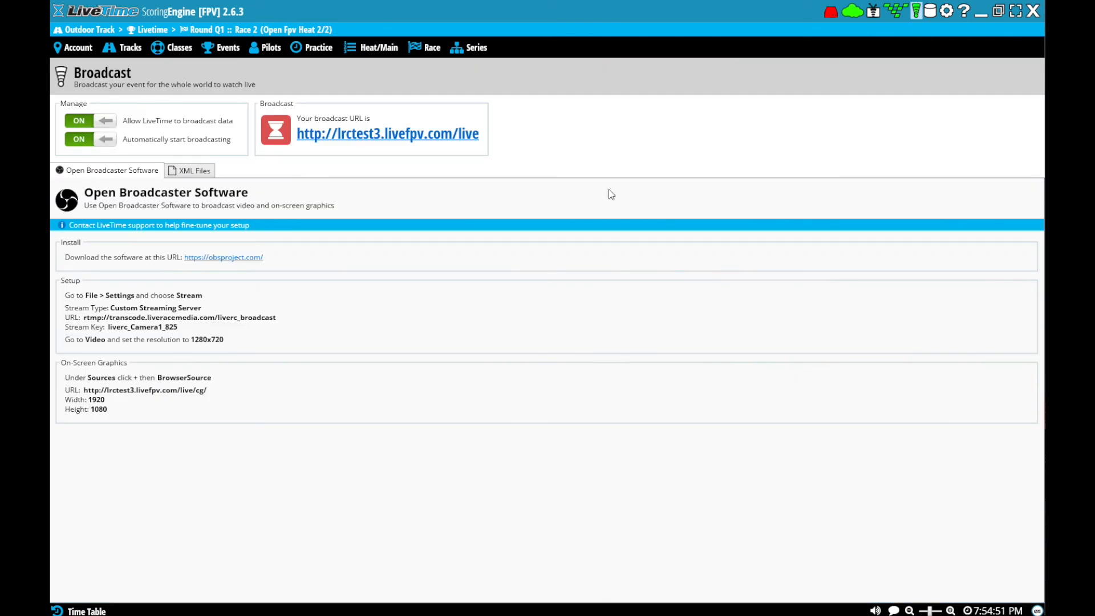
pyautogui.moveTo(675, 155)
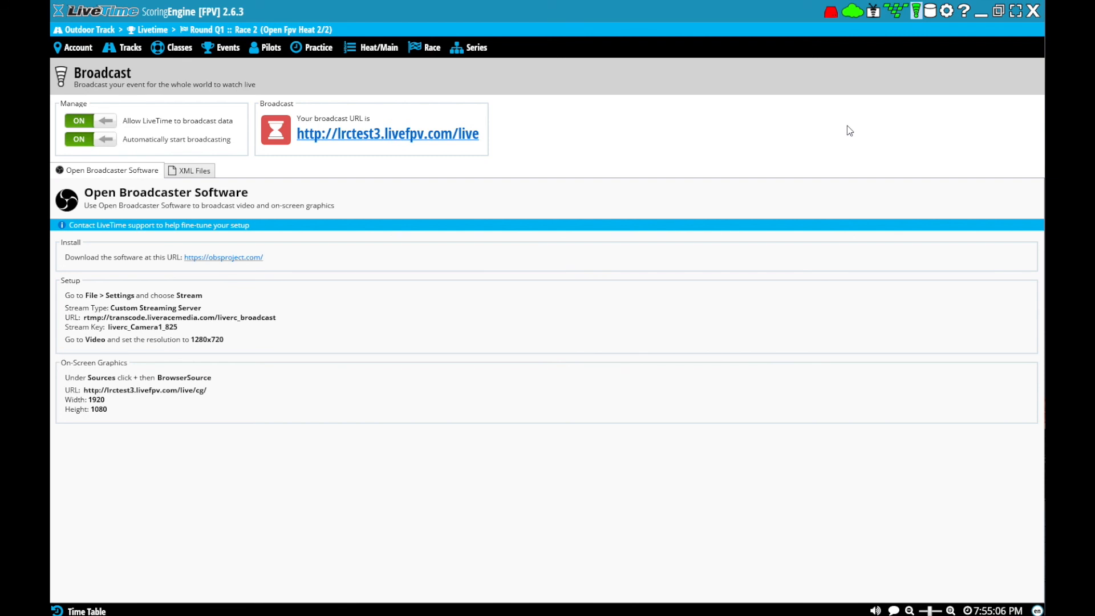
pyautogui.moveTo(876, 145)
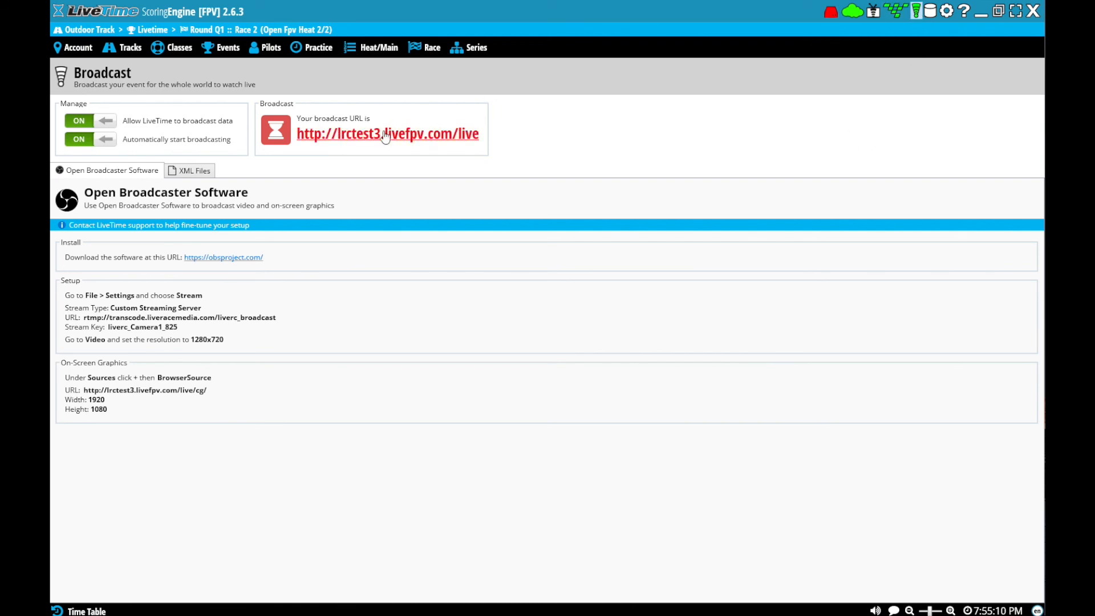
# Step: View the lrctest3.livefpv.com/live broadcast page from the Broadcast settings link
pyautogui.click(387, 134)
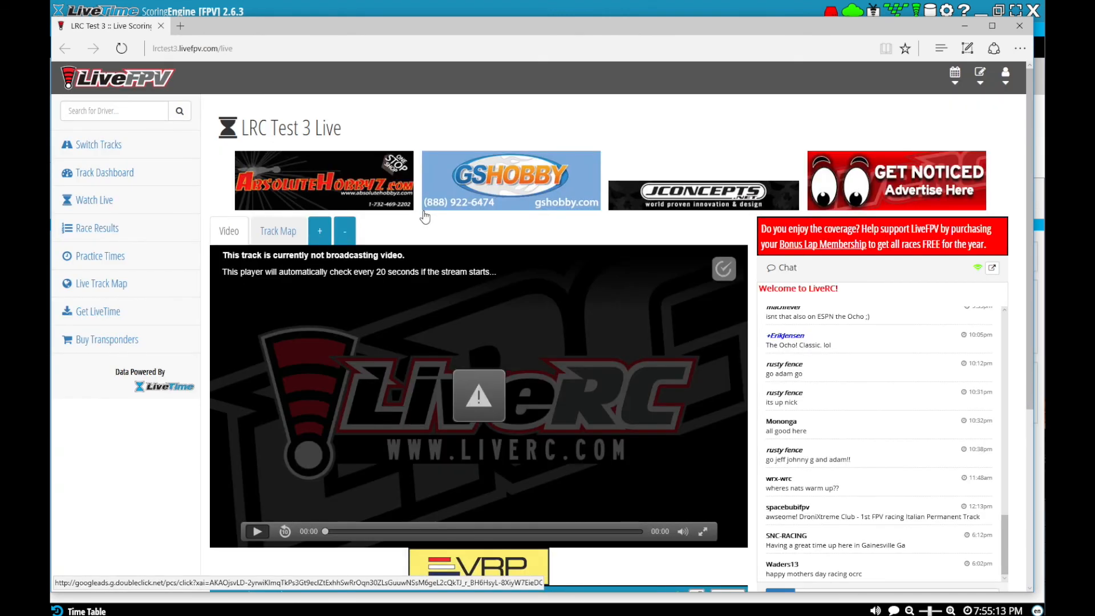
pyautogui.scroll(-3)
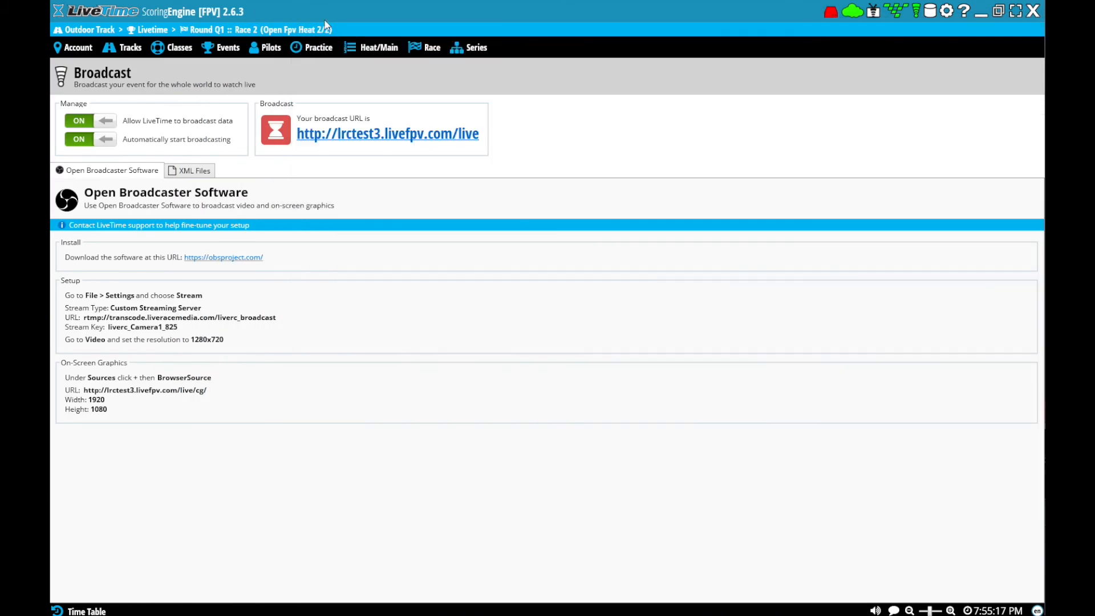
pyautogui.click(424, 47)
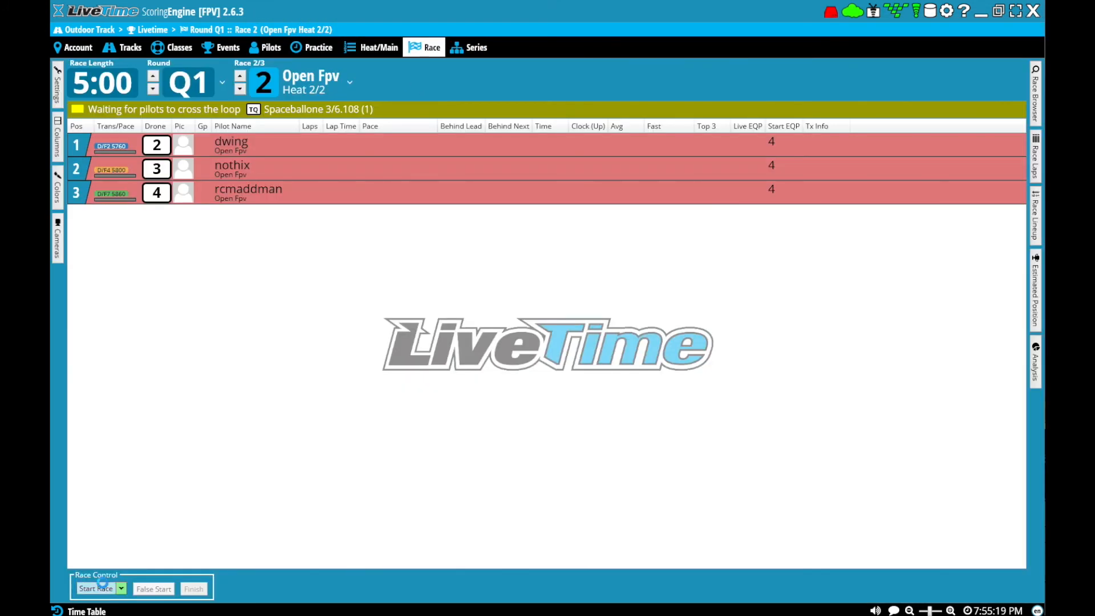
pyautogui.click(96, 588)
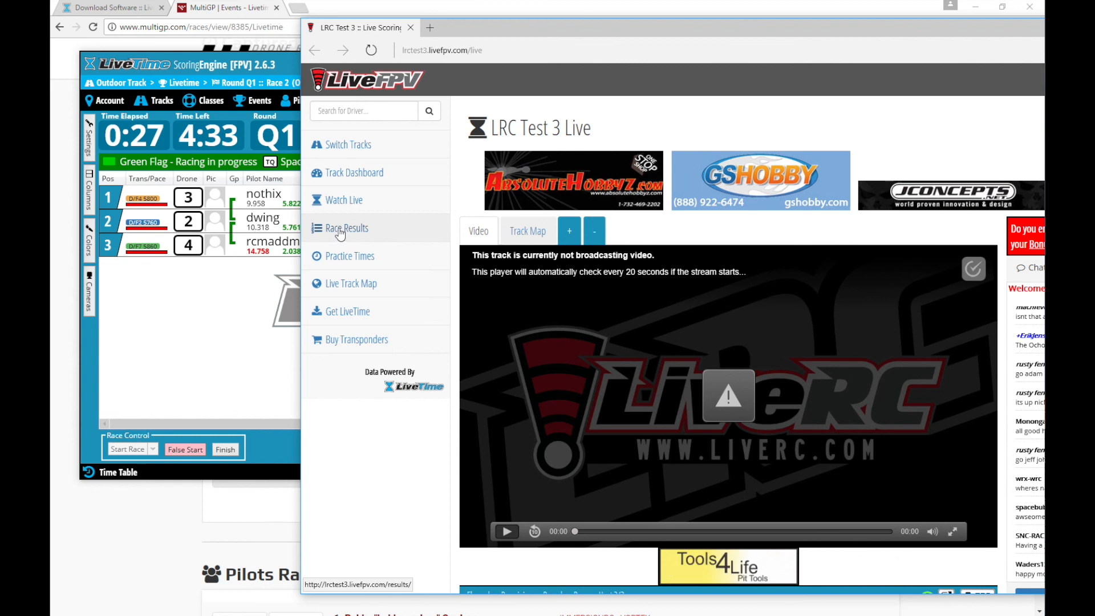
# Step: View the Race 1: Open Fpv results on LiveFPV with Spaceballone first
pyautogui.click(347, 229)
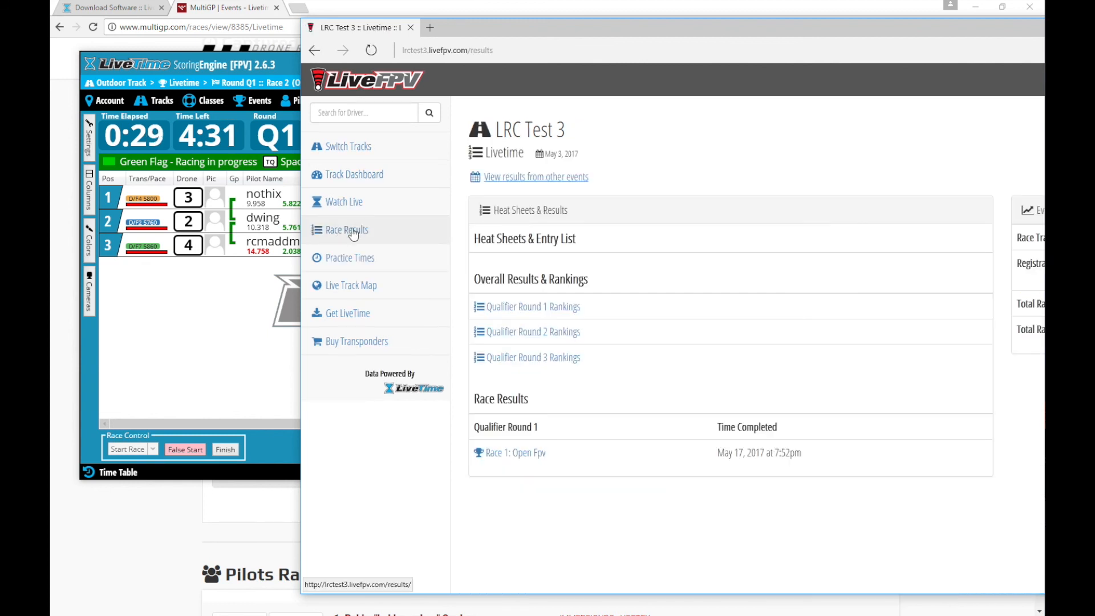
pyautogui.click(515, 453)
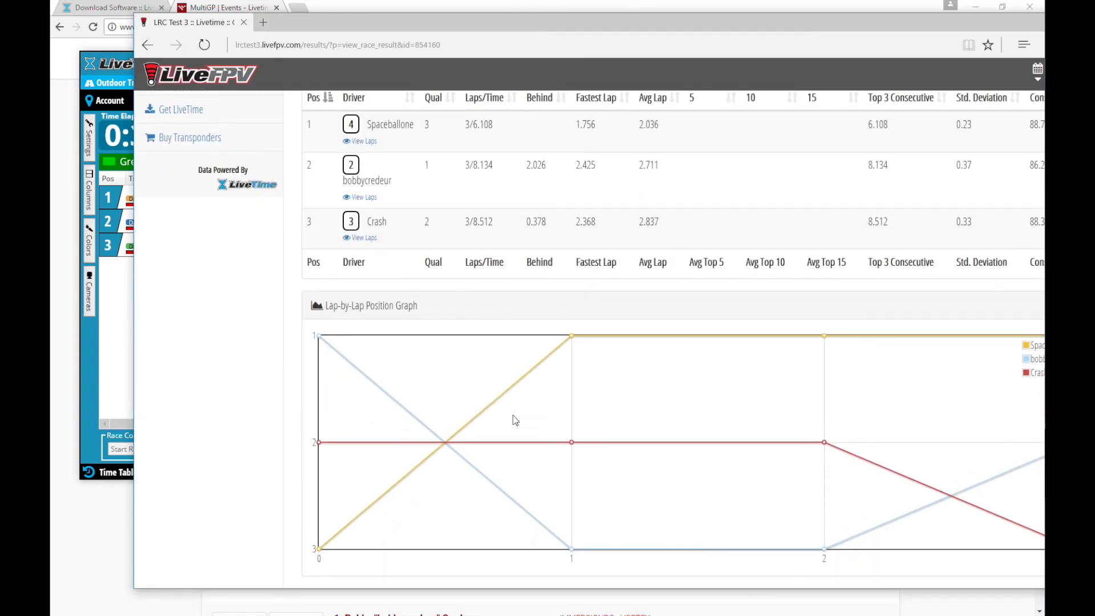
pyautogui.moveTo(564, 130)
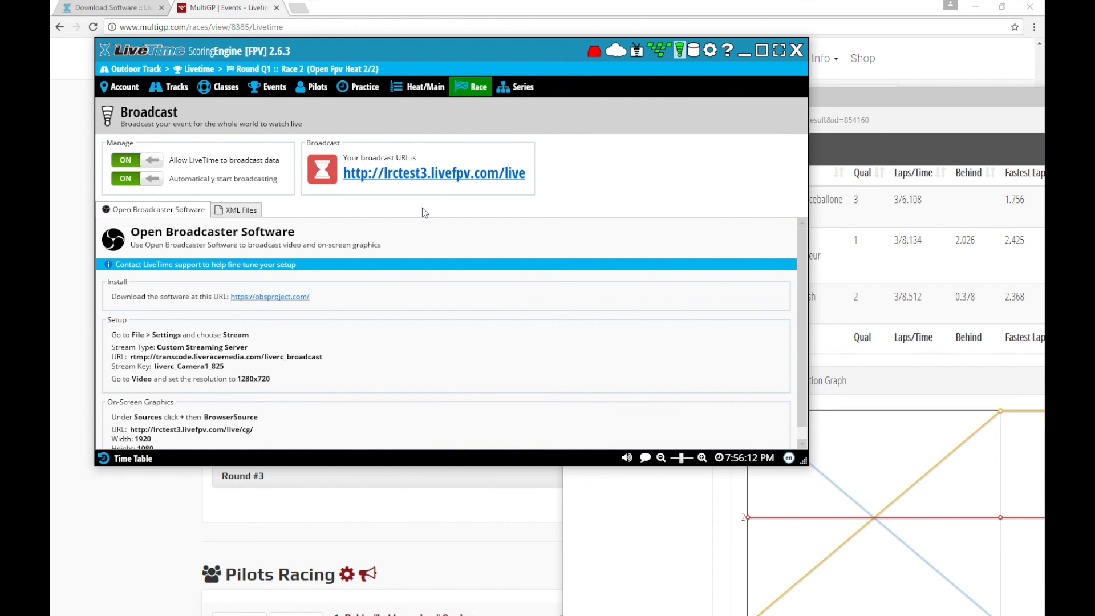
pyautogui.moveTo(622, 190)
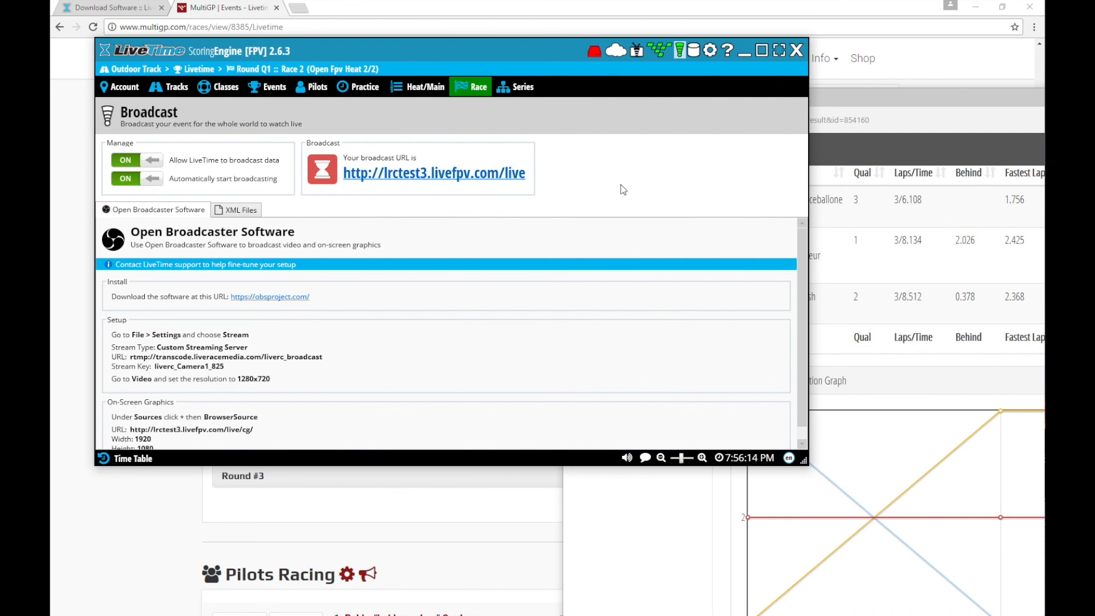
# Step: Show the MultiGP integration page with integration on and sync status 0/0
pyautogui.click(658, 50)
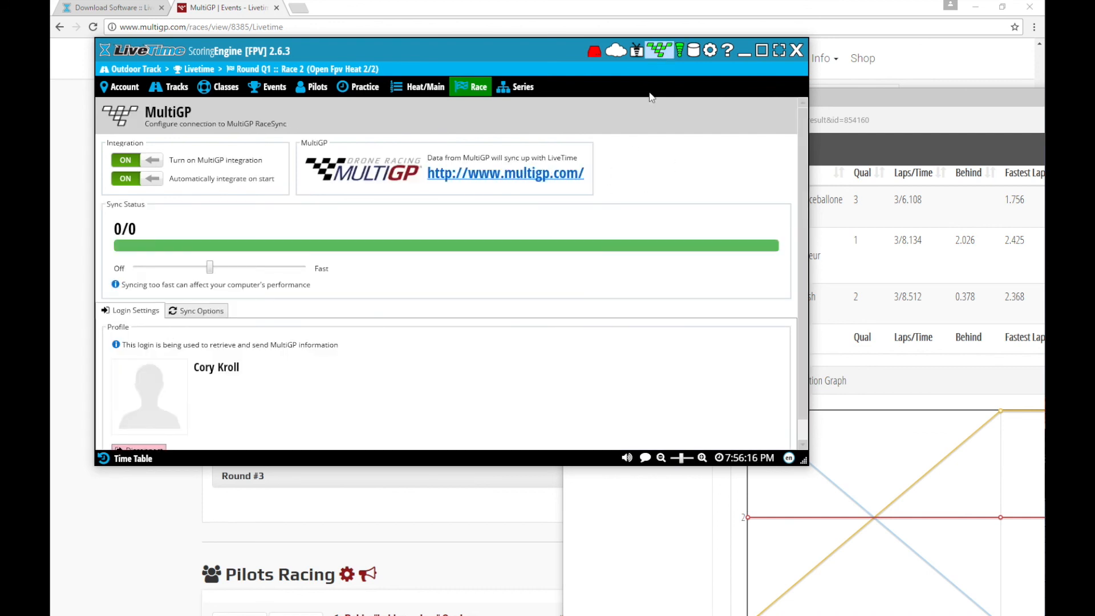
pyautogui.moveTo(655, 154)
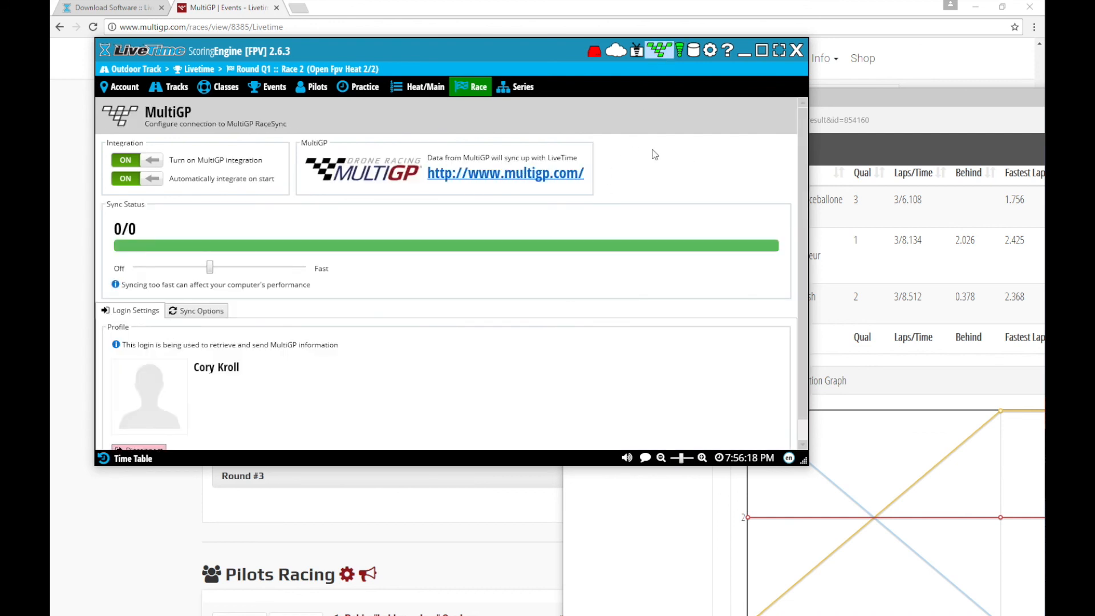